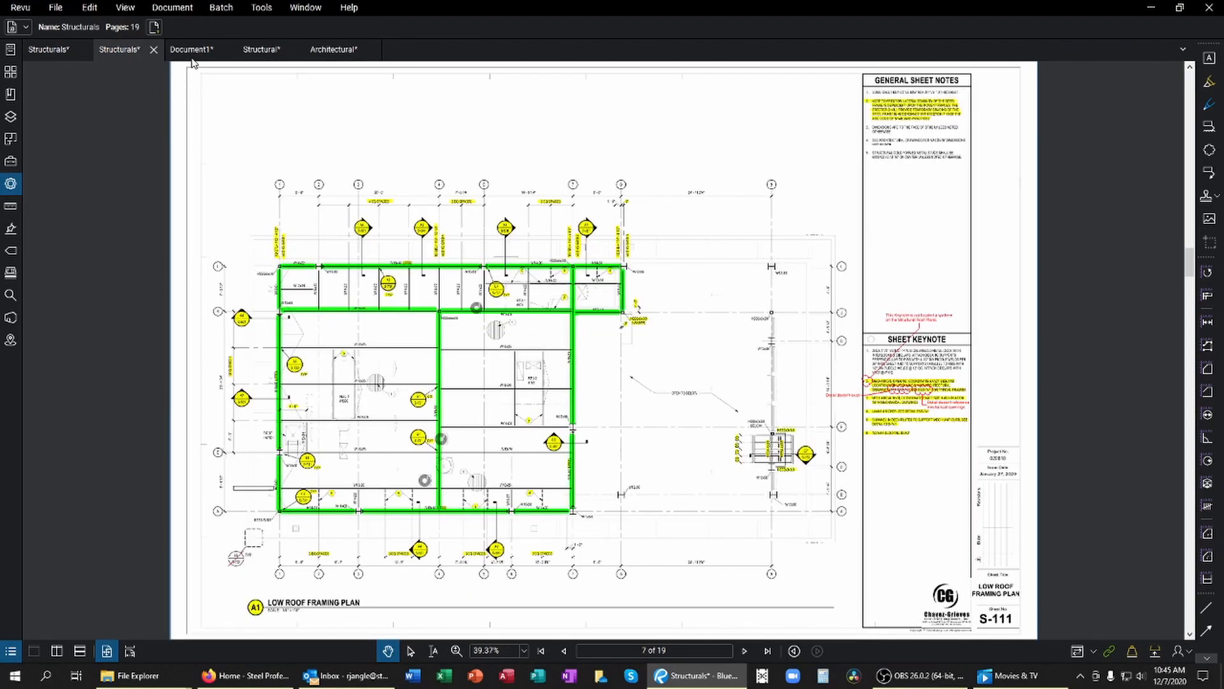
Step: Switch via Document1 to the Structural set at page 35, detail 17 Typical Opening in Steel Deck
left_click(191, 49)
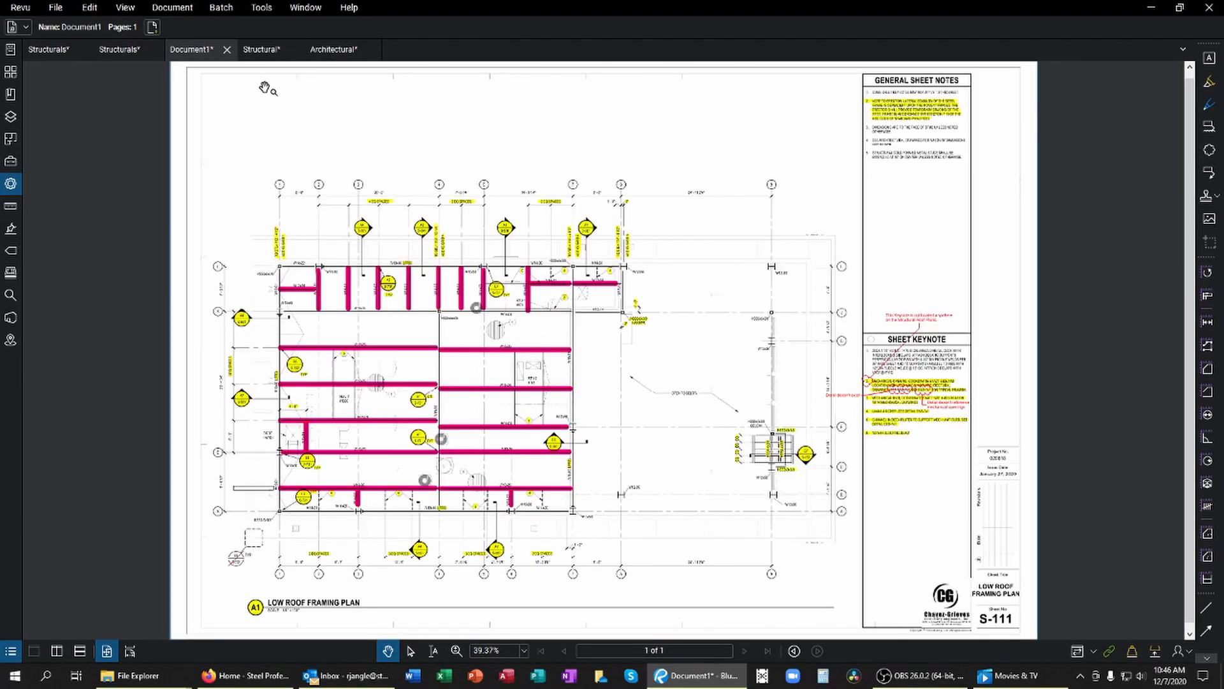
left_click(261, 49)
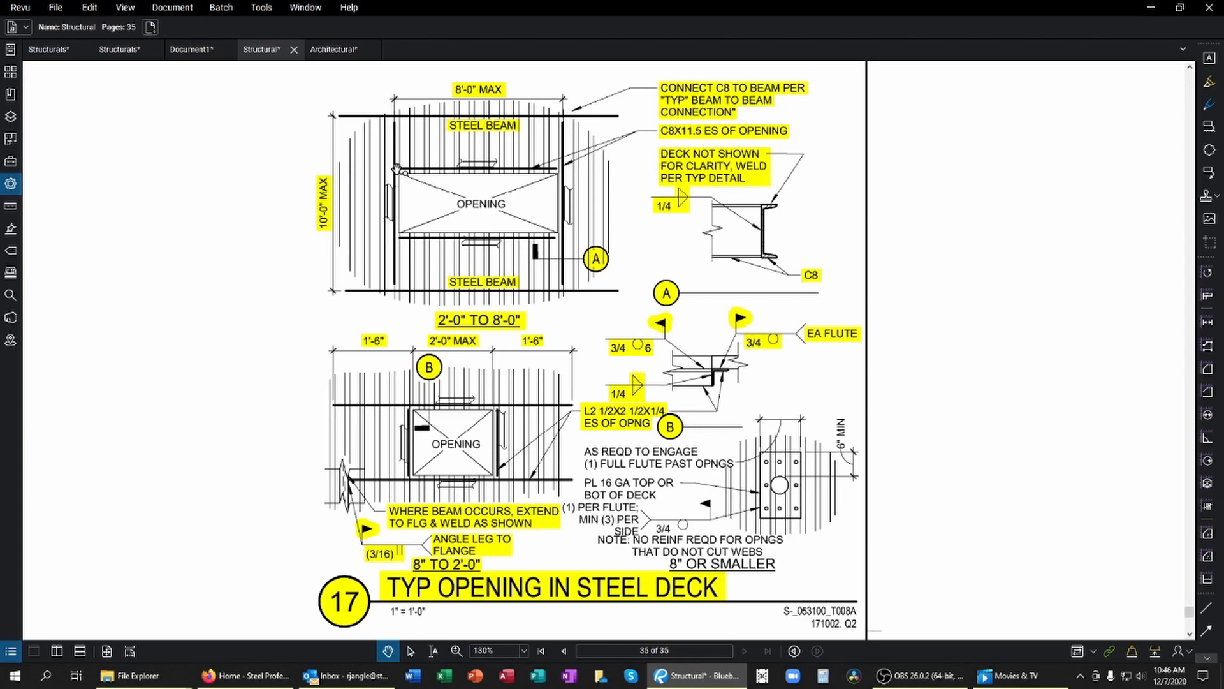
mouse_move(1141, 390)
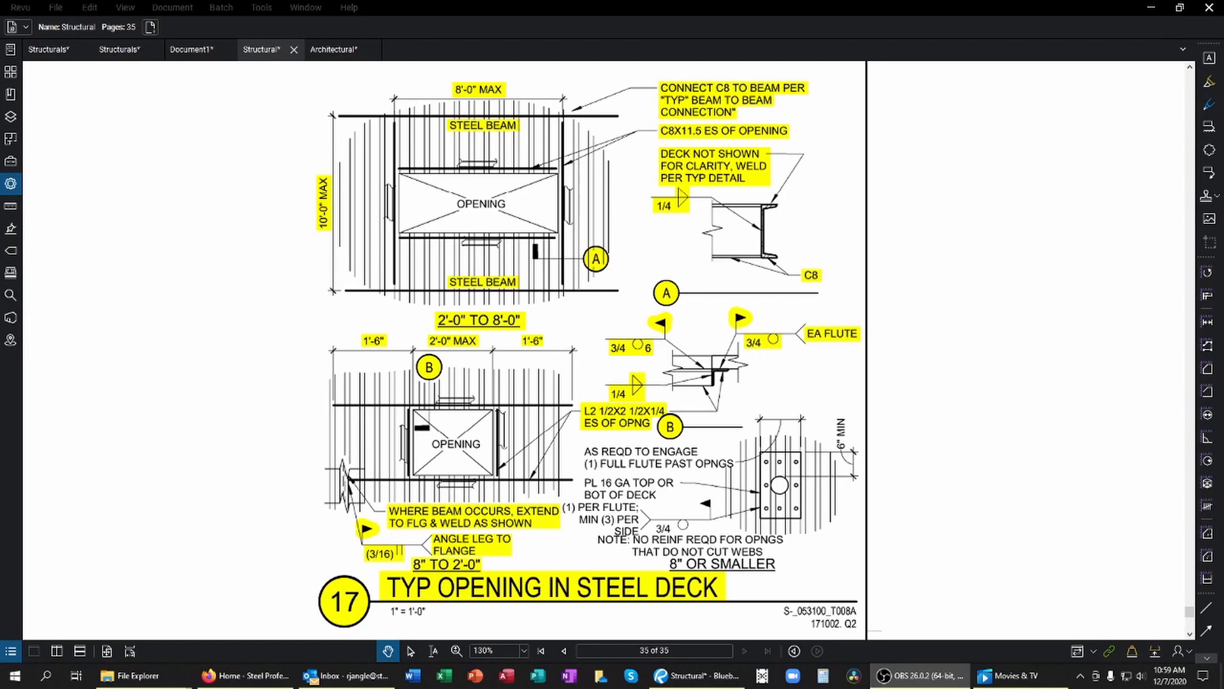
mouse_move(908, 402)
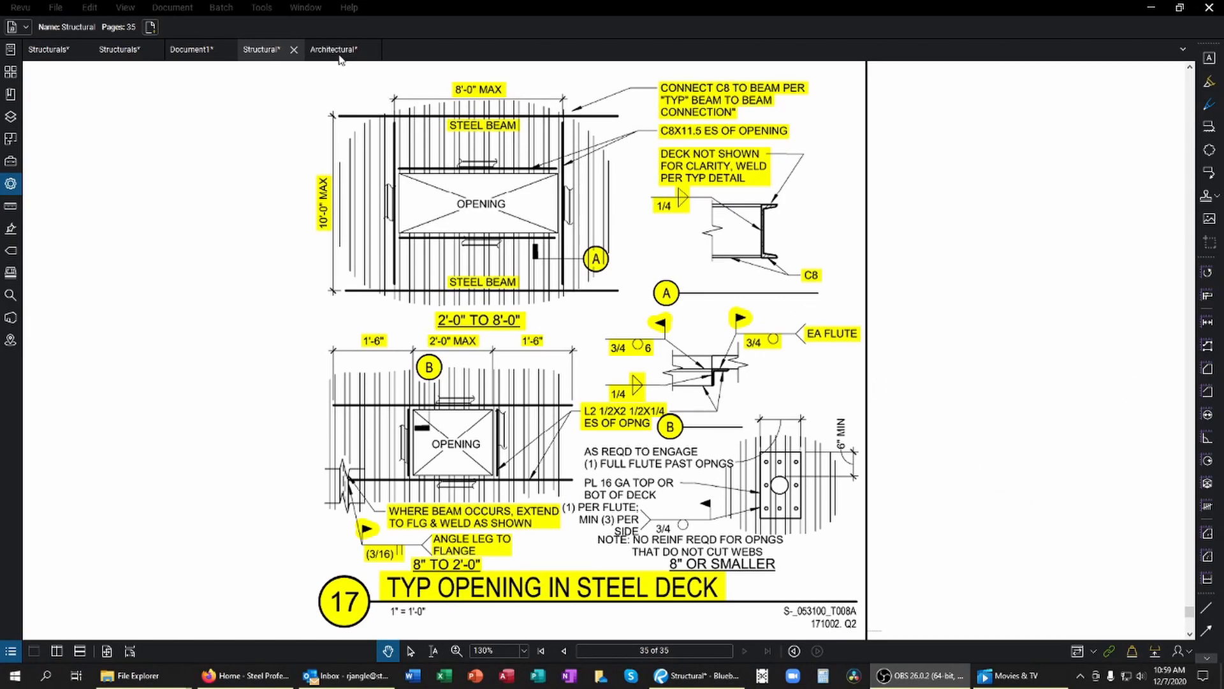
Step: Bring up the Architectural set at page 5, sheet AS-103, with exterior ramp and stair sections
left_click(333, 50)
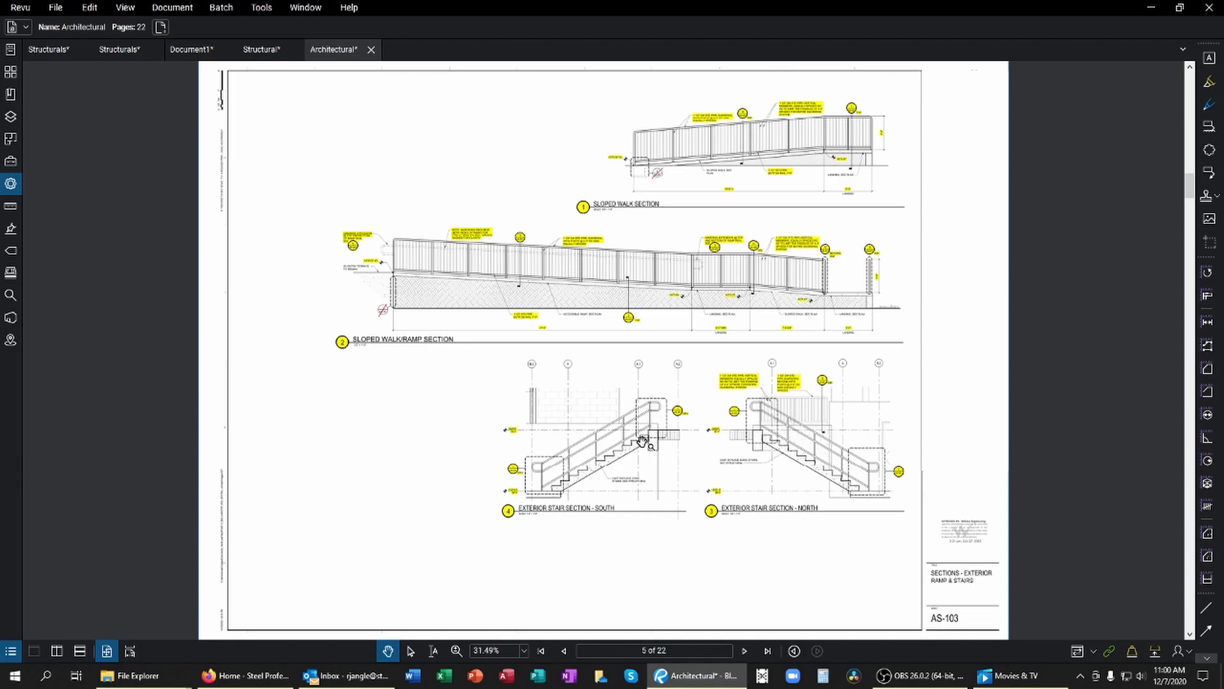
mouse_move(725, 319)
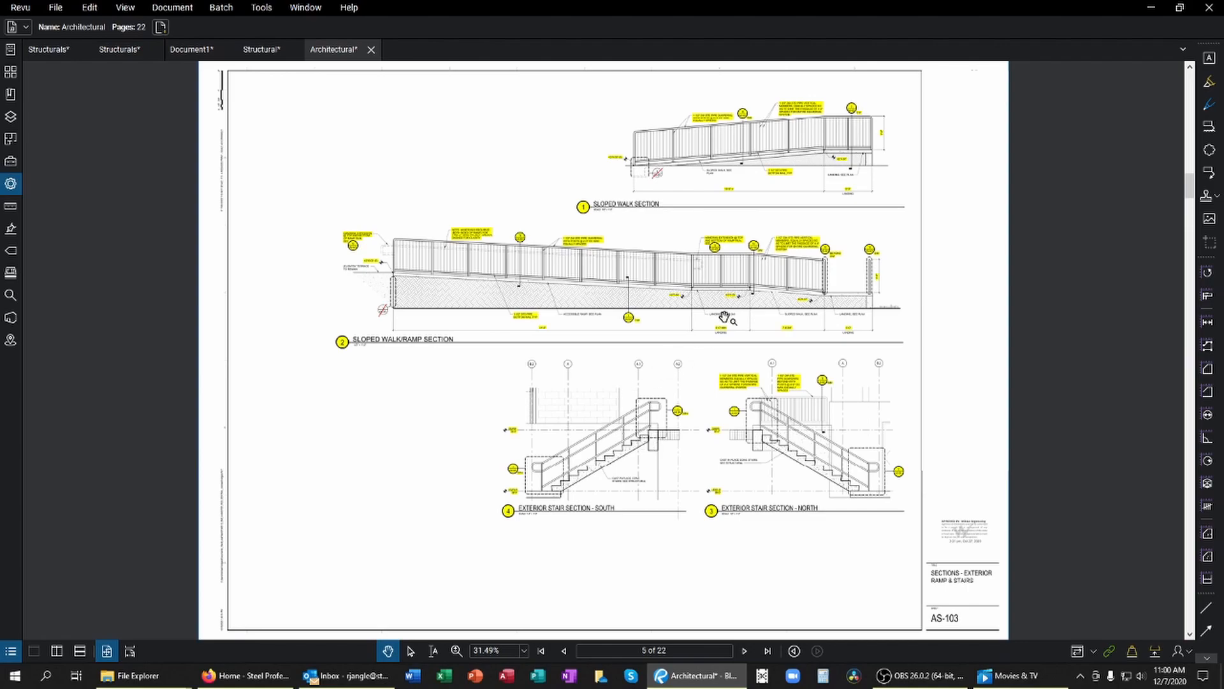
mouse_move(745, 282)
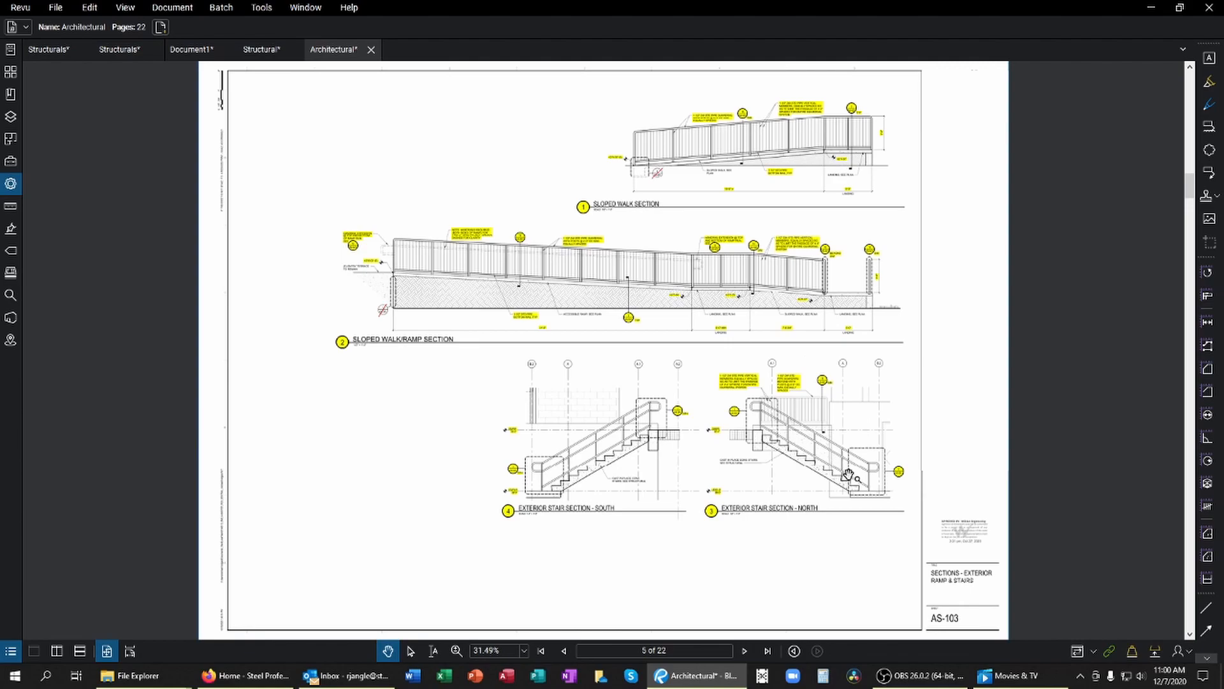
left_click(655, 650)
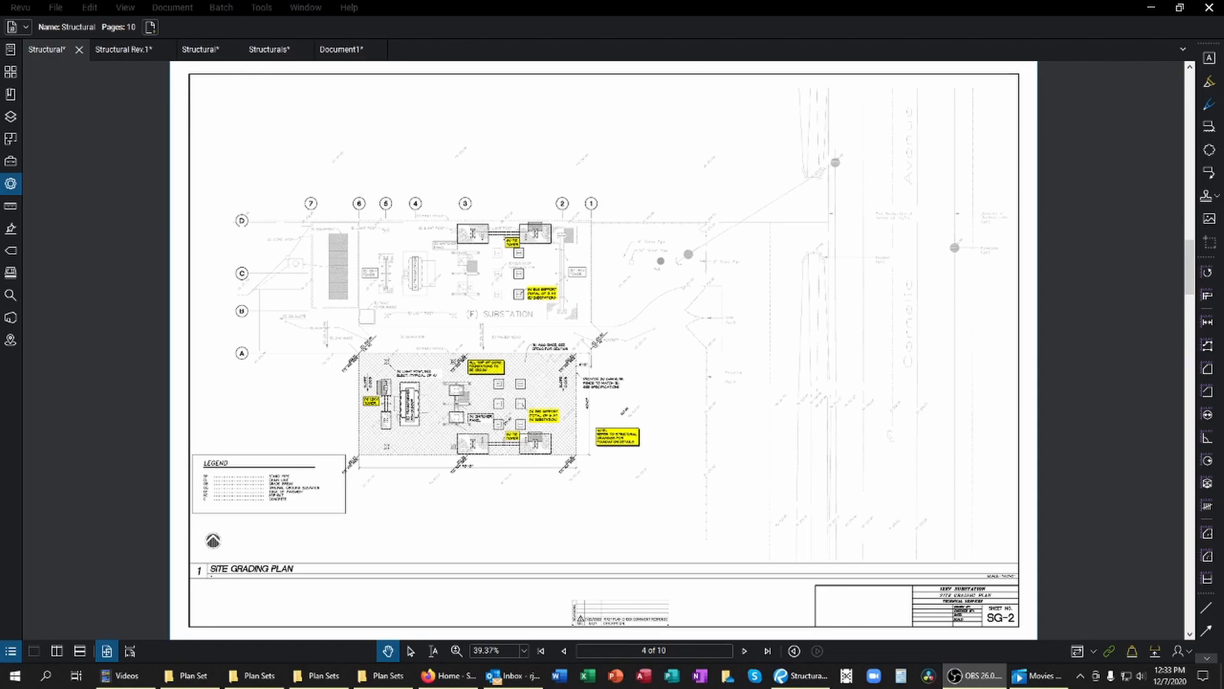
mouse_move(782, 581)
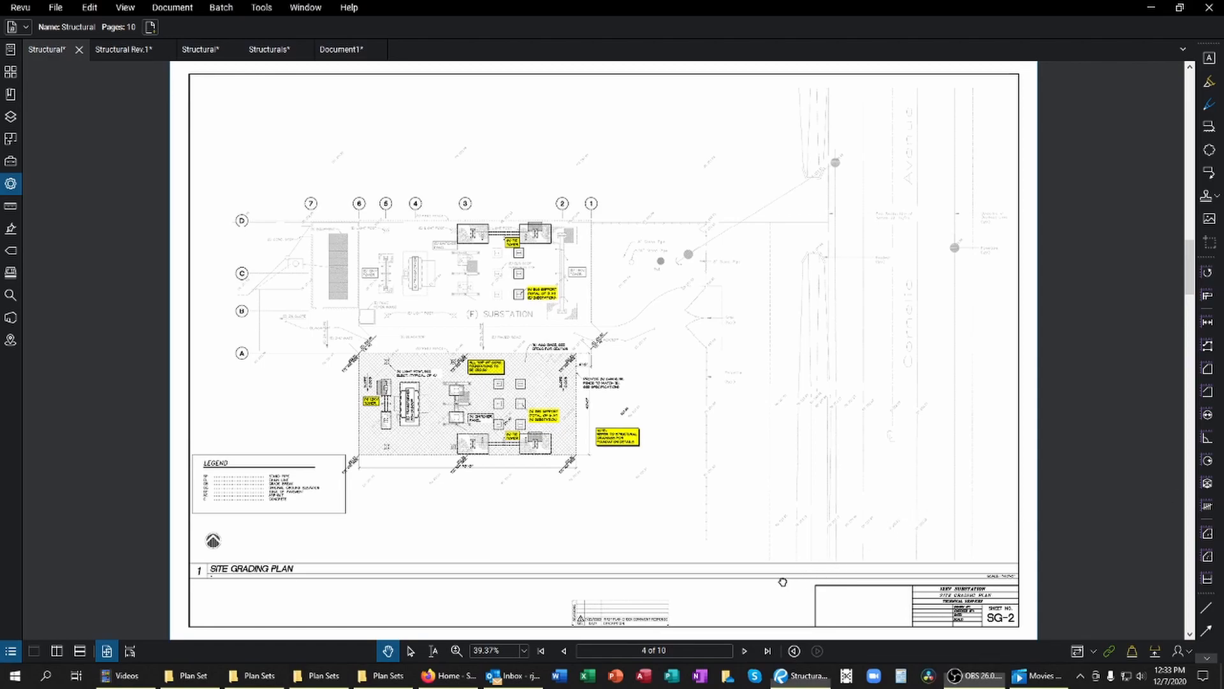
Step: Page forward to the enlarged foundation plan and follow callout 1/S4.1 to the 12KV Tower elevation
left_click(744, 650)
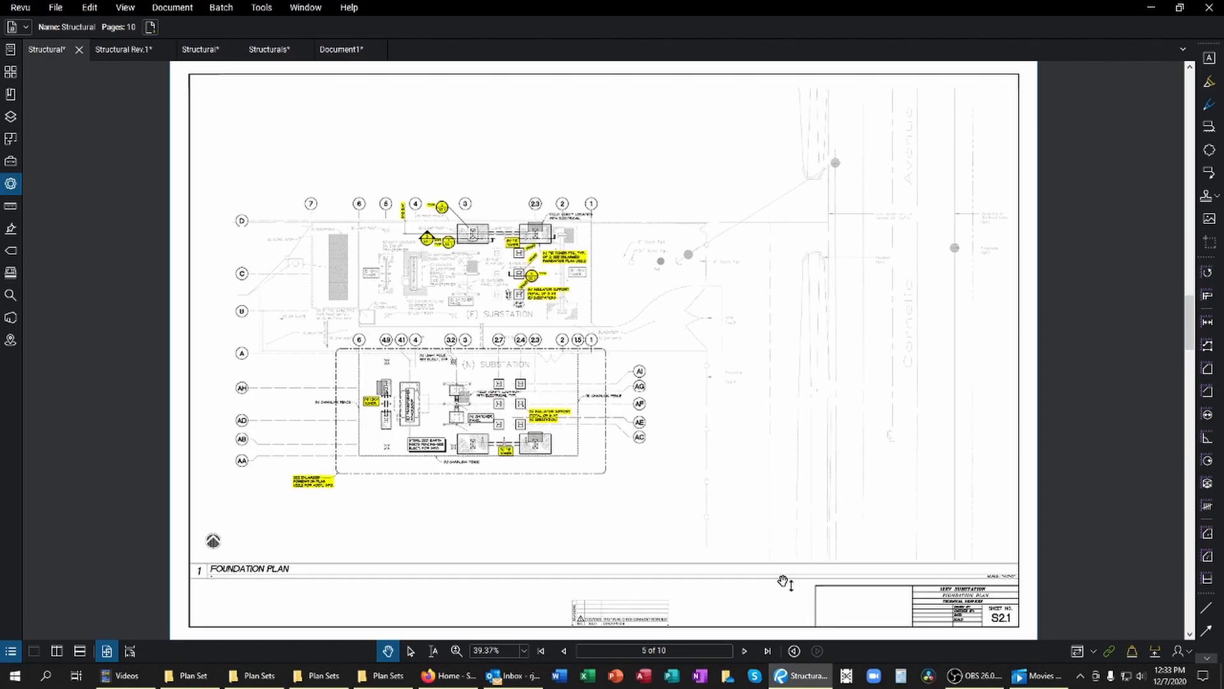
left_click(744, 650)
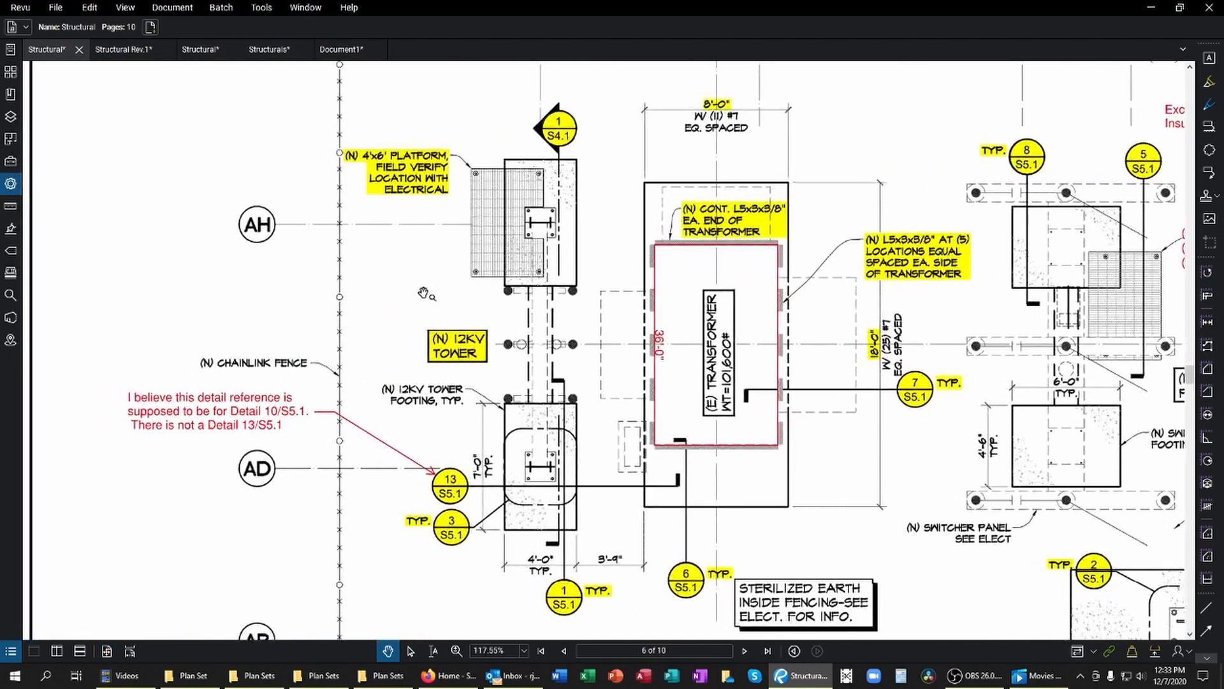
mouse_move(523, 492)
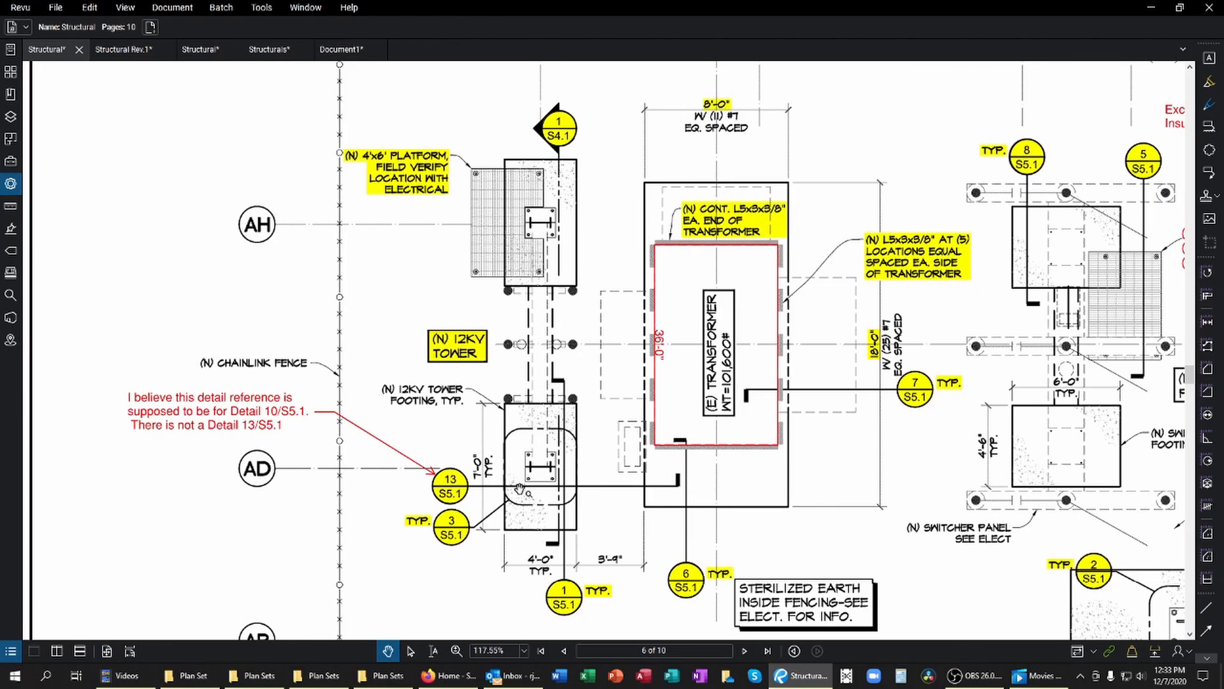
left_click(744, 651)
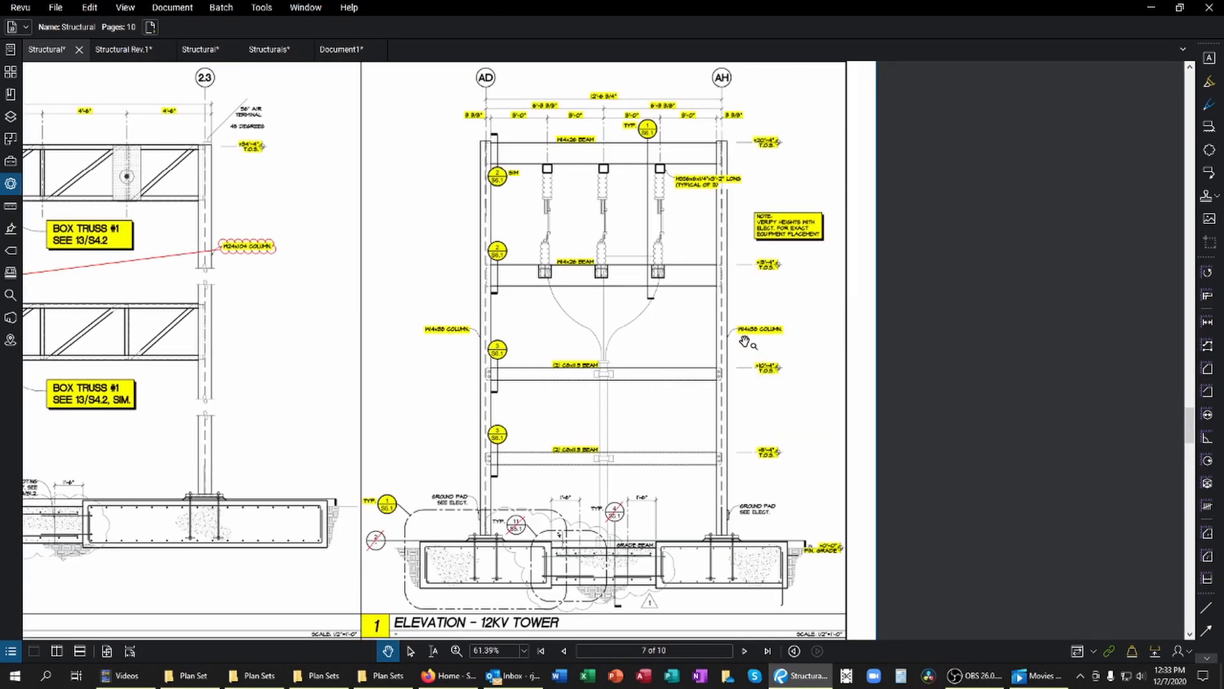
mouse_move(706, 271)
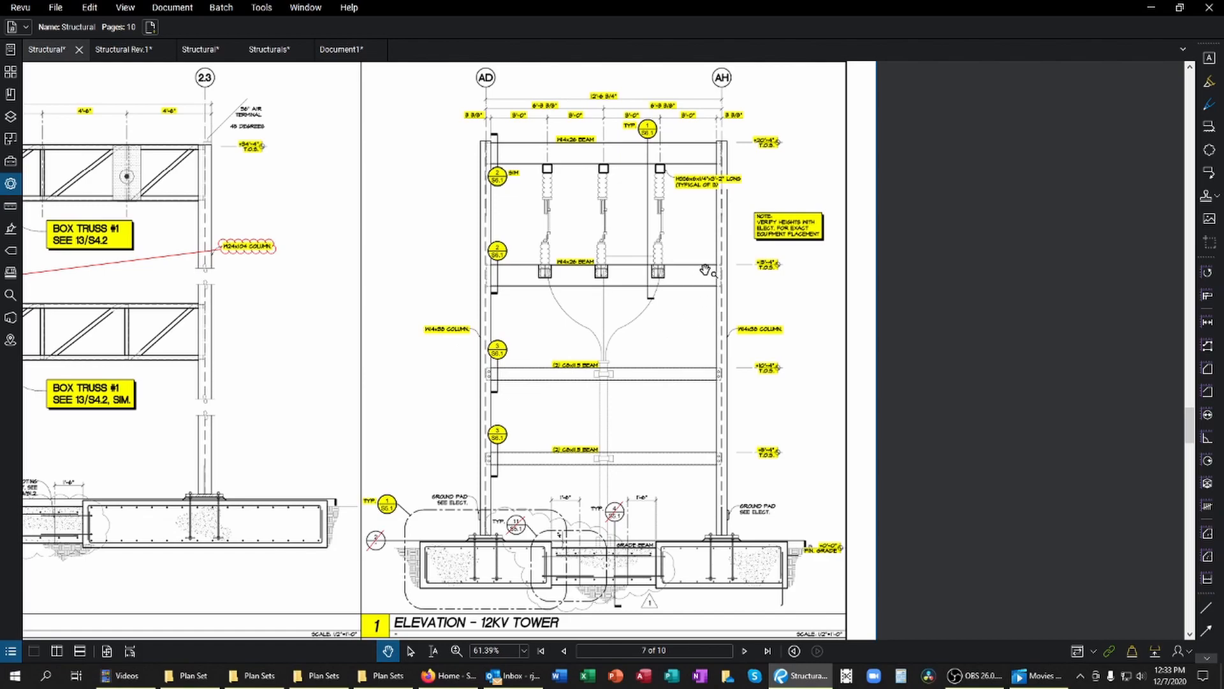
mouse_move(546, 559)
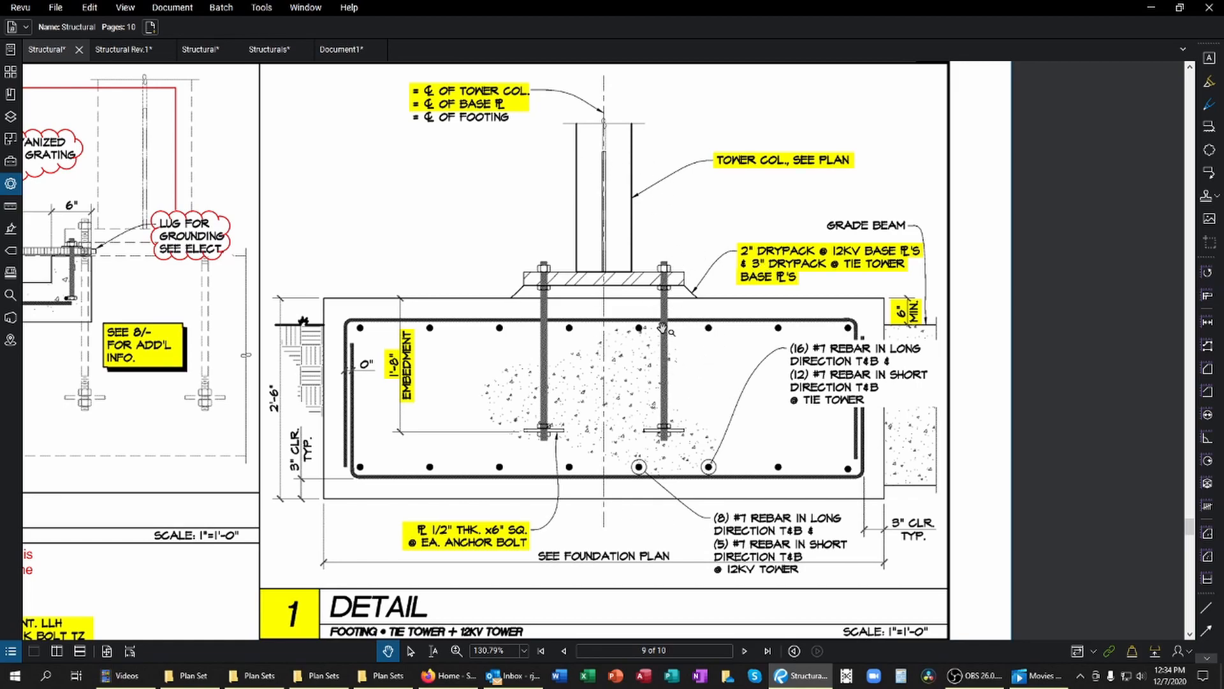
mouse_move(699, 519)
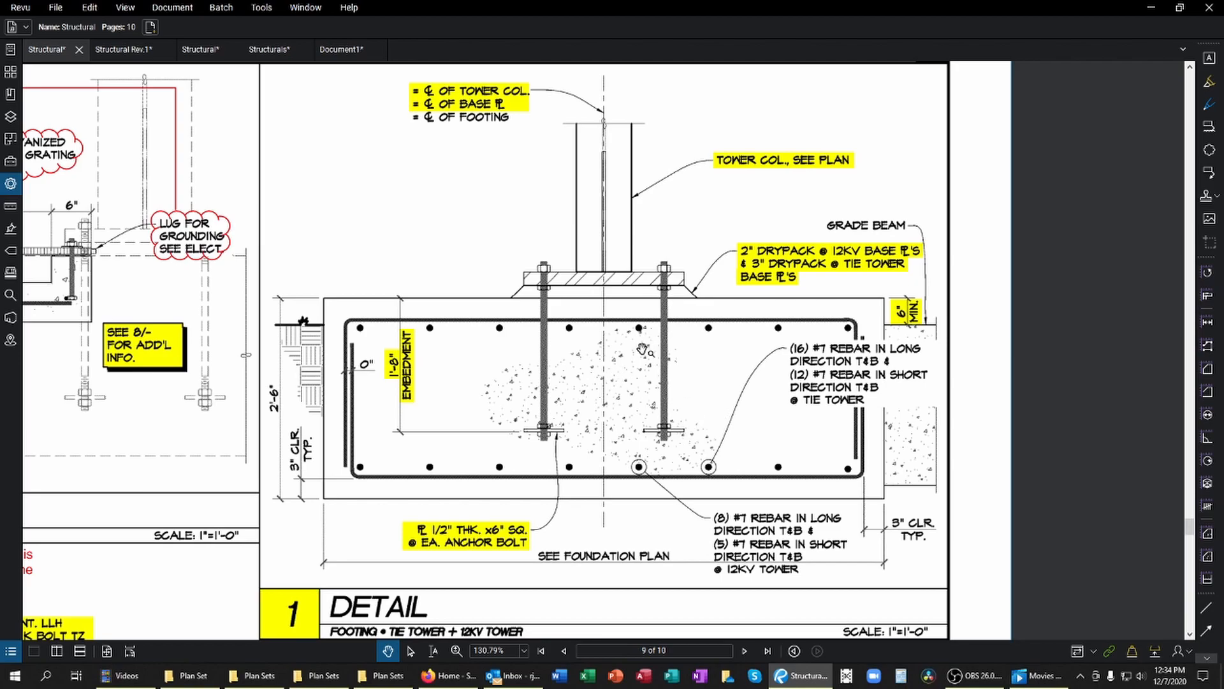
mouse_move(496, 539)
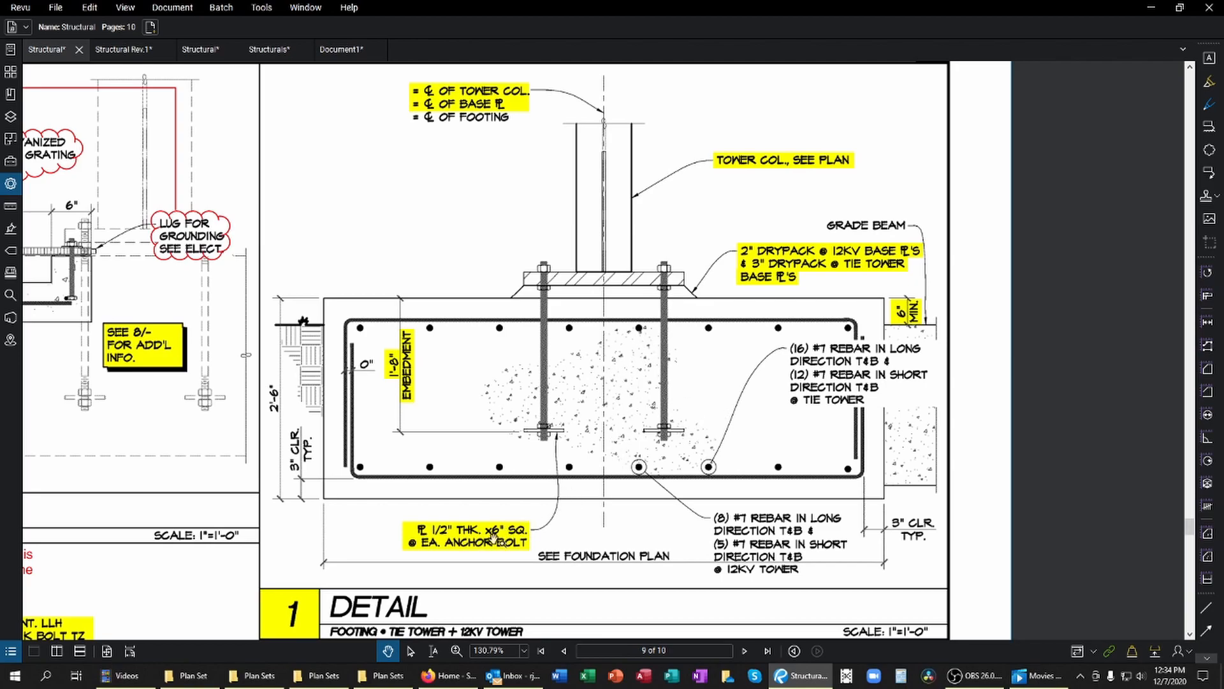
mouse_move(542, 542)
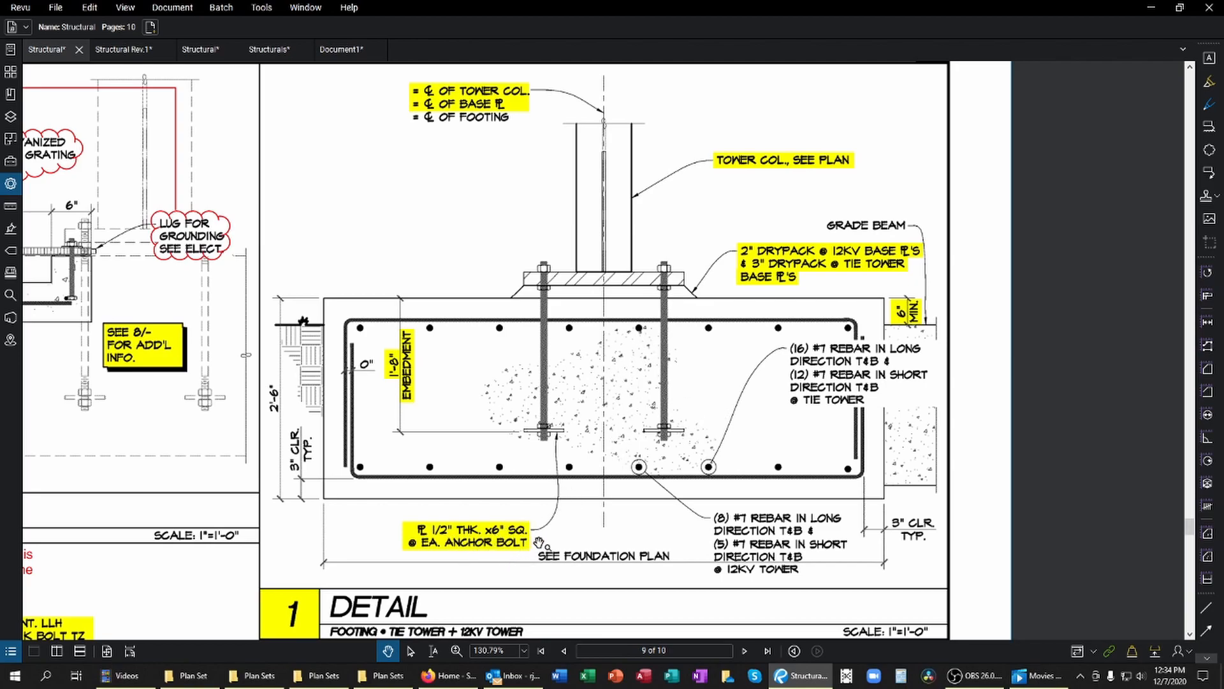
mouse_move(622, 517)
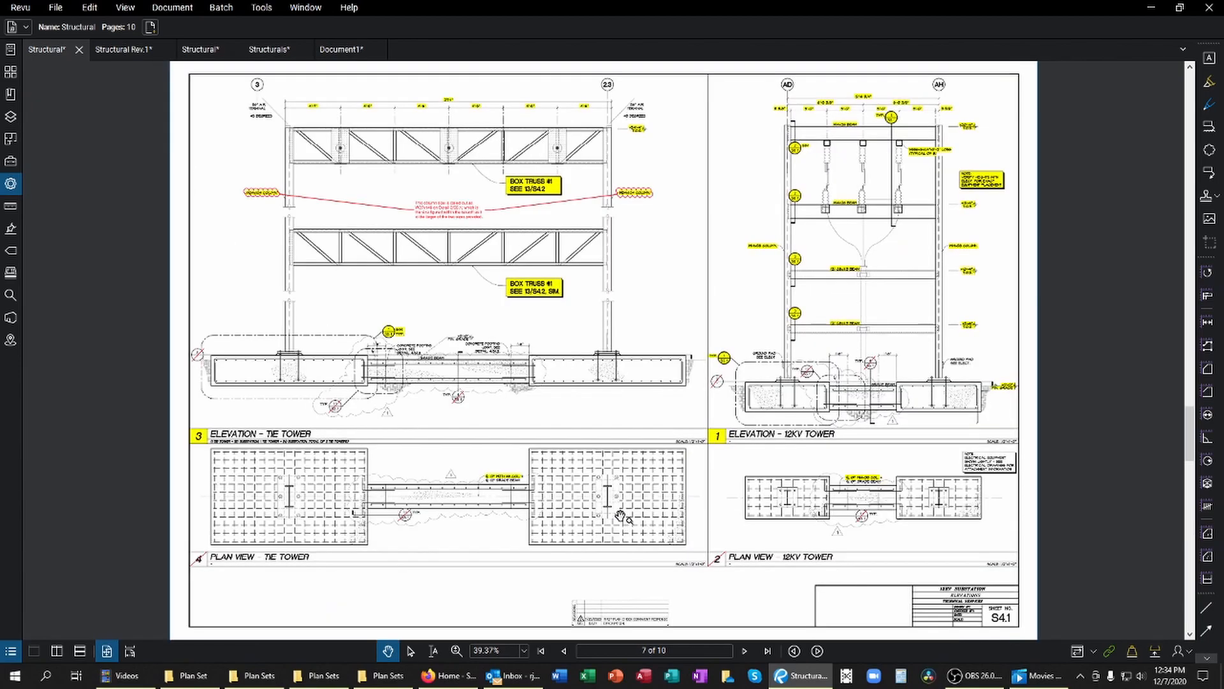
mouse_move(540, 651)
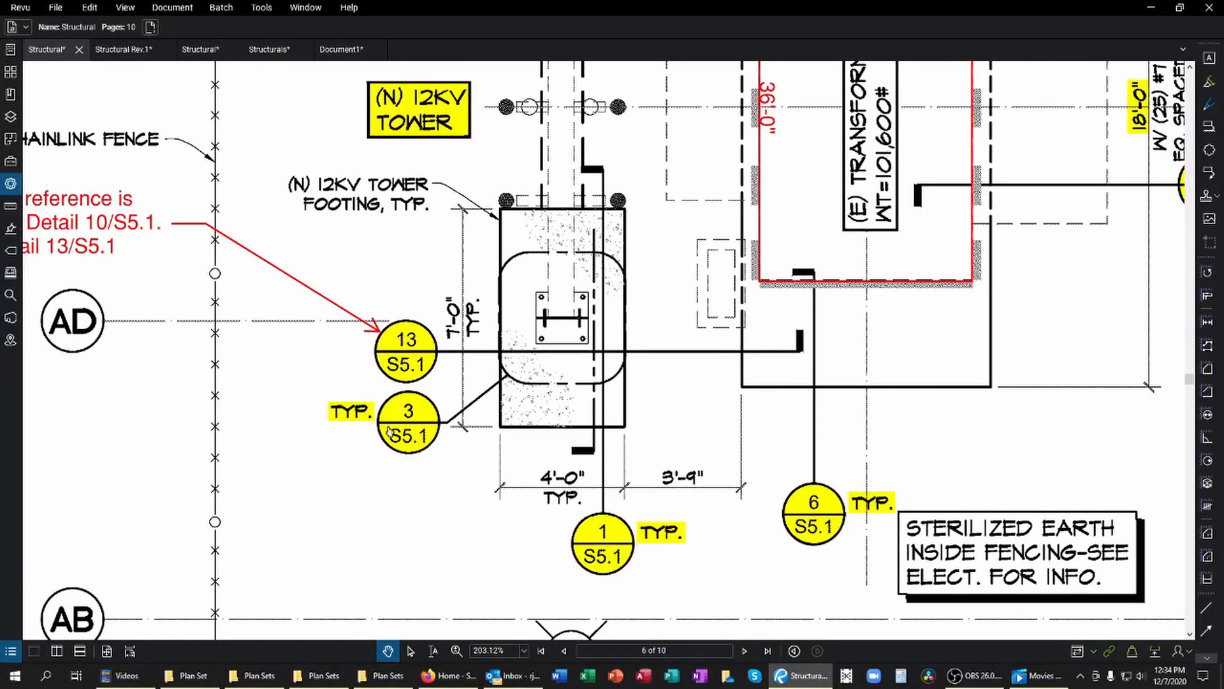
mouse_move(484, 456)
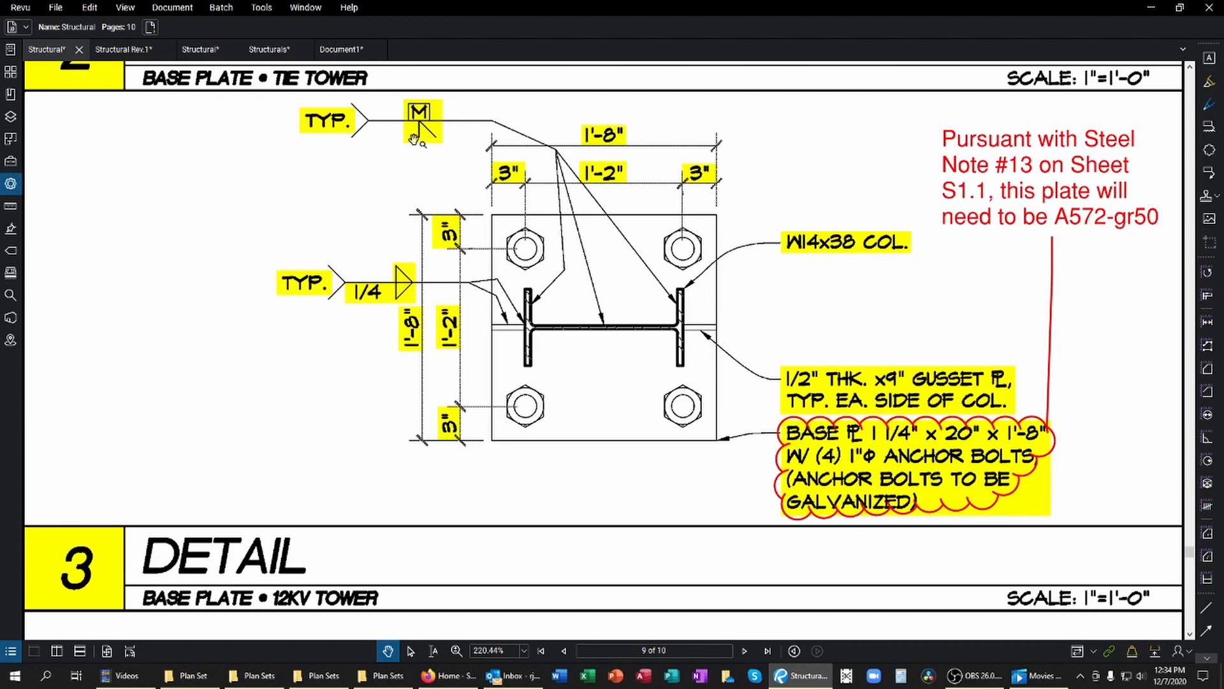
mouse_move(401, 170)
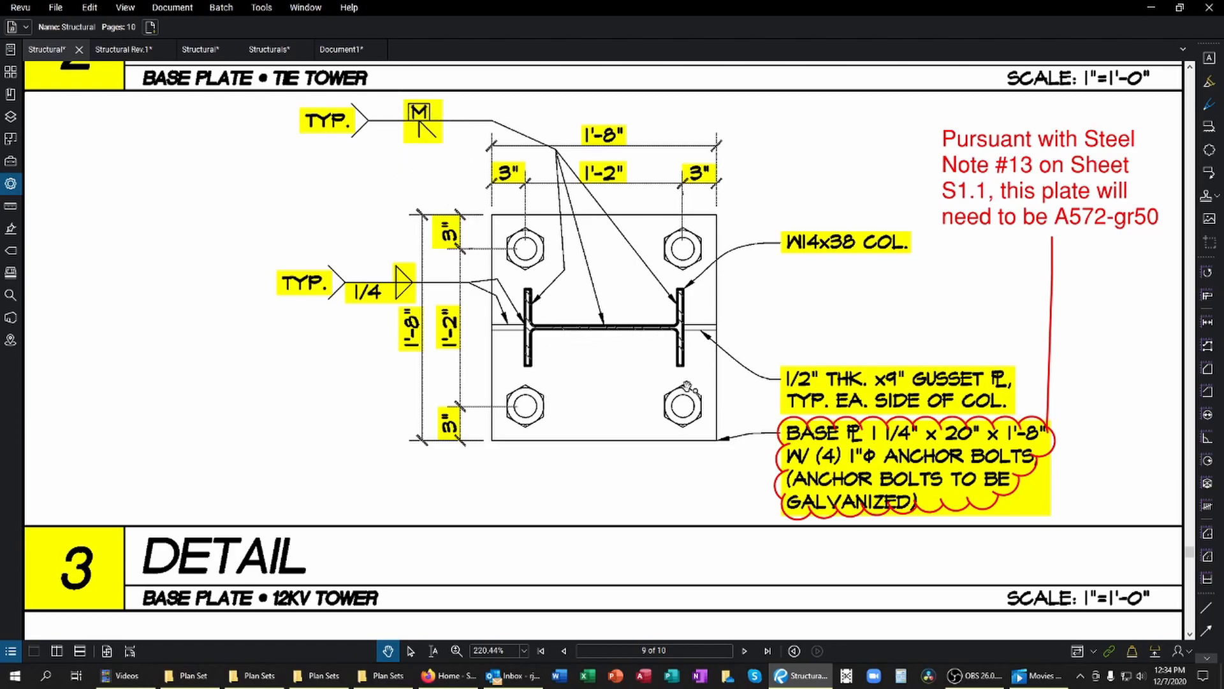
mouse_move(595, 306)
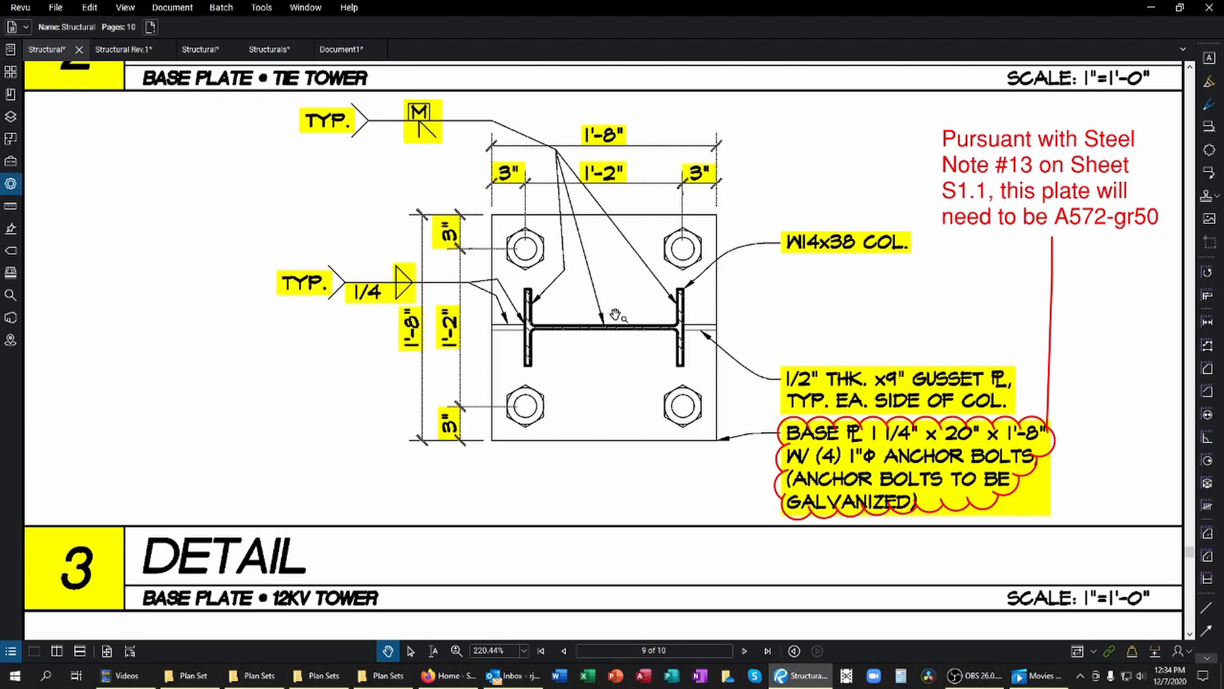
mouse_move(618, 393)
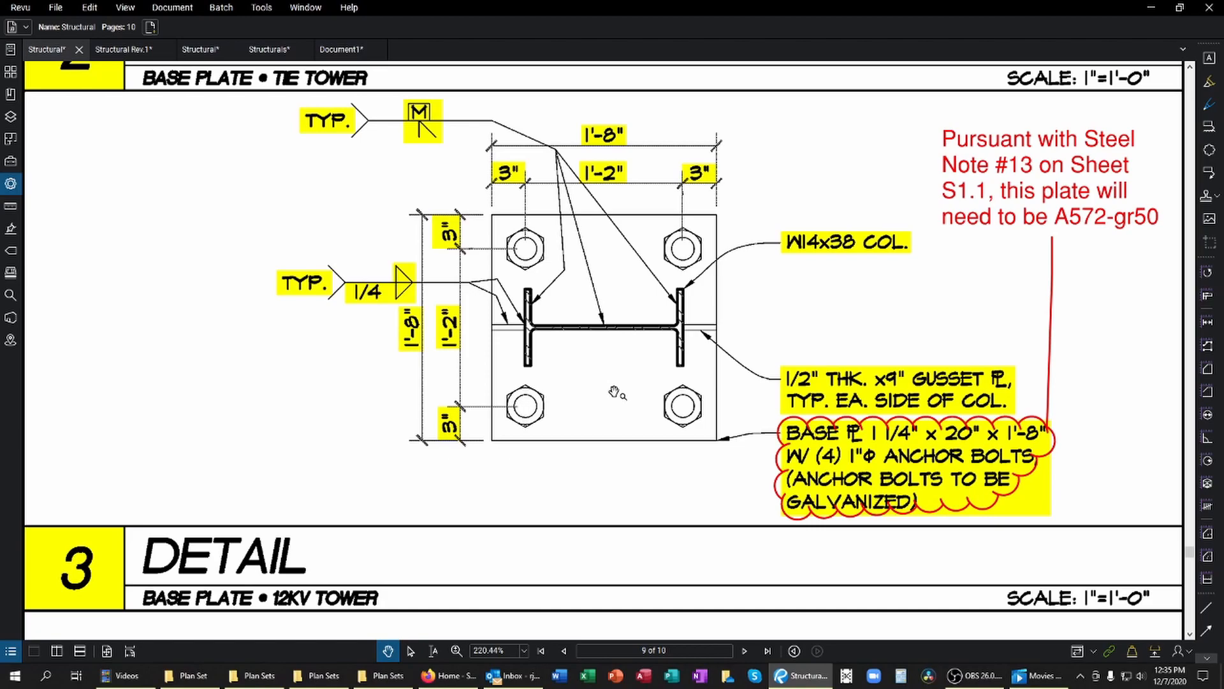
mouse_move(633, 362)
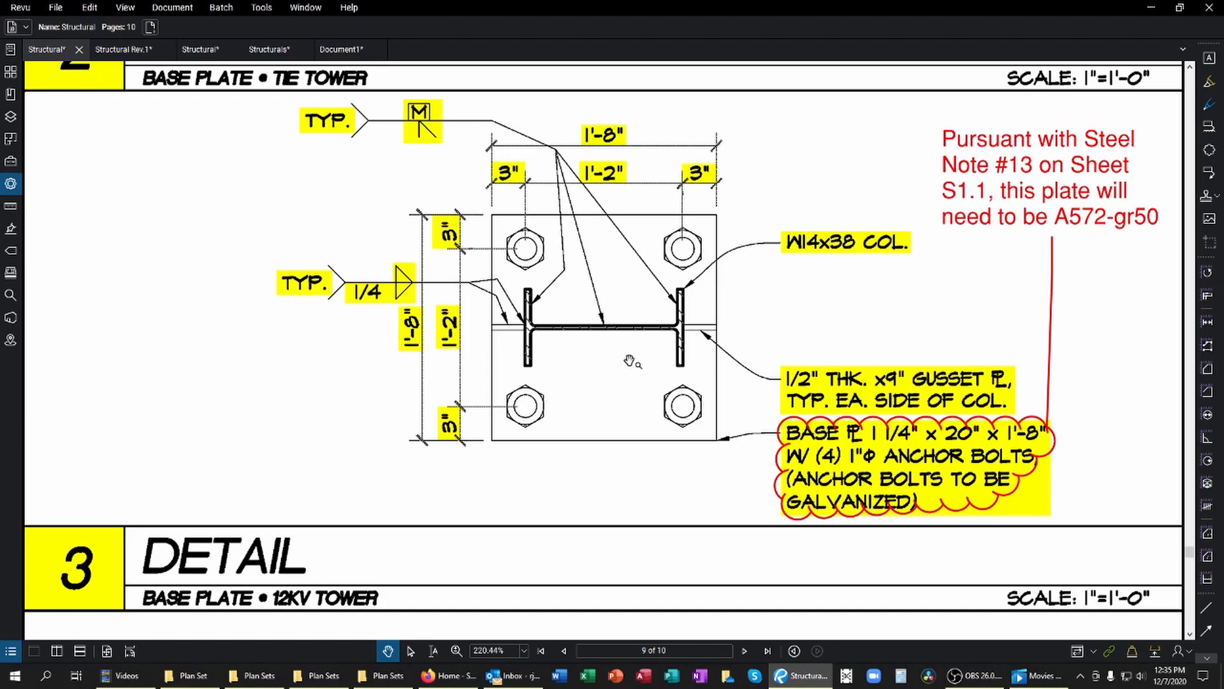
mouse_move(484, 217)
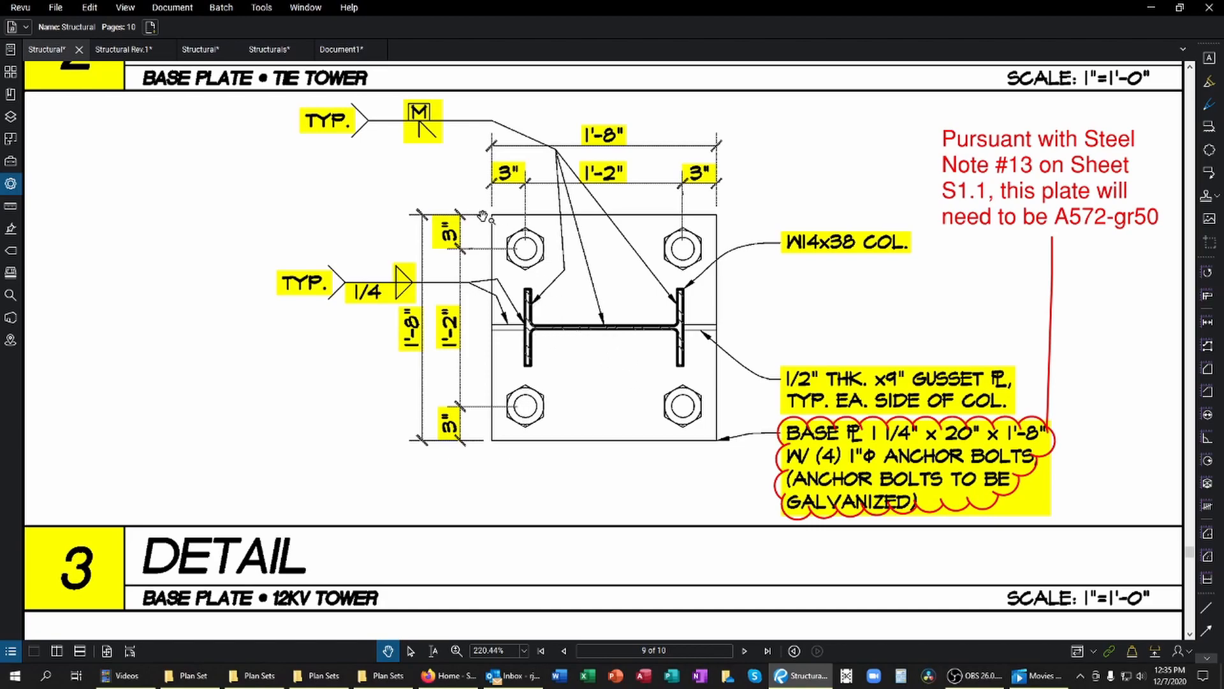
mouse_move(535, 281)
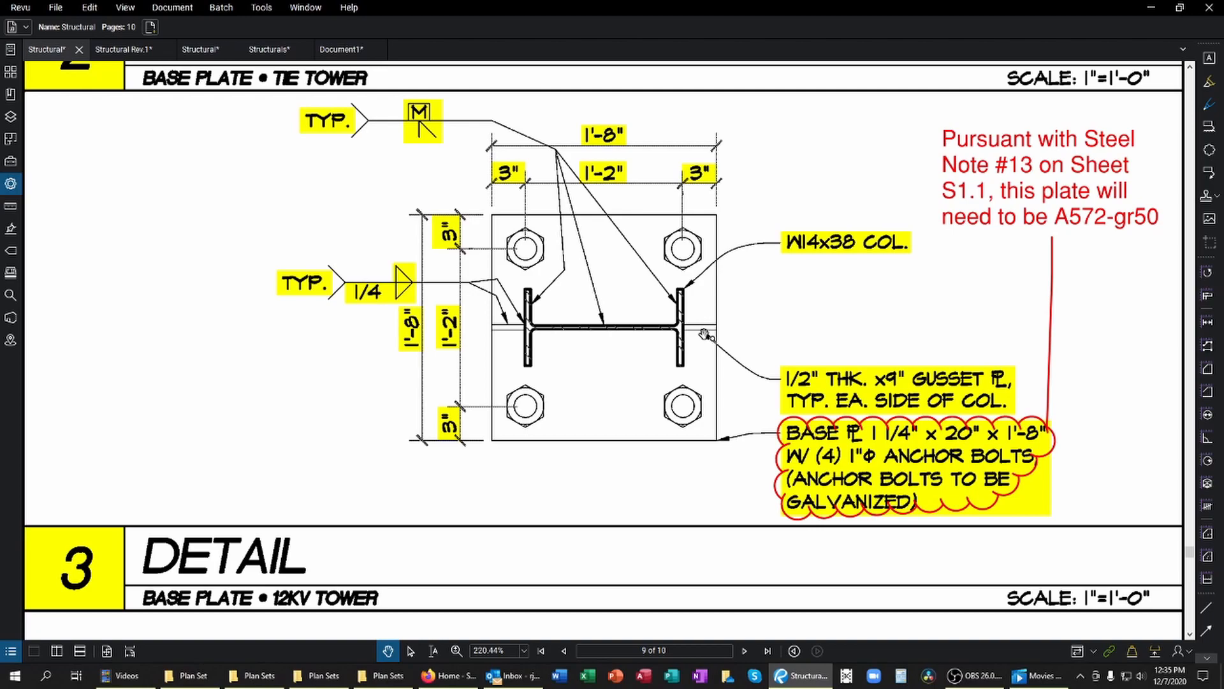
mouse_move(503, 327)
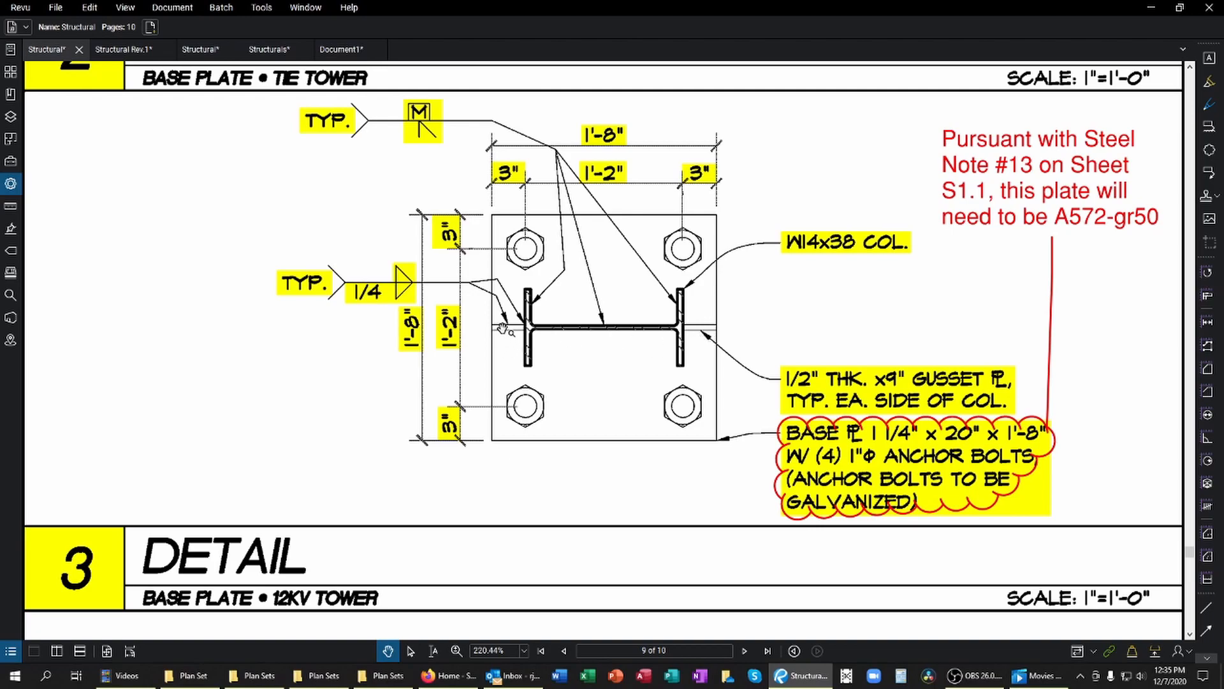
mouse_move(693, 328)
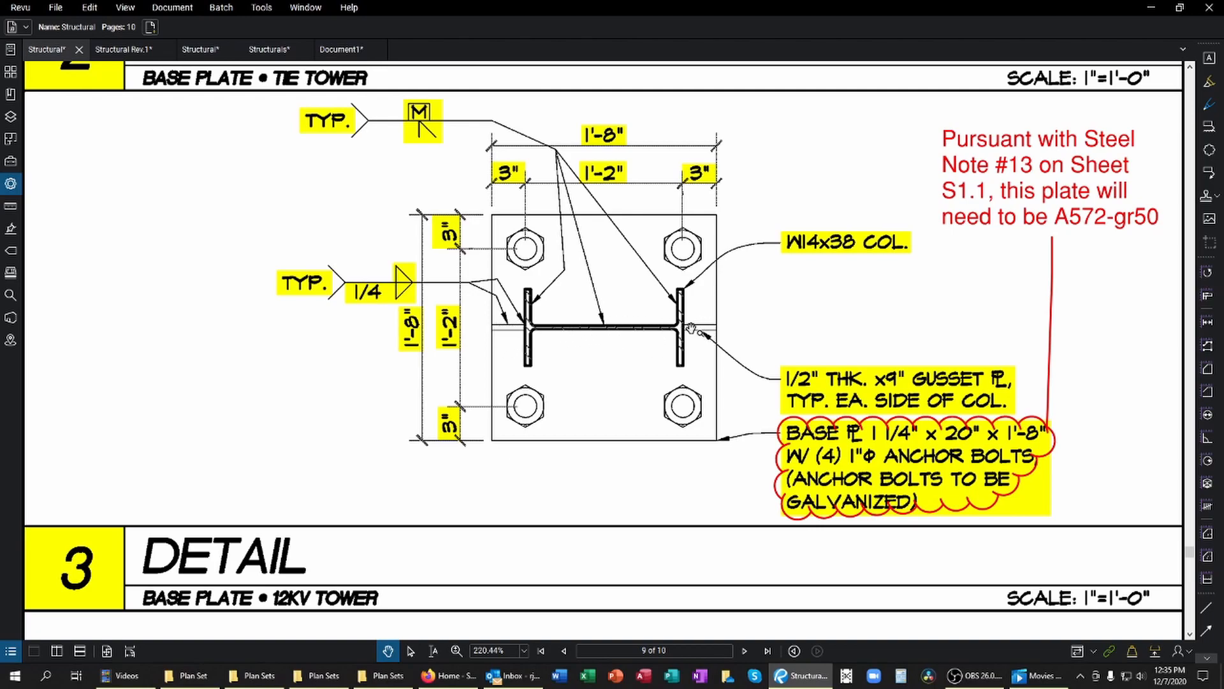
mouse_move(484, 215)
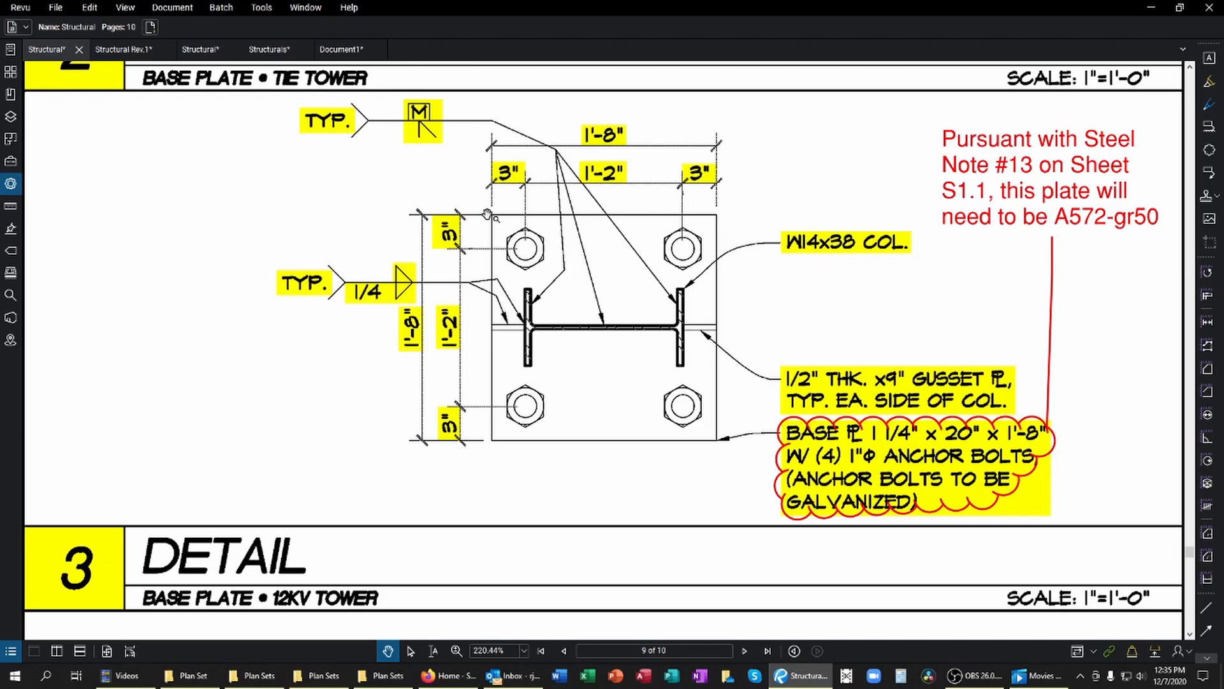
mouse_move(492, 432)
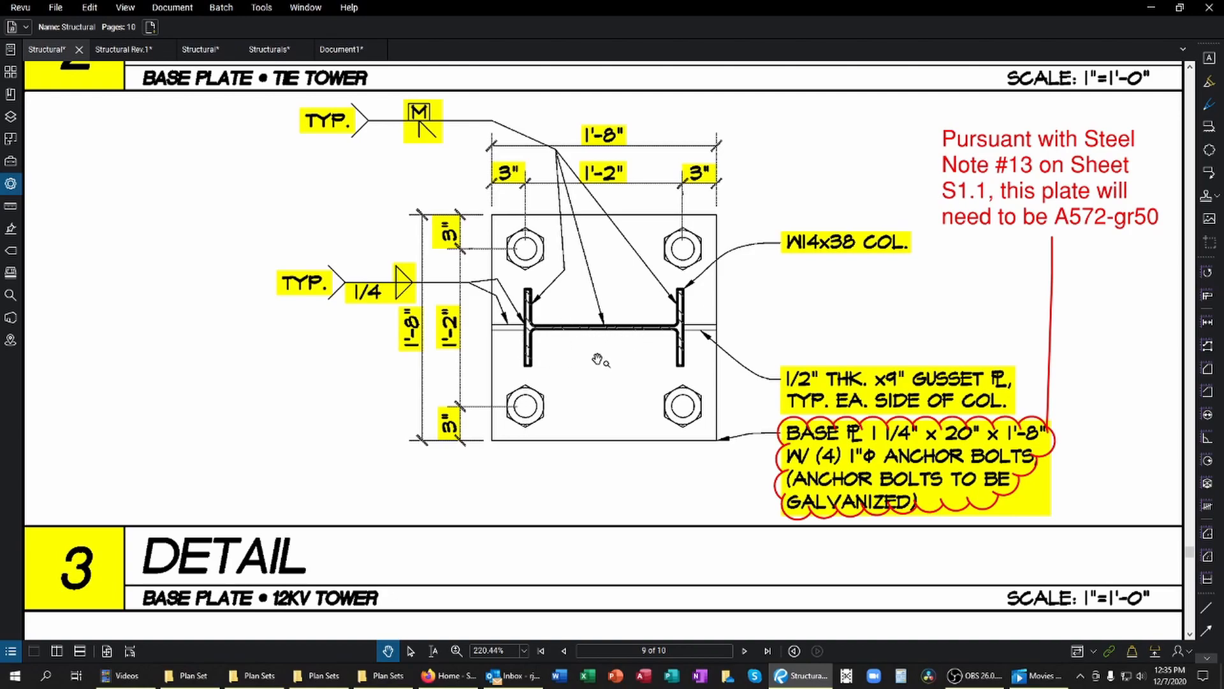
mouse_move(410, 282)
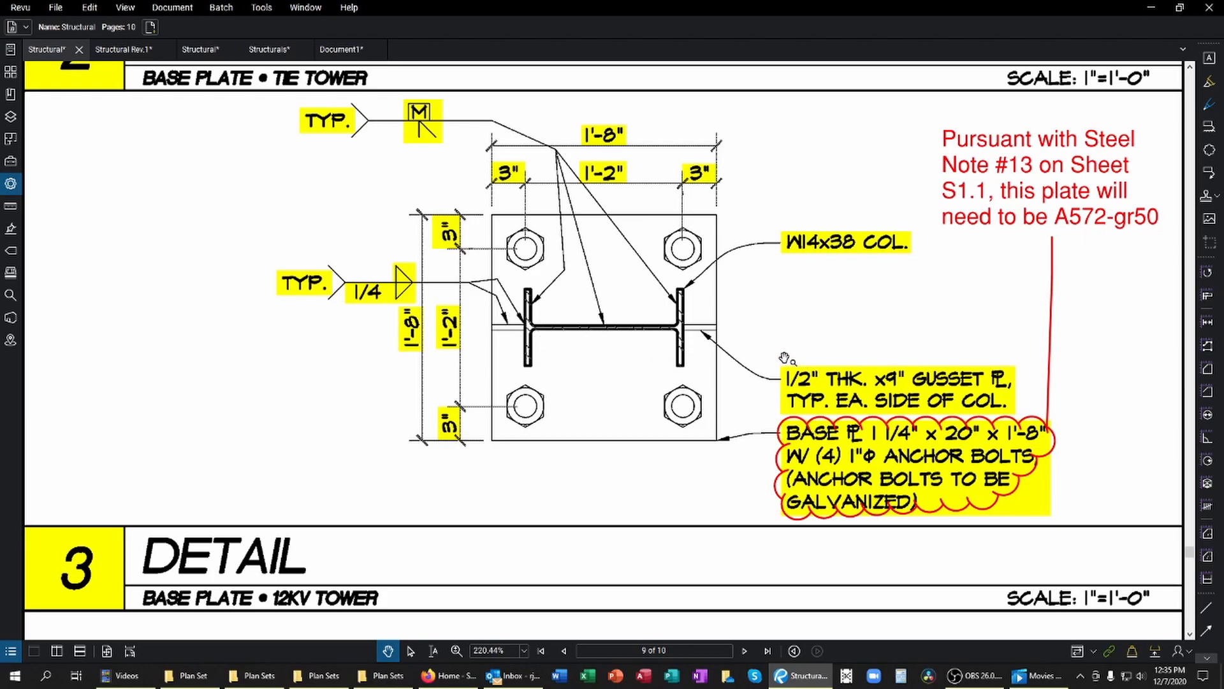
mouse_move(855, 463)
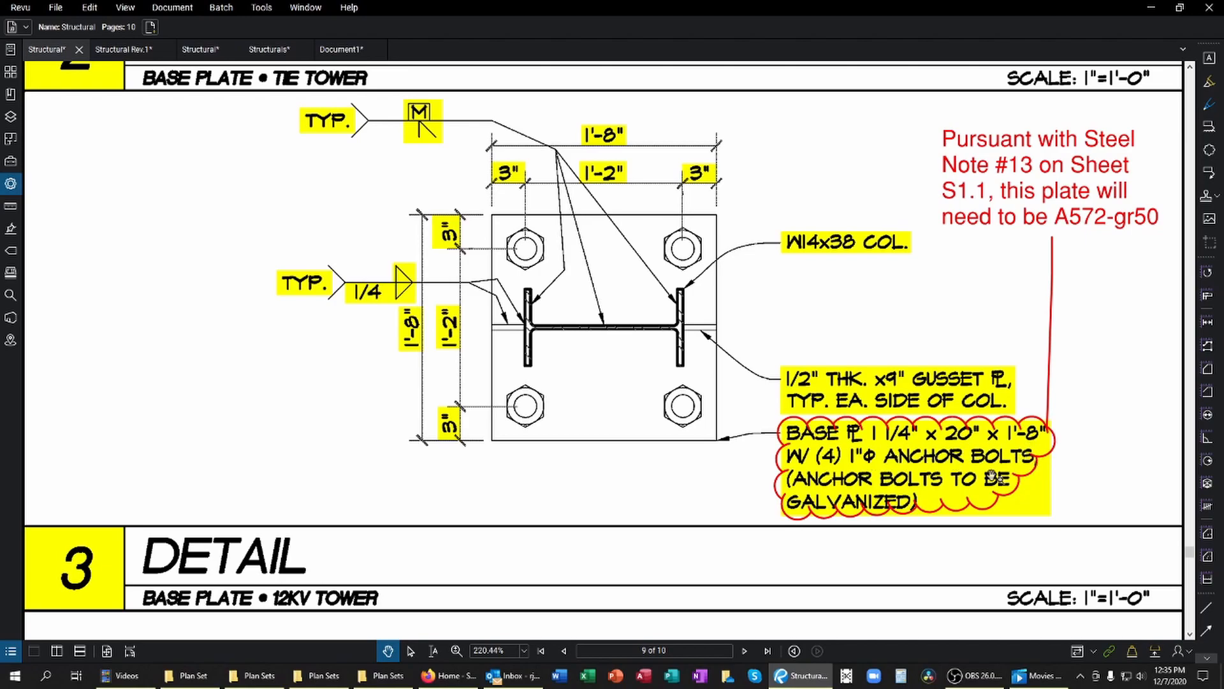
mouse_move(871, 471)
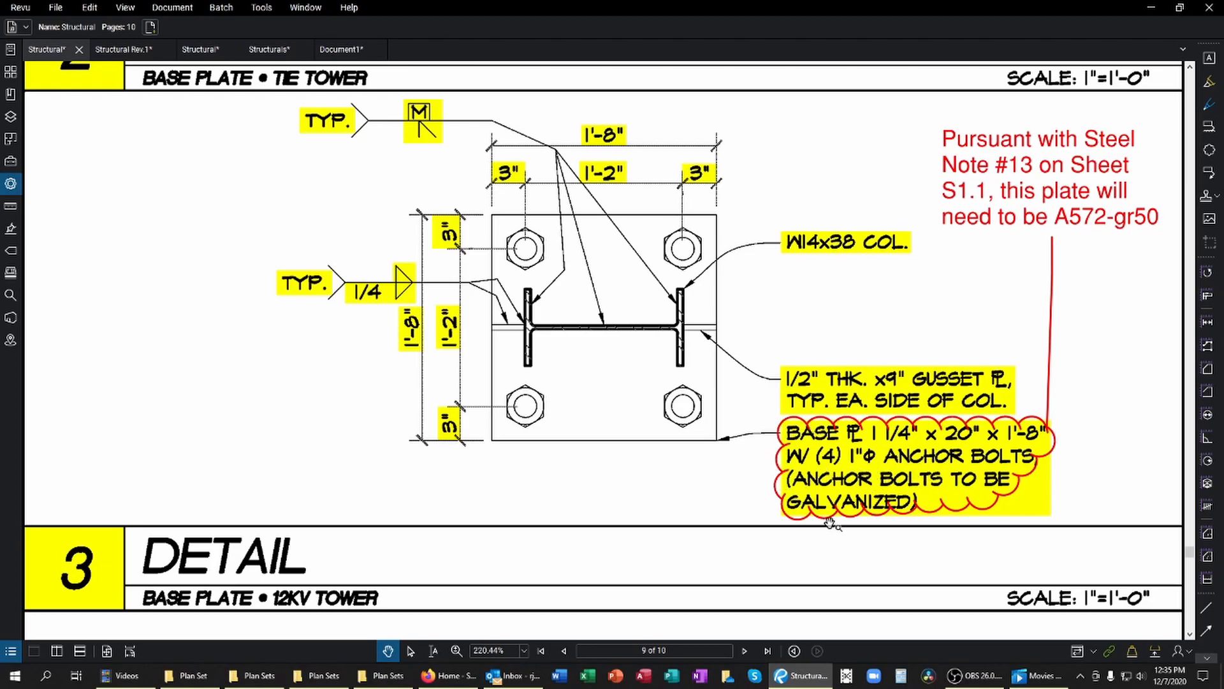
mouse_move(1078, 226)
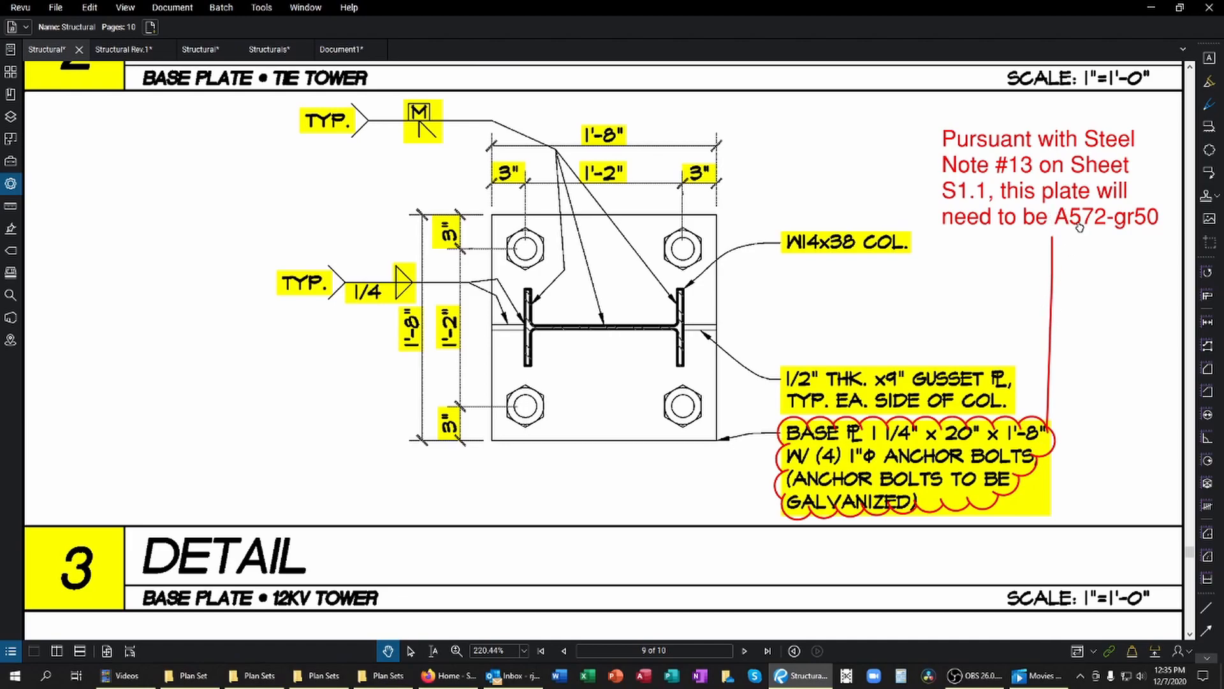
mouse_move(1128, 248)
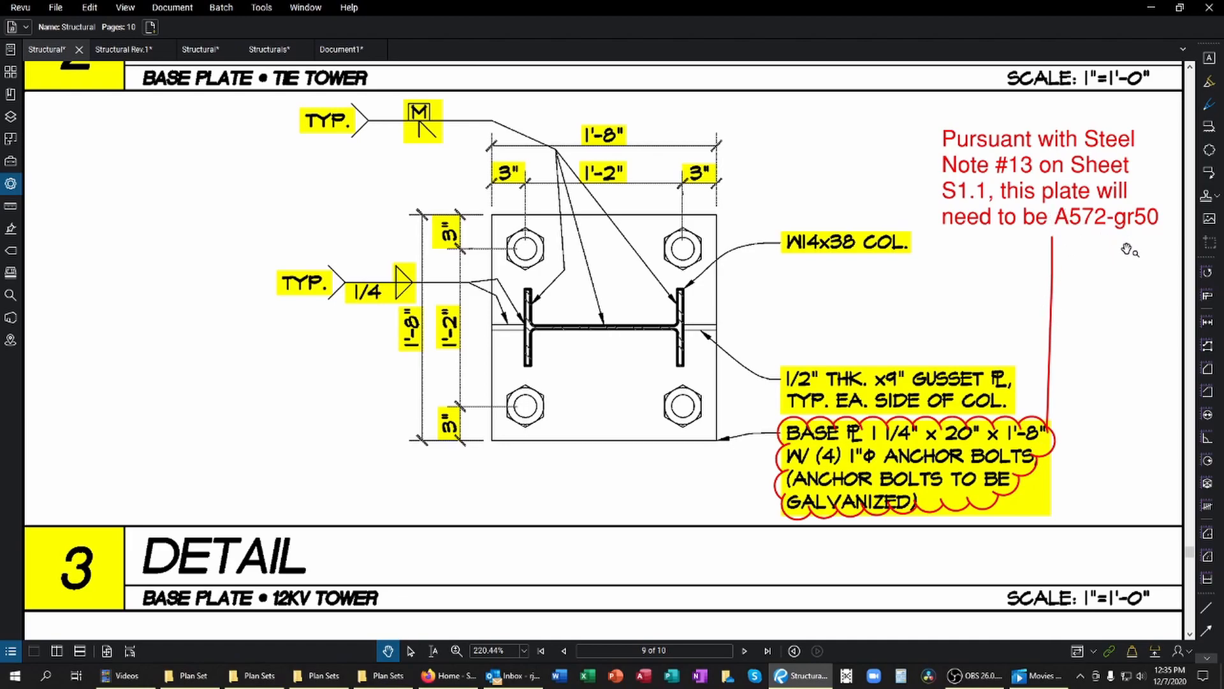
mouse_move(1126, 236)
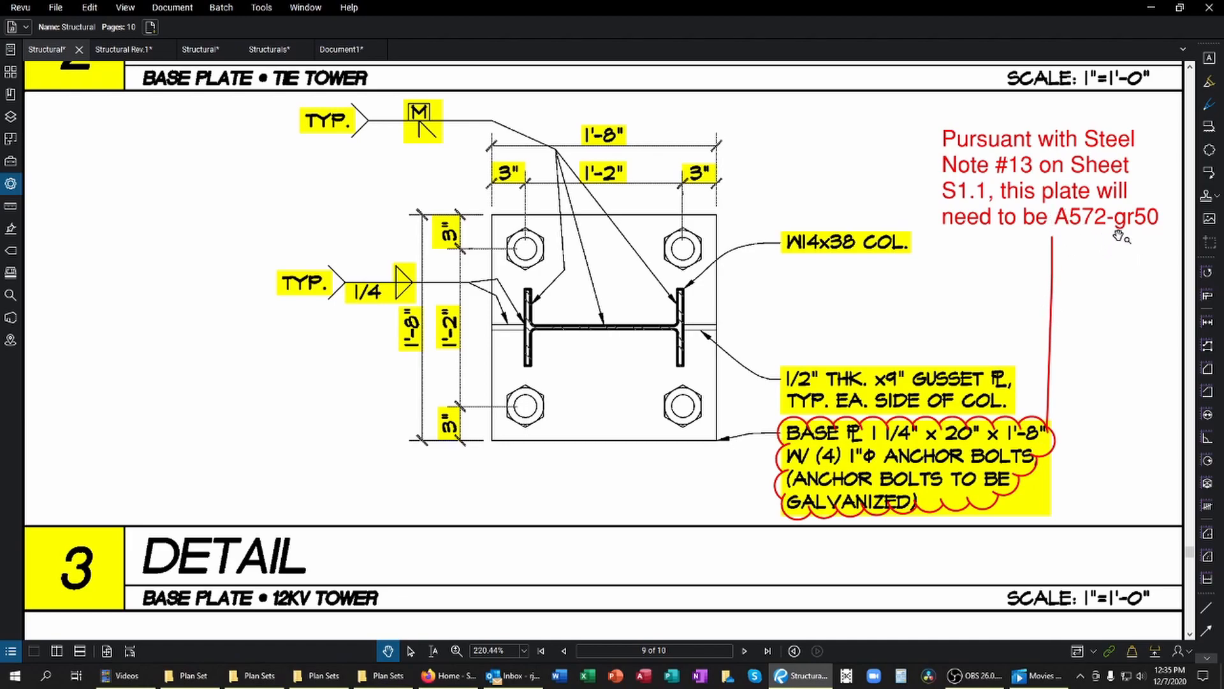
mouse_move(1115, 261)
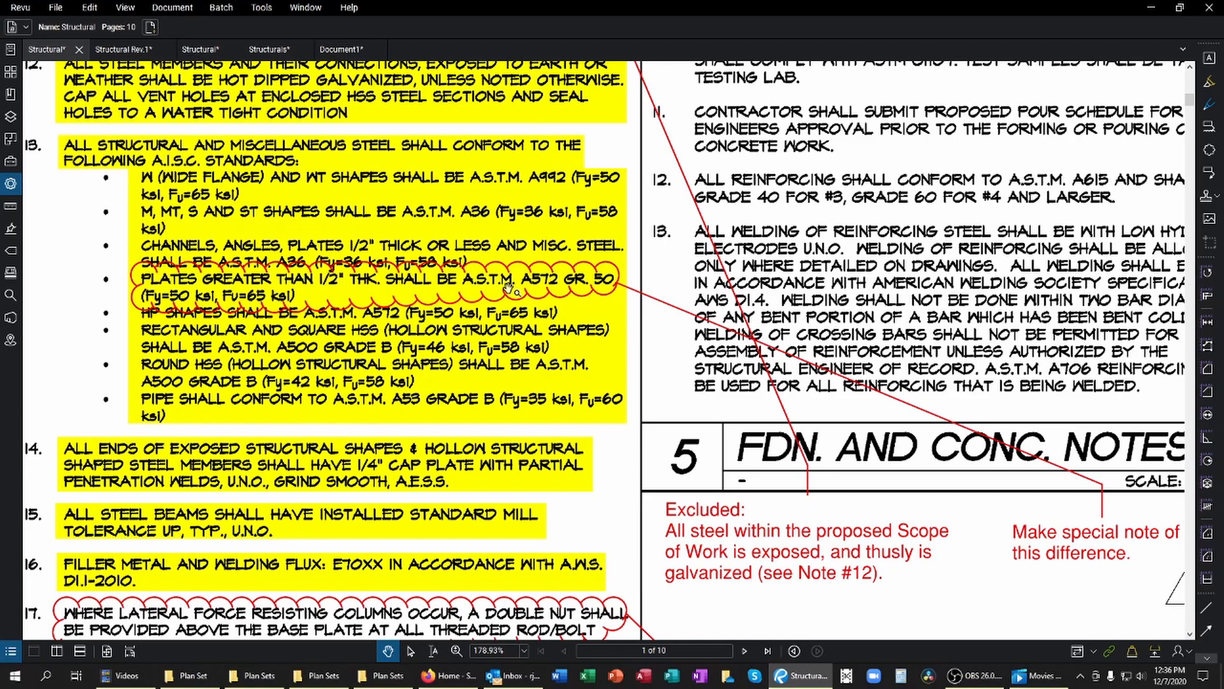
mouse_move(164, 202)
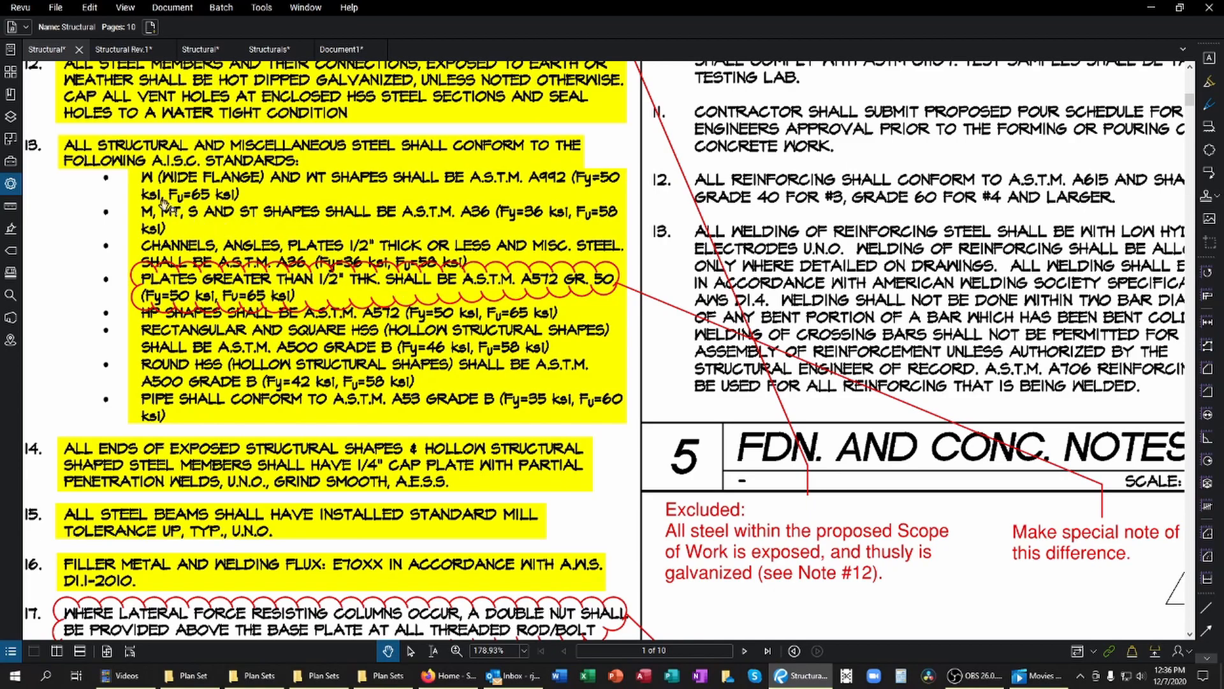
mouse_move(93, 157)
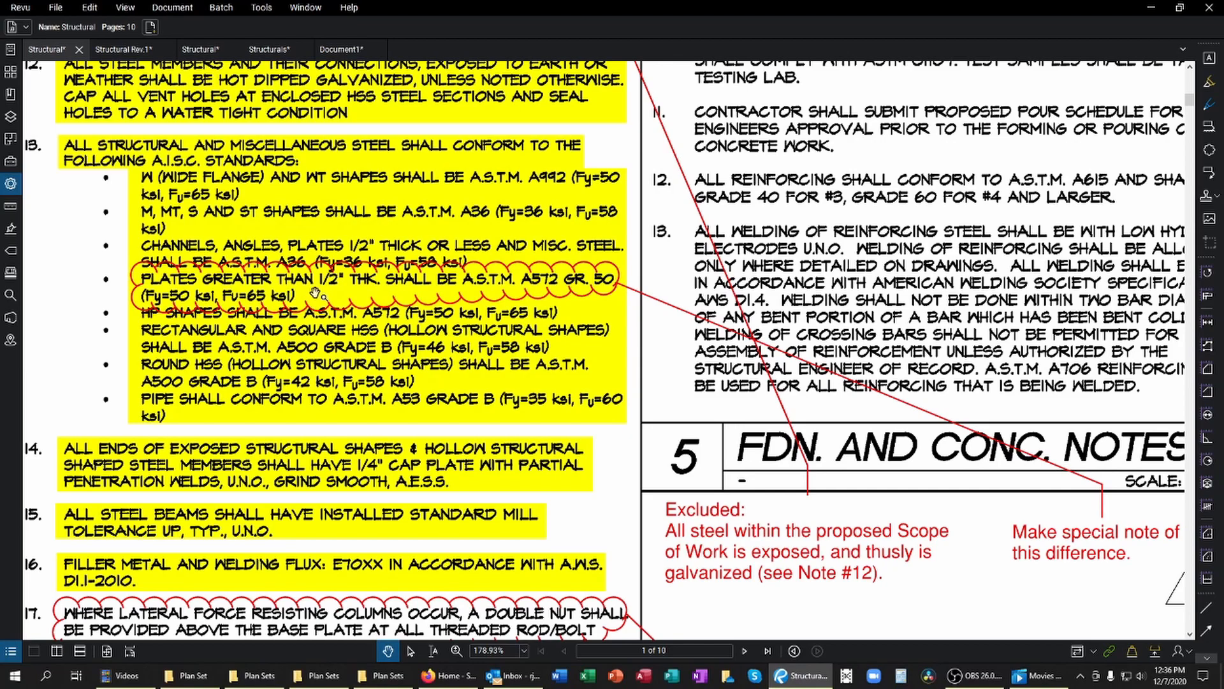
mouse_move(418, 288)
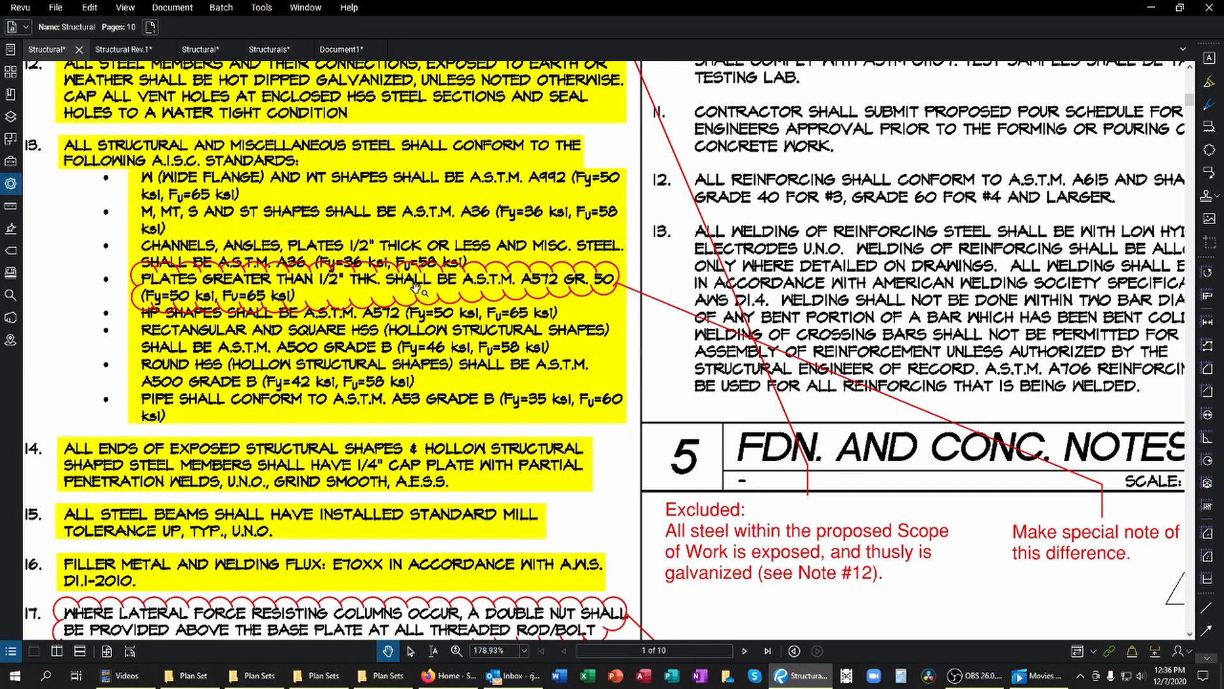
mouse_move(586, 282)
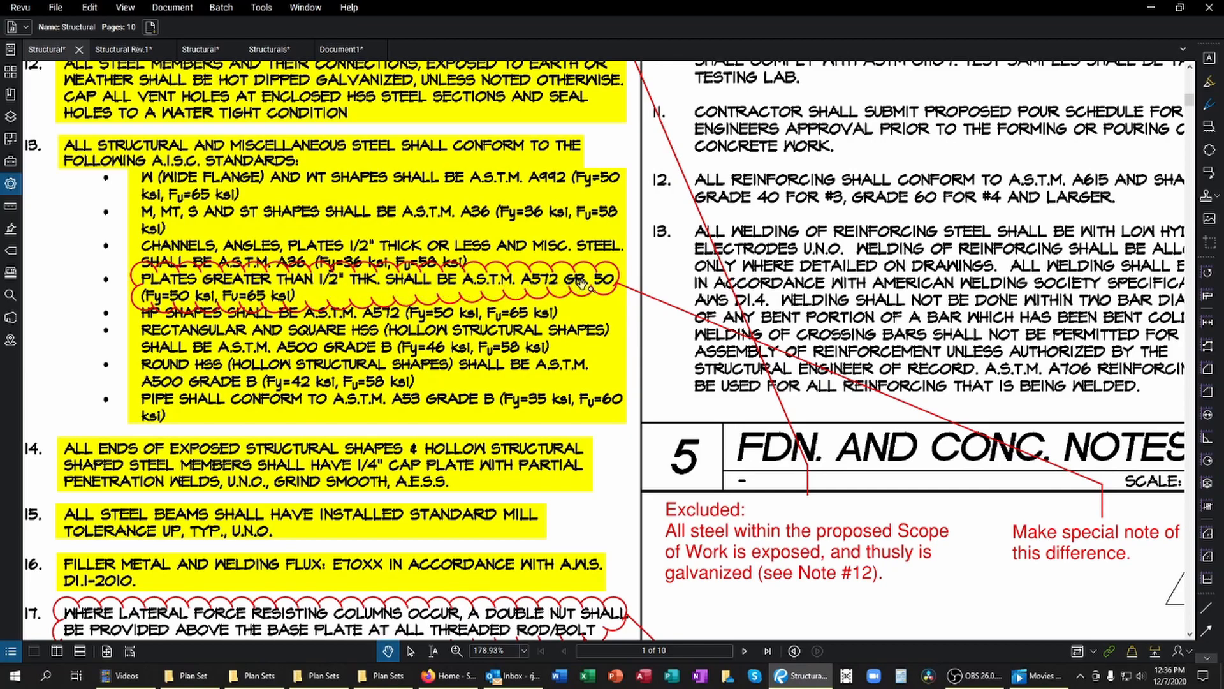
mouse_move(336, 313)
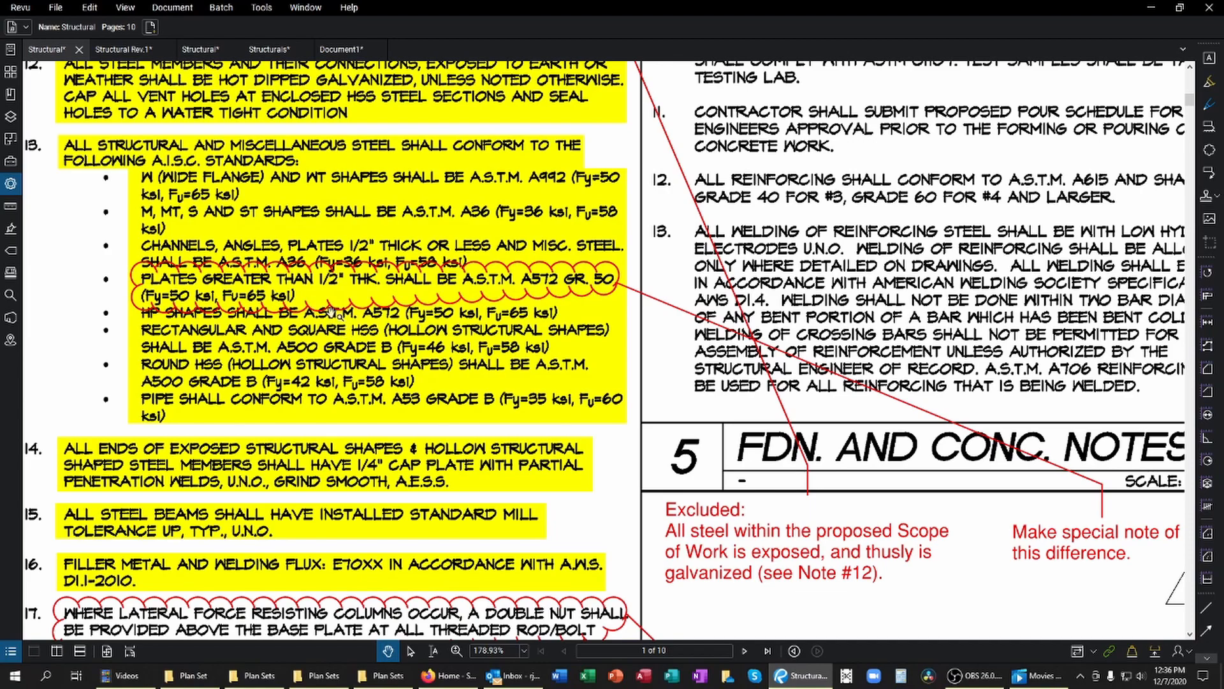
mouse_move(535, 578)
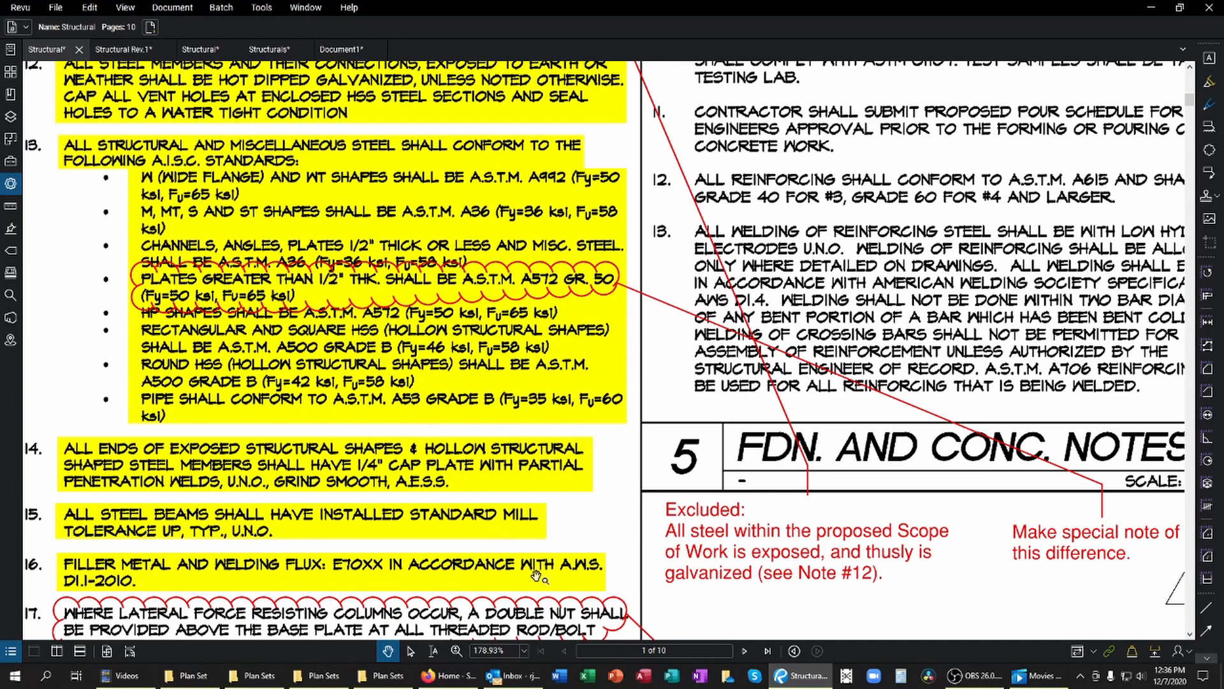
mouse_move(707, 591)
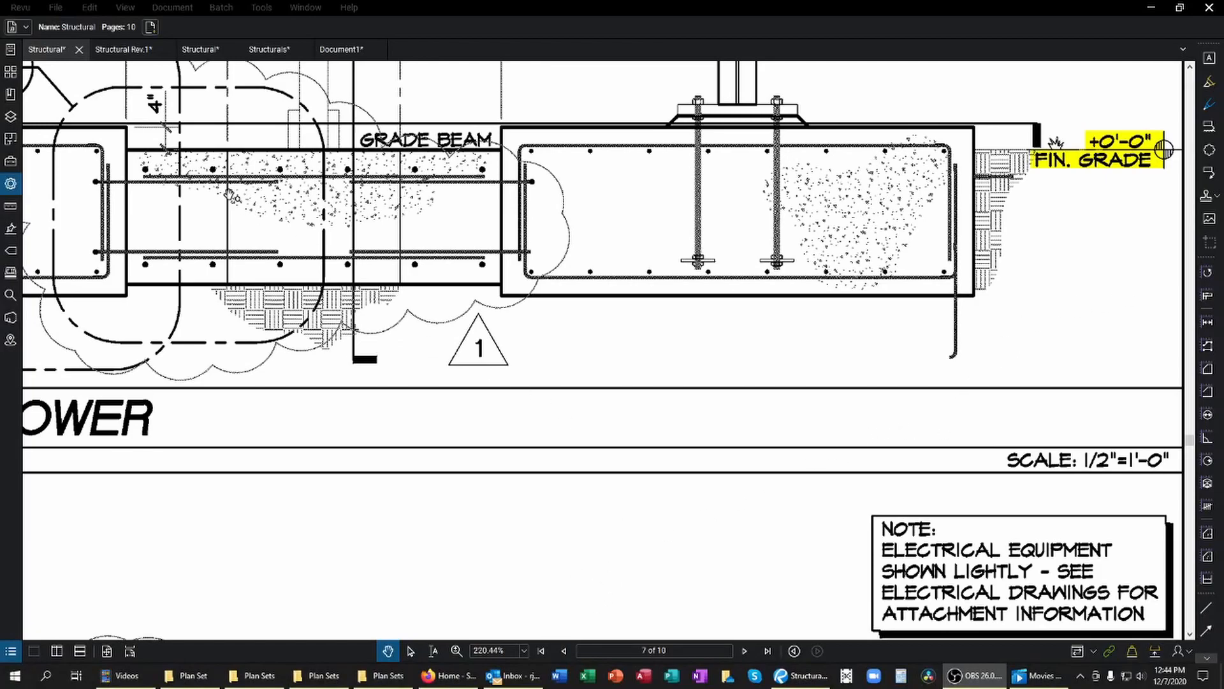
Step: Jump to page 7's tower foundation section showing the grade beam and finished grade +0'-0"
left_click(123, 49)
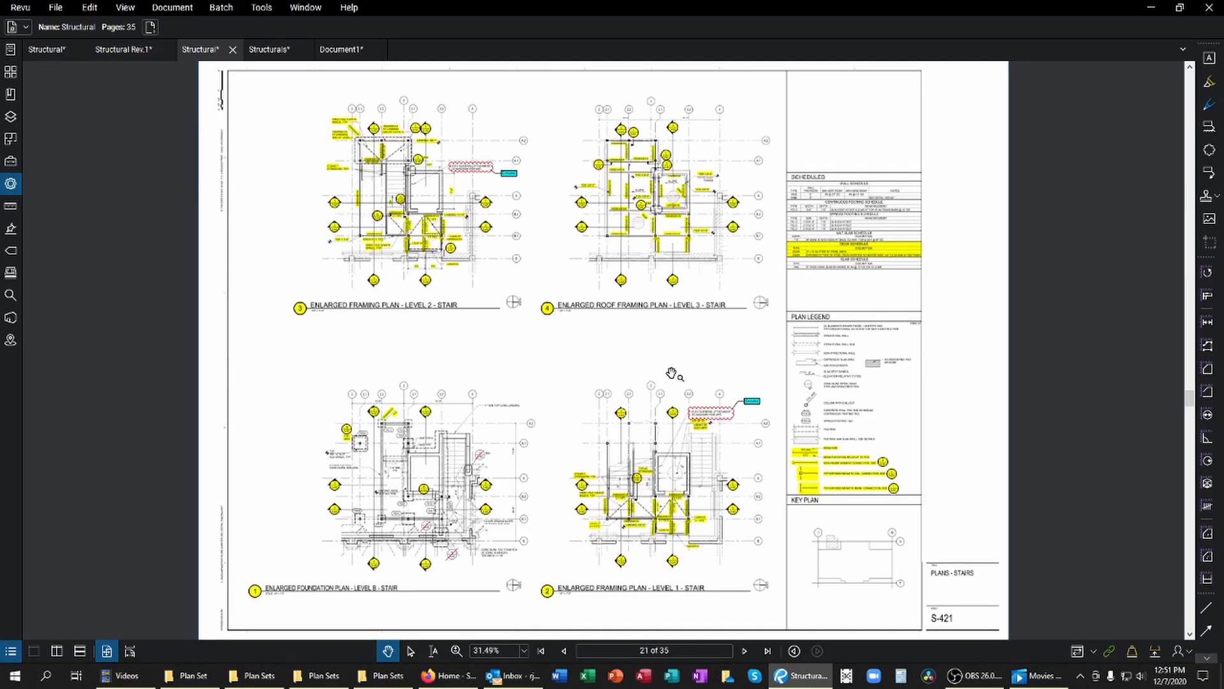
mouse_move(698, 506)
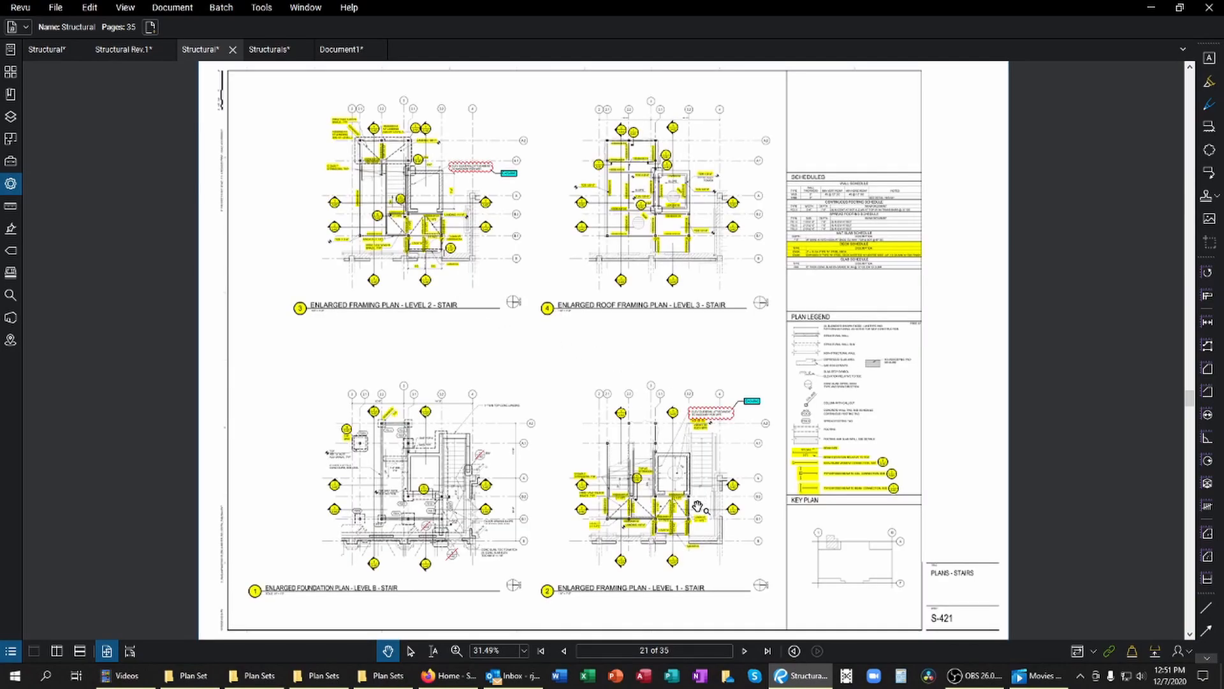
mouse_move(692, 525)
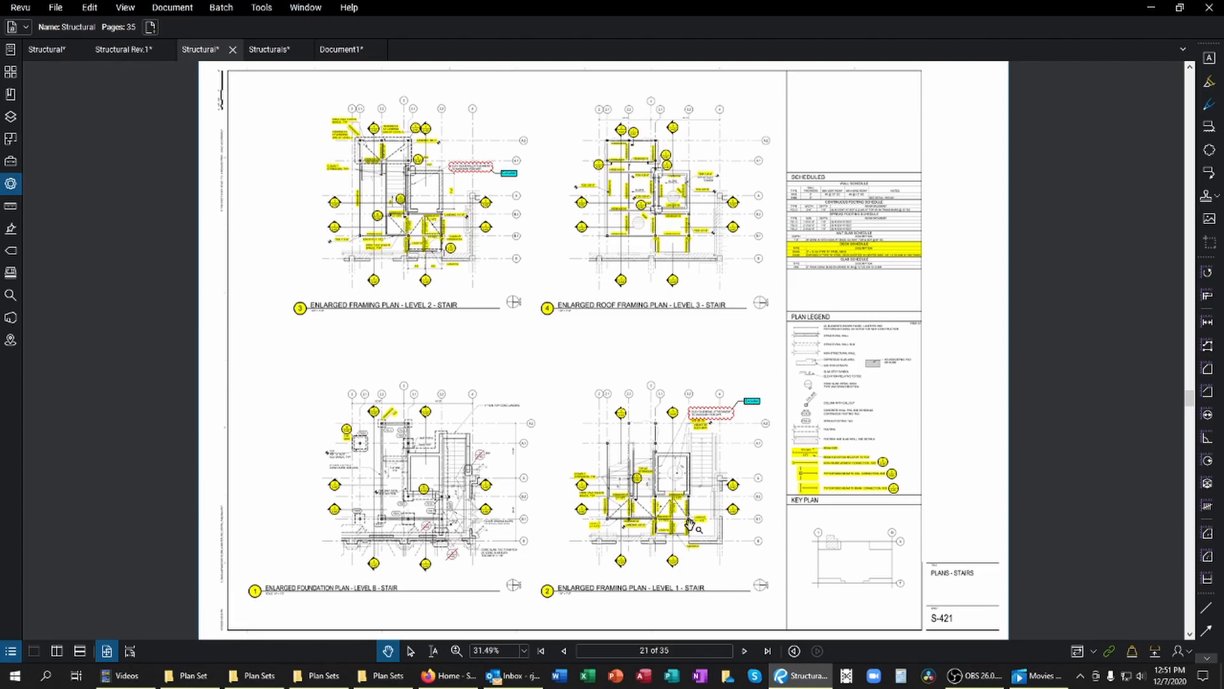
Step: Scroll around page 21's HSS landing framing to locate callouts 15/S-451 and 16/S-451
scroll("down", 3)
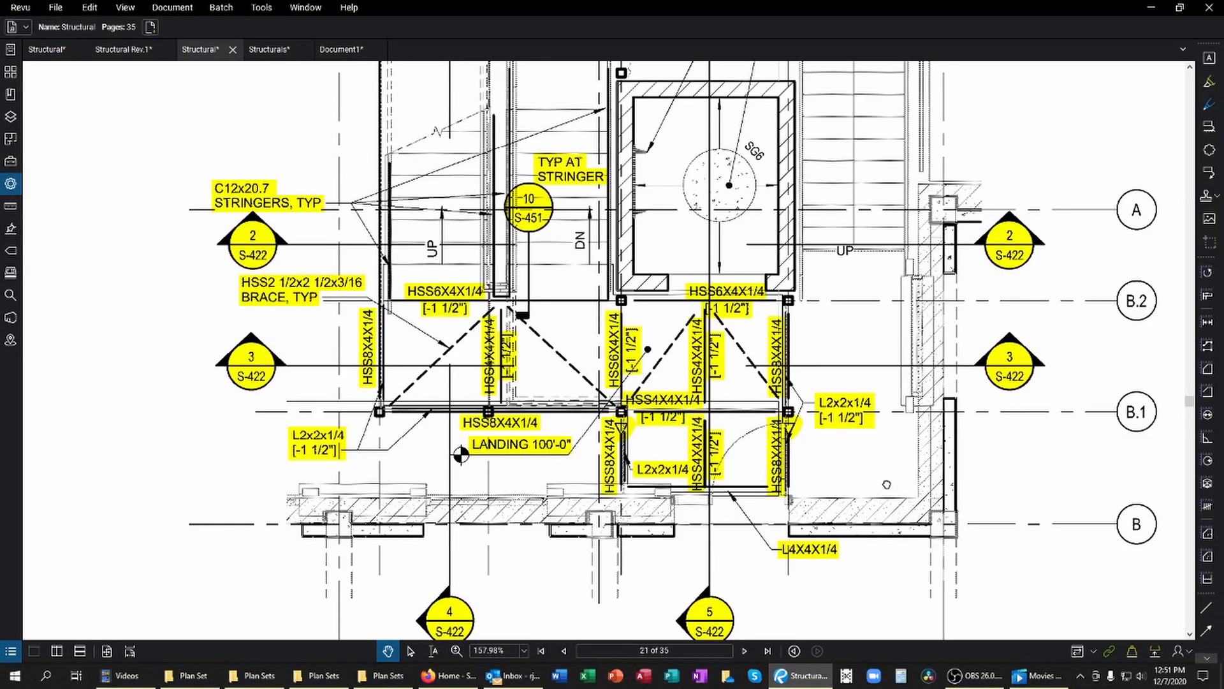
scroll("down", 3)
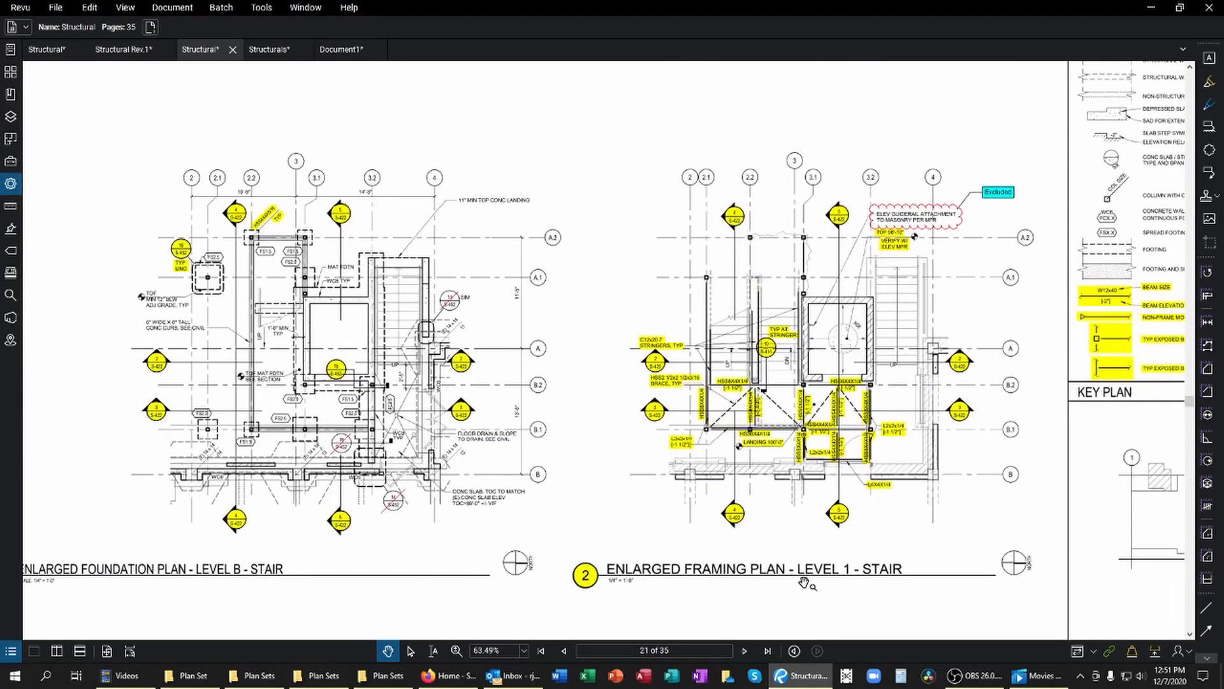
scroll("down", 3)
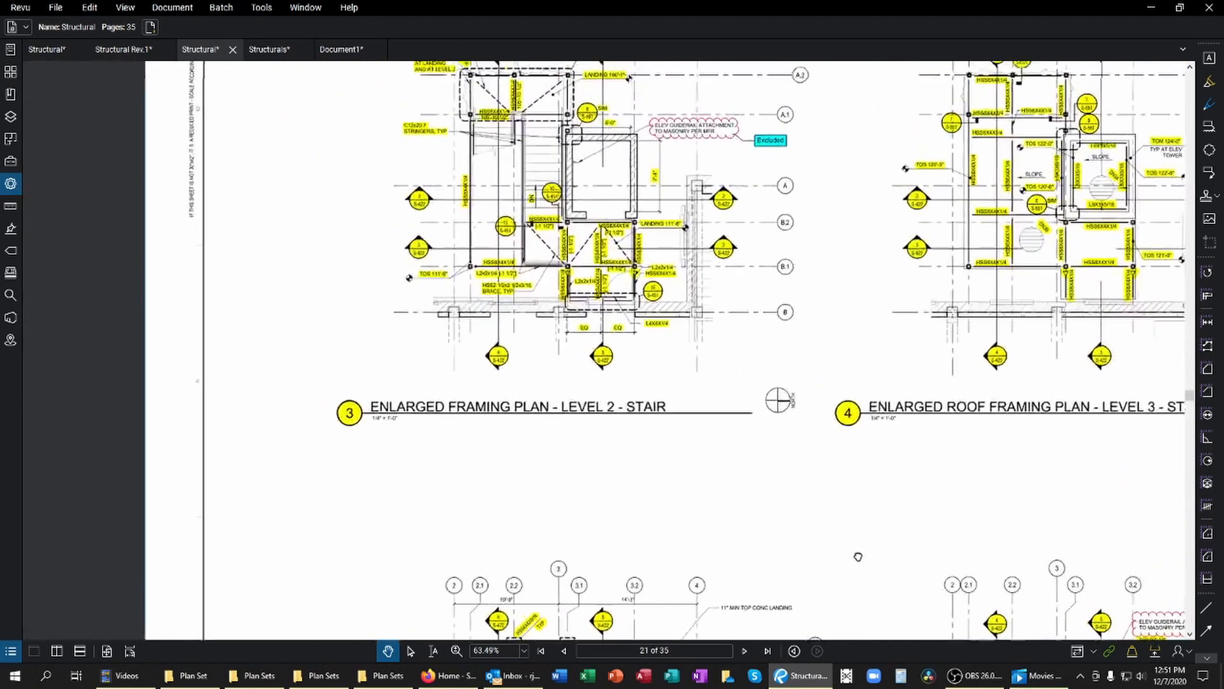
scroll("down", 3)
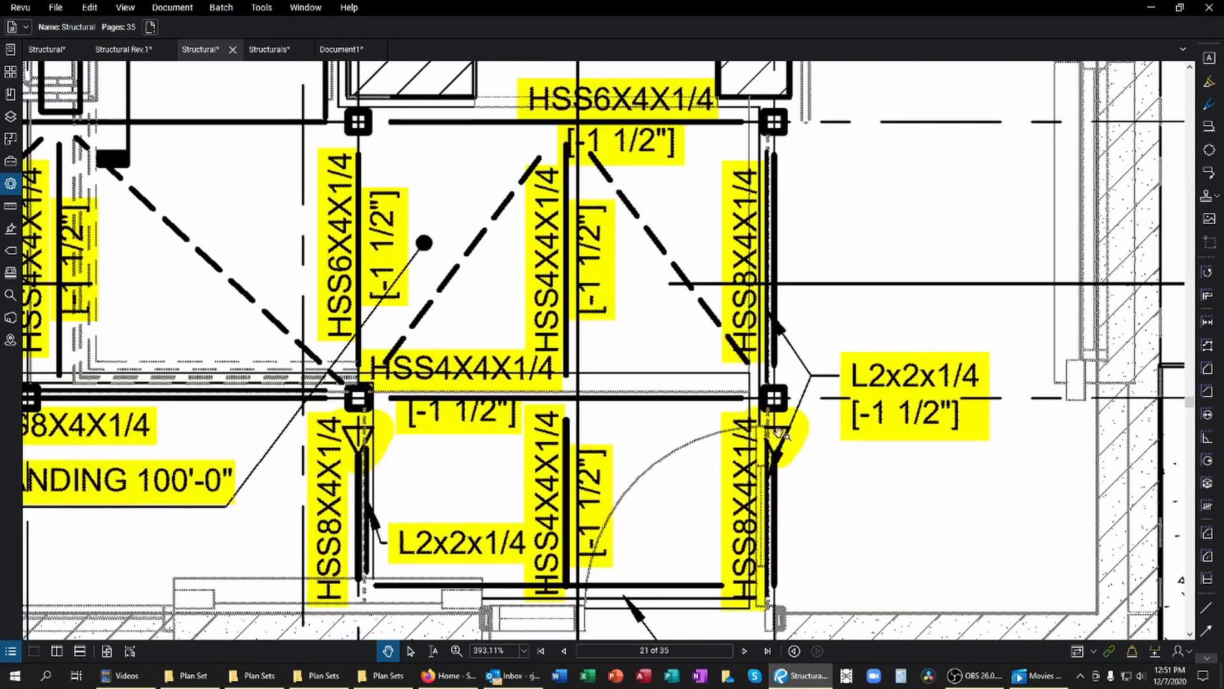
mouse_move(336, 445)
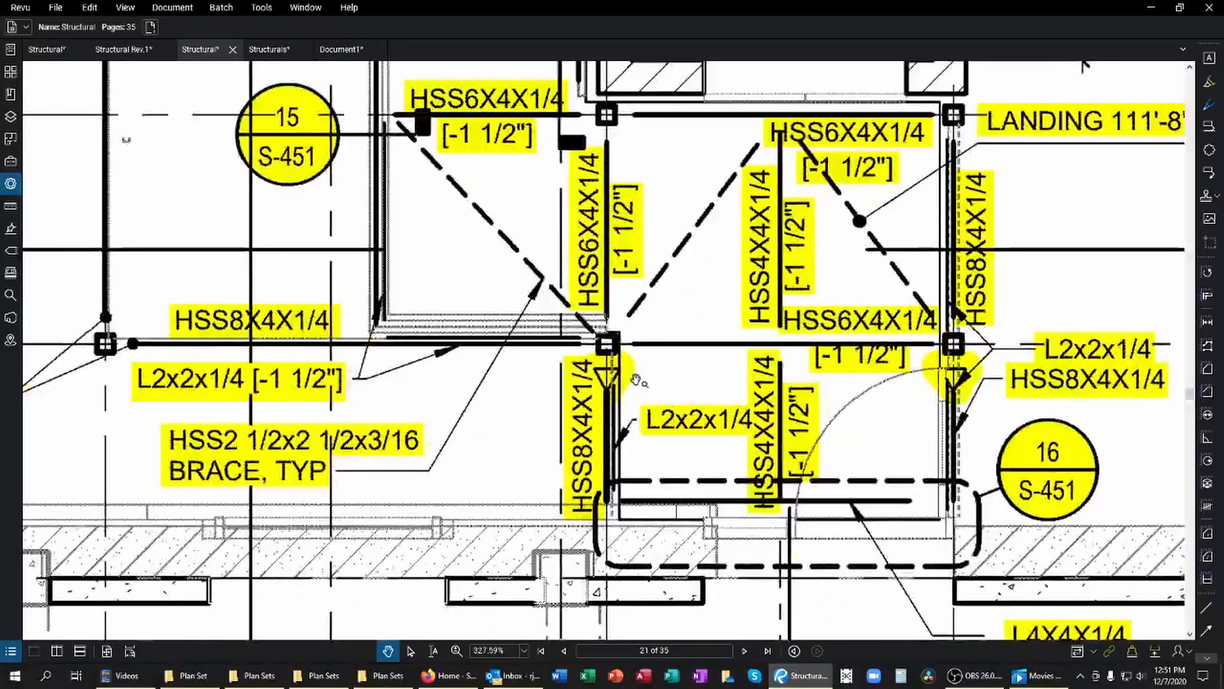
scroll("down", 3)
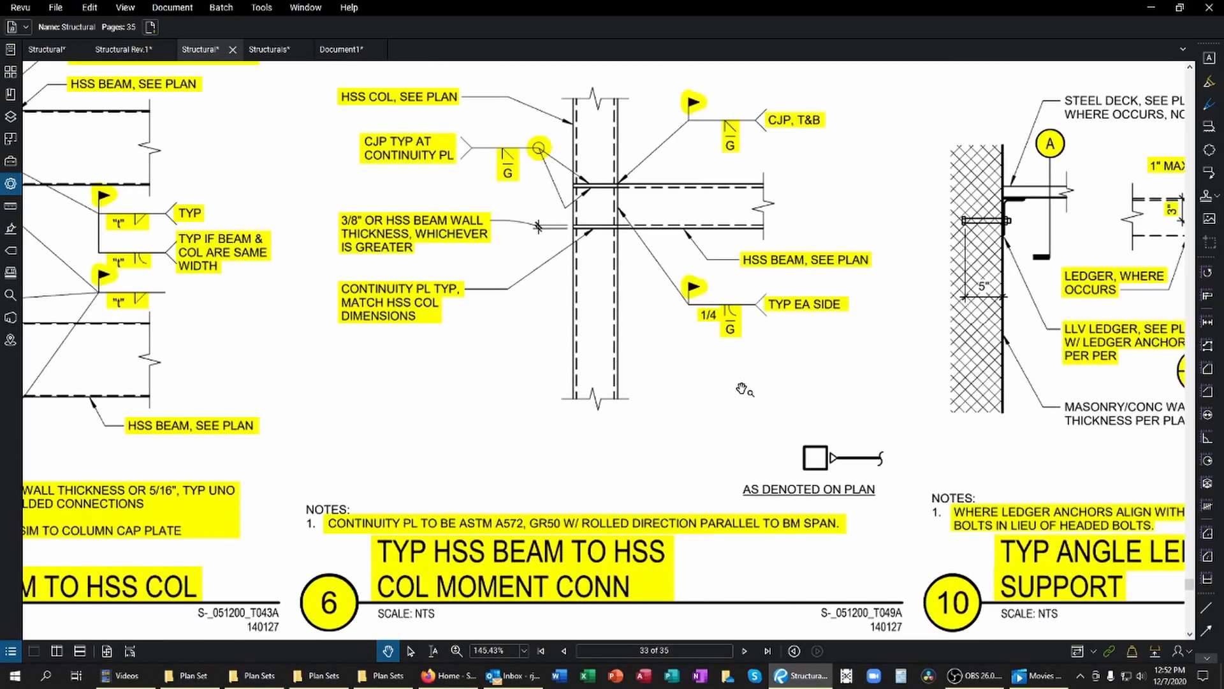
mouse_move(485, 544)
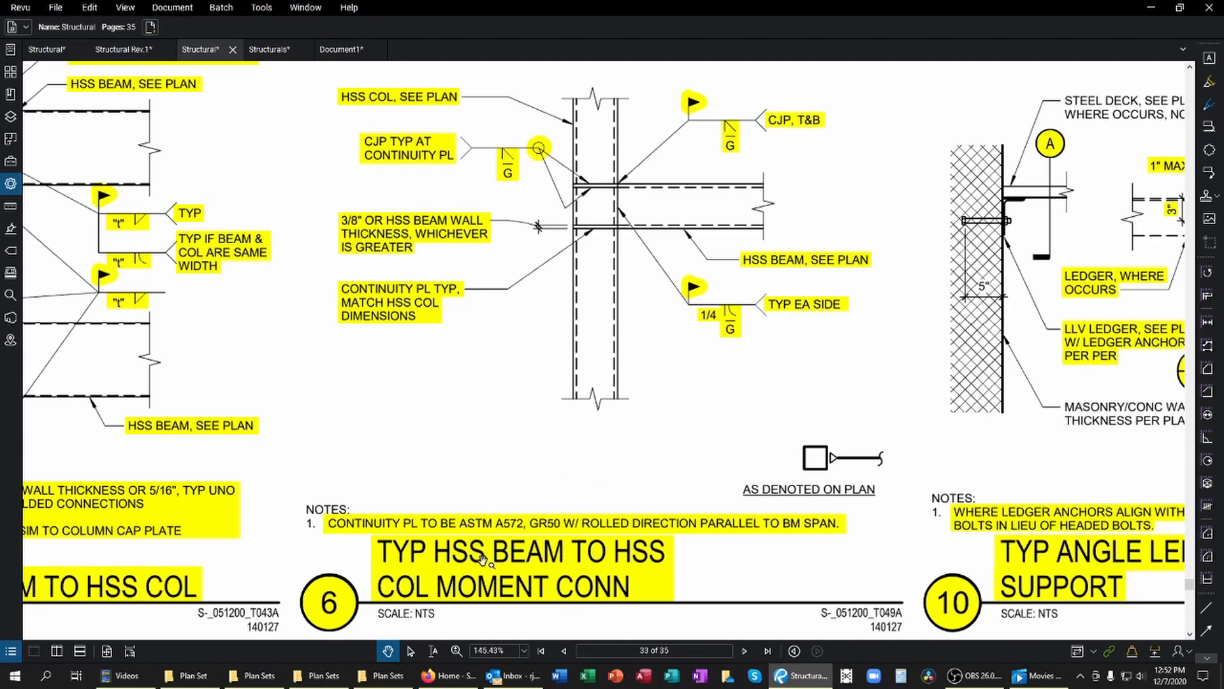
mouse_move(449, 567)
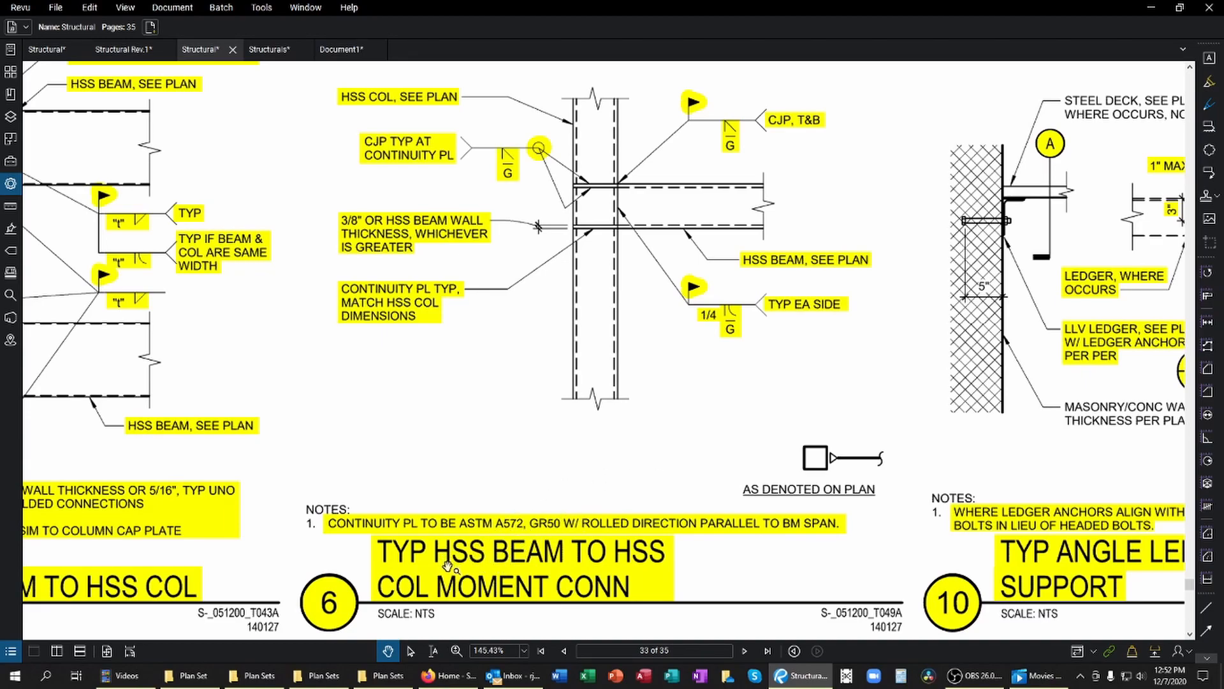
mouse_move(546, 577)
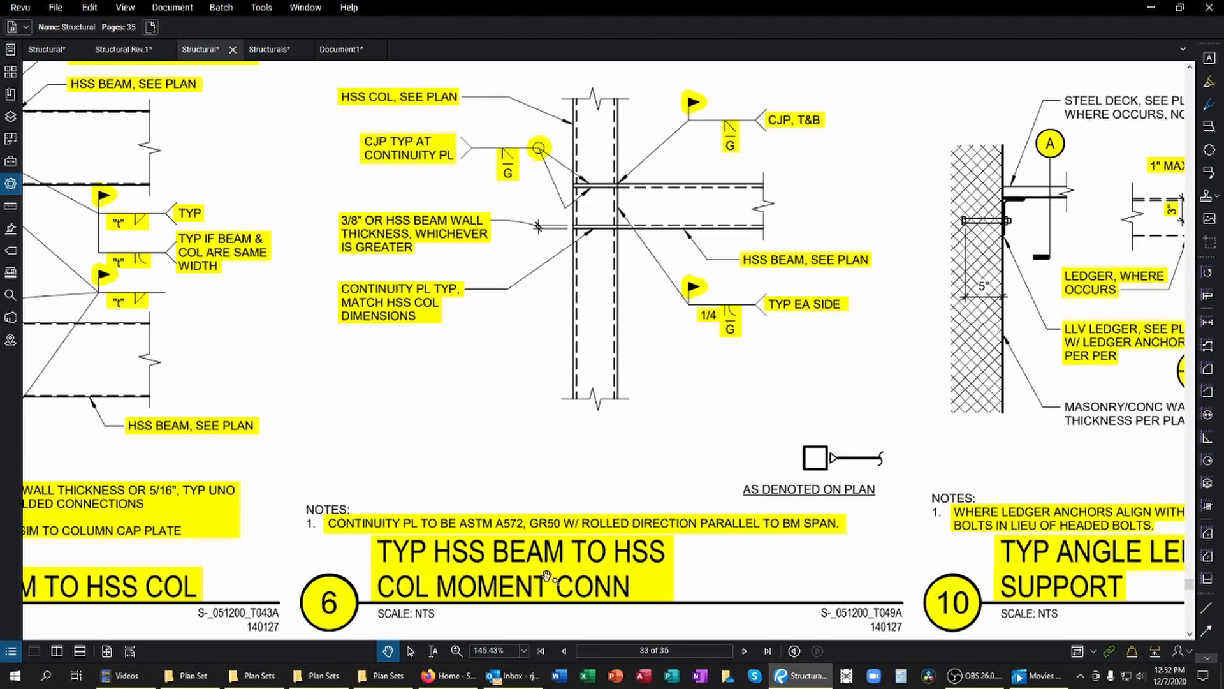
mouse_move(693, 145)
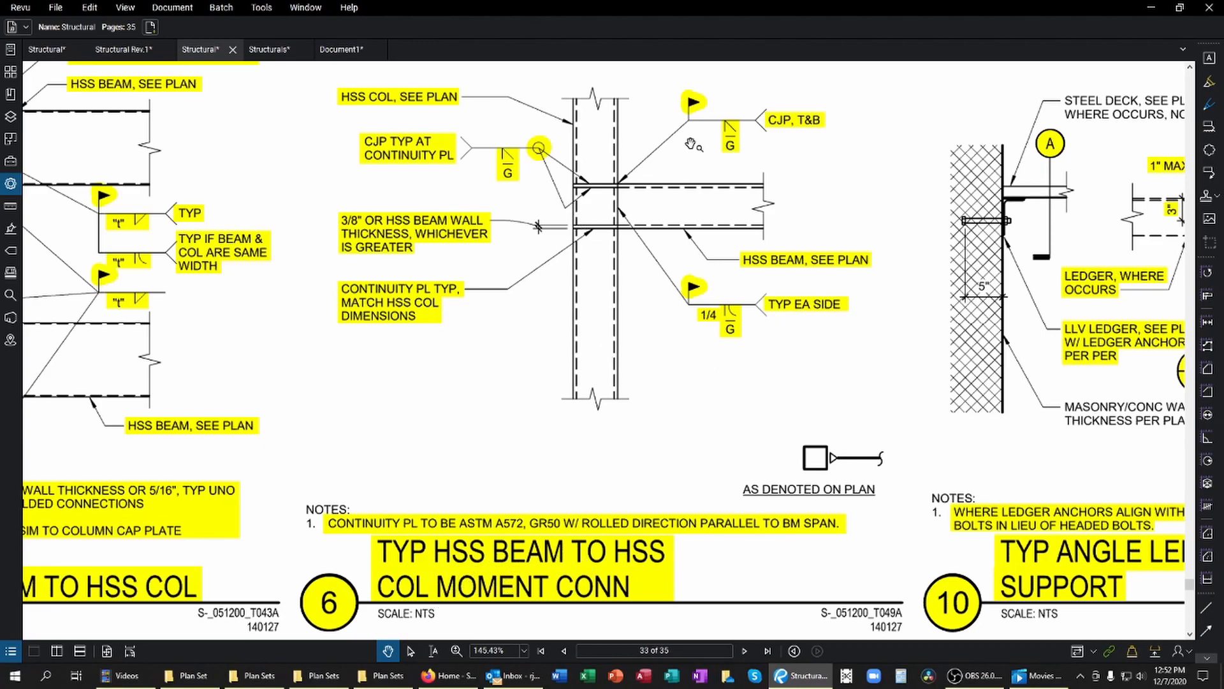
mouse_move(763, 197)
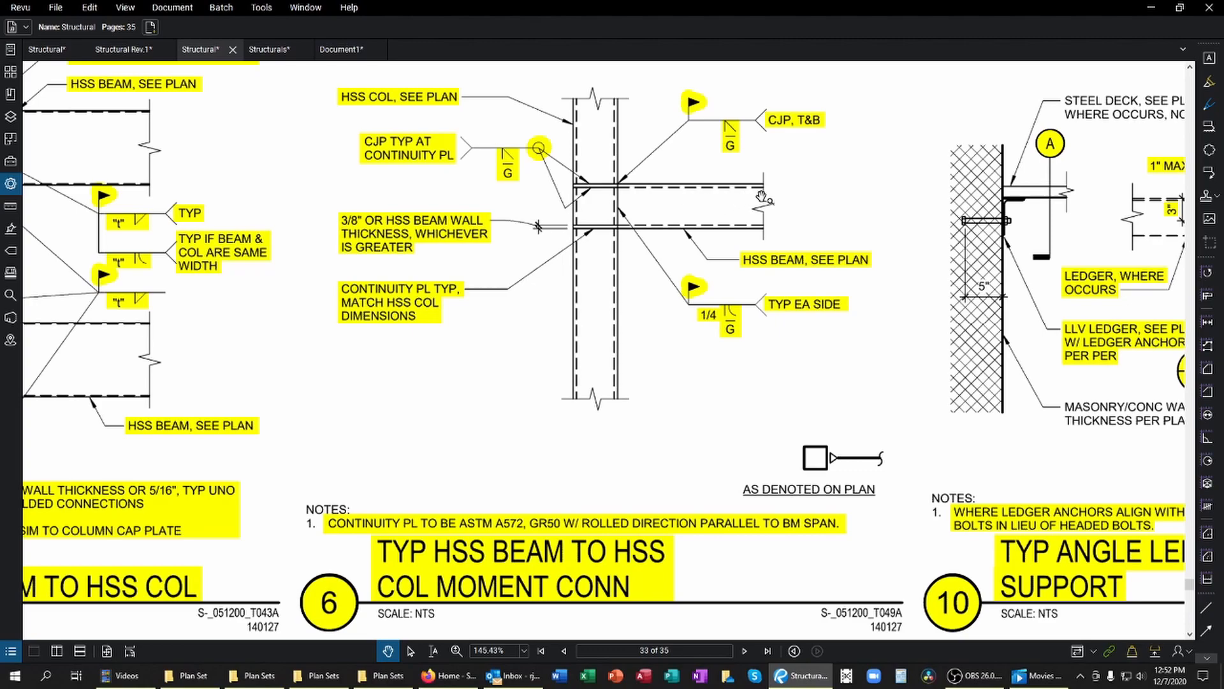
mouse_move(613, 289)
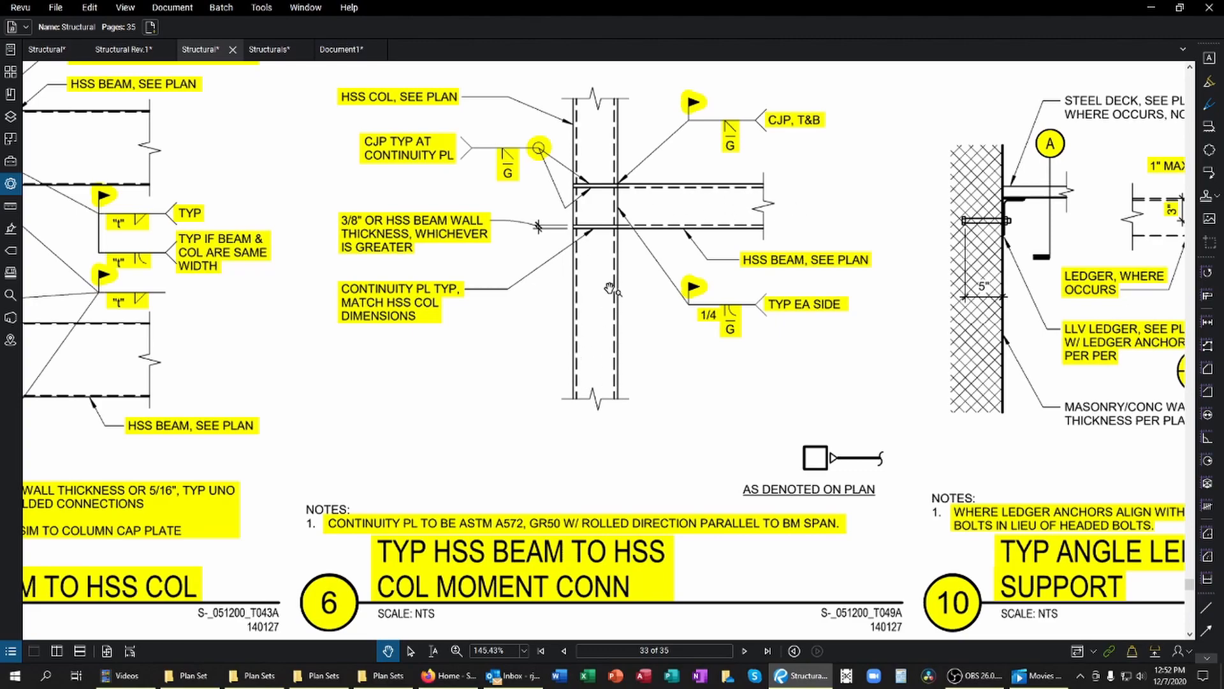
mouse_move(582, 193)
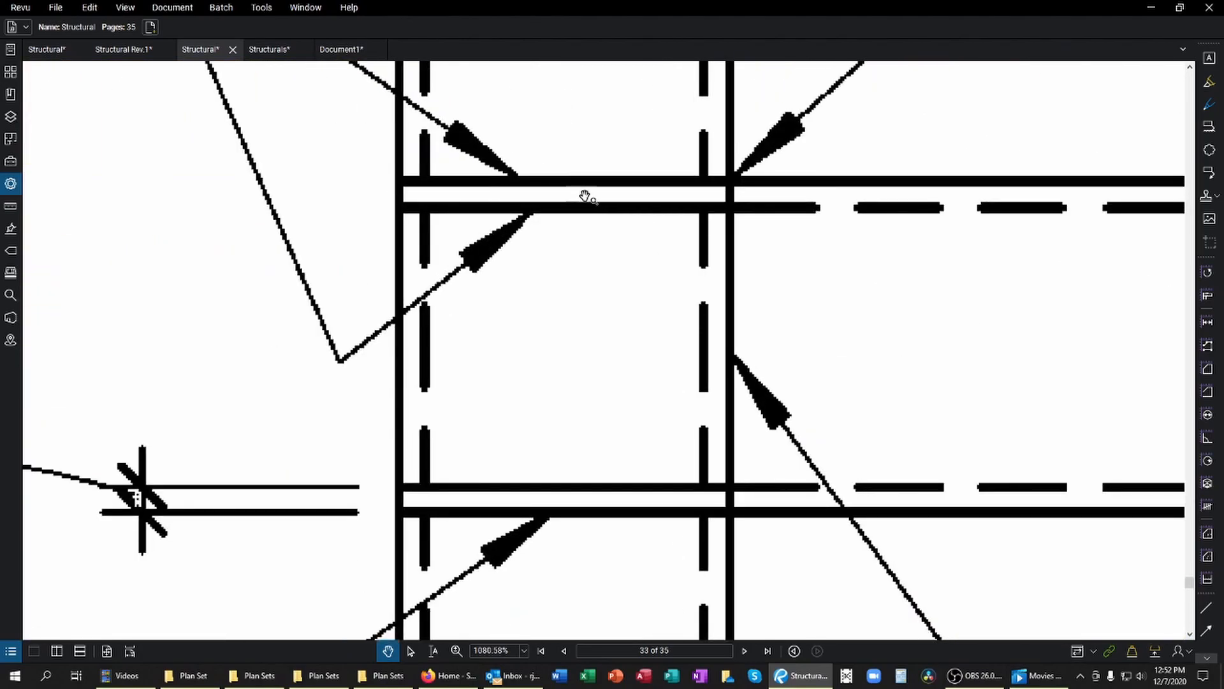
Step: Zoom into detail 6's beam-column joint to inspect continuity plates, CJP and 1/4 weld symbols
scroll("down", 3)
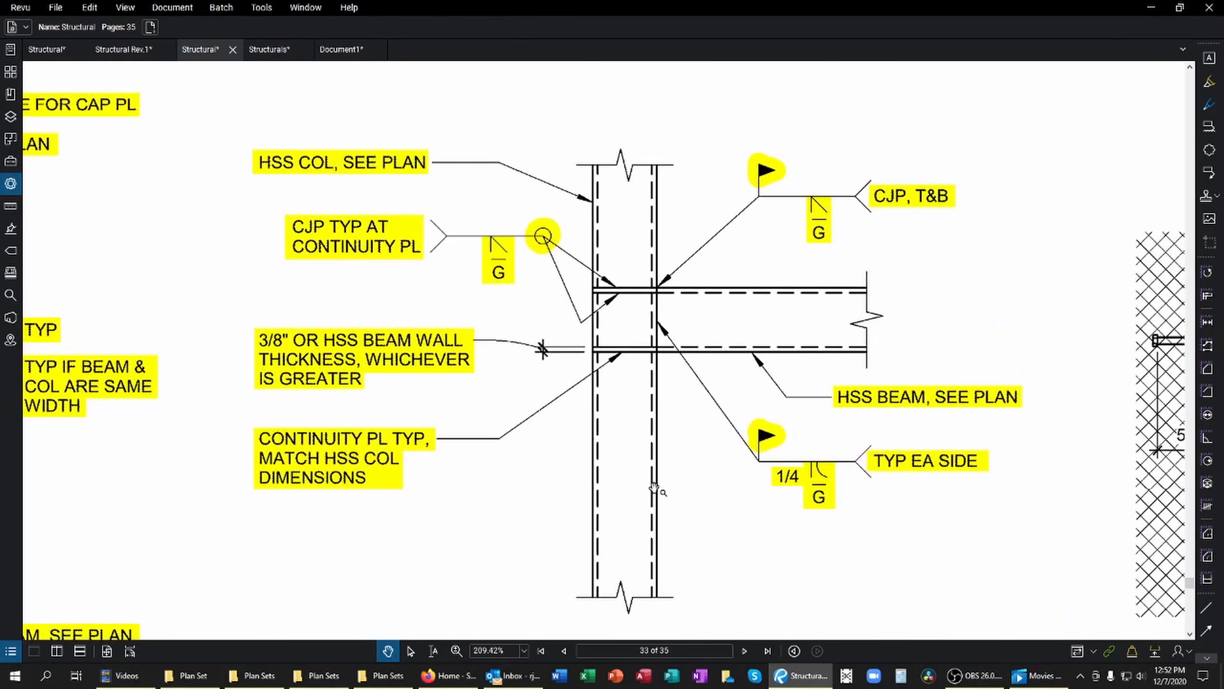
mouse_move(654, 359)
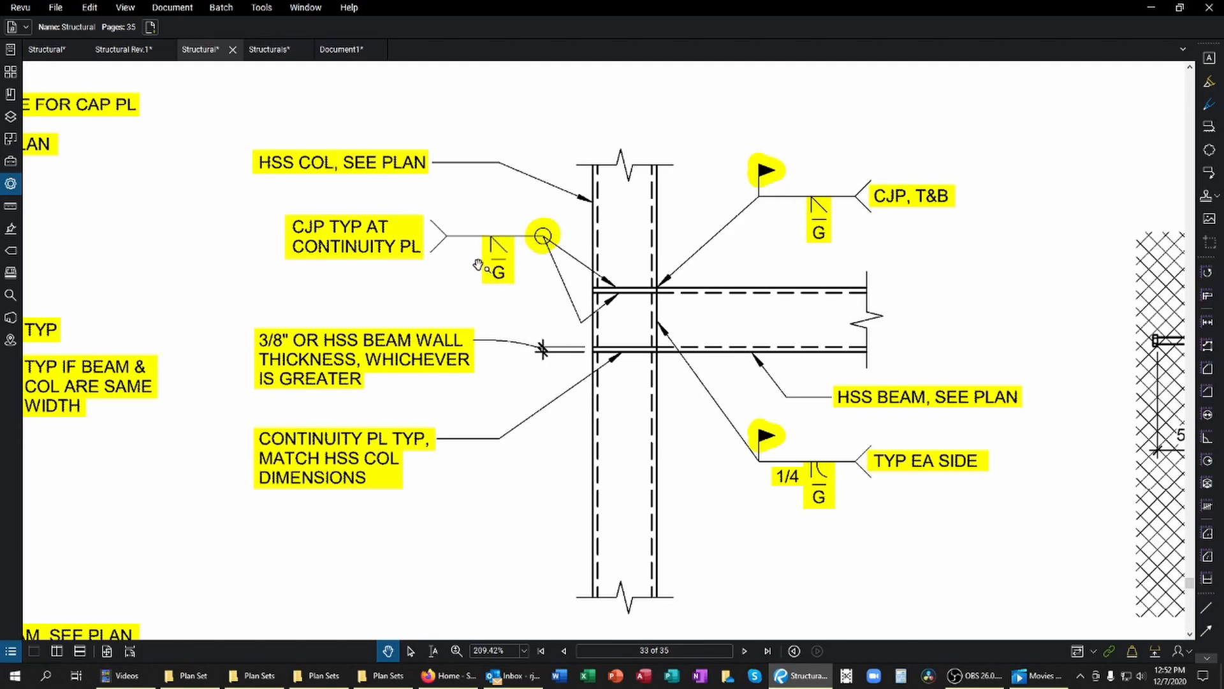
mouse_move(561, 261)
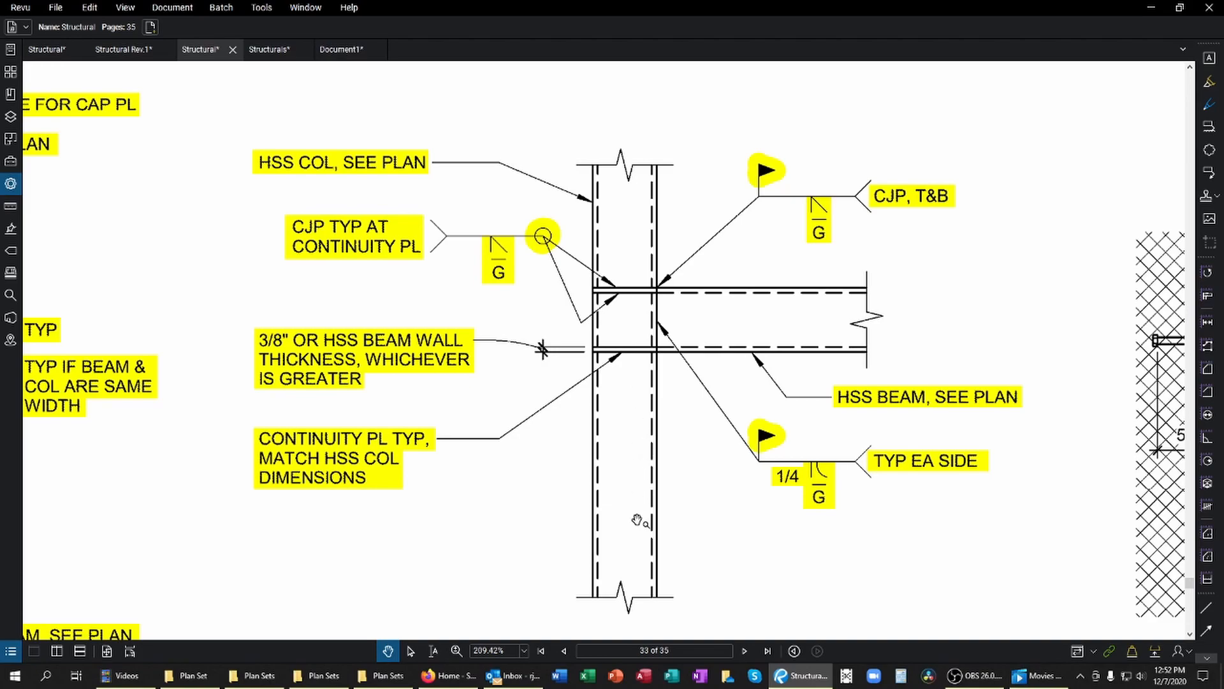
mouse_move(625, 153)
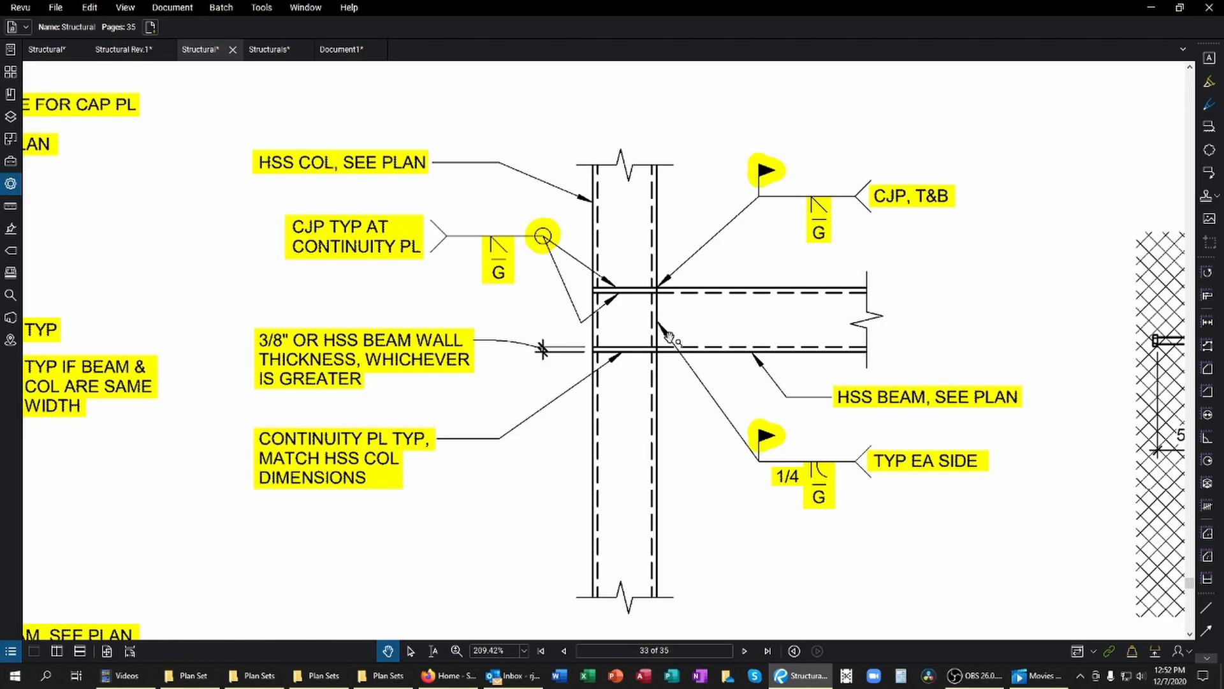
scroll("down", 3)
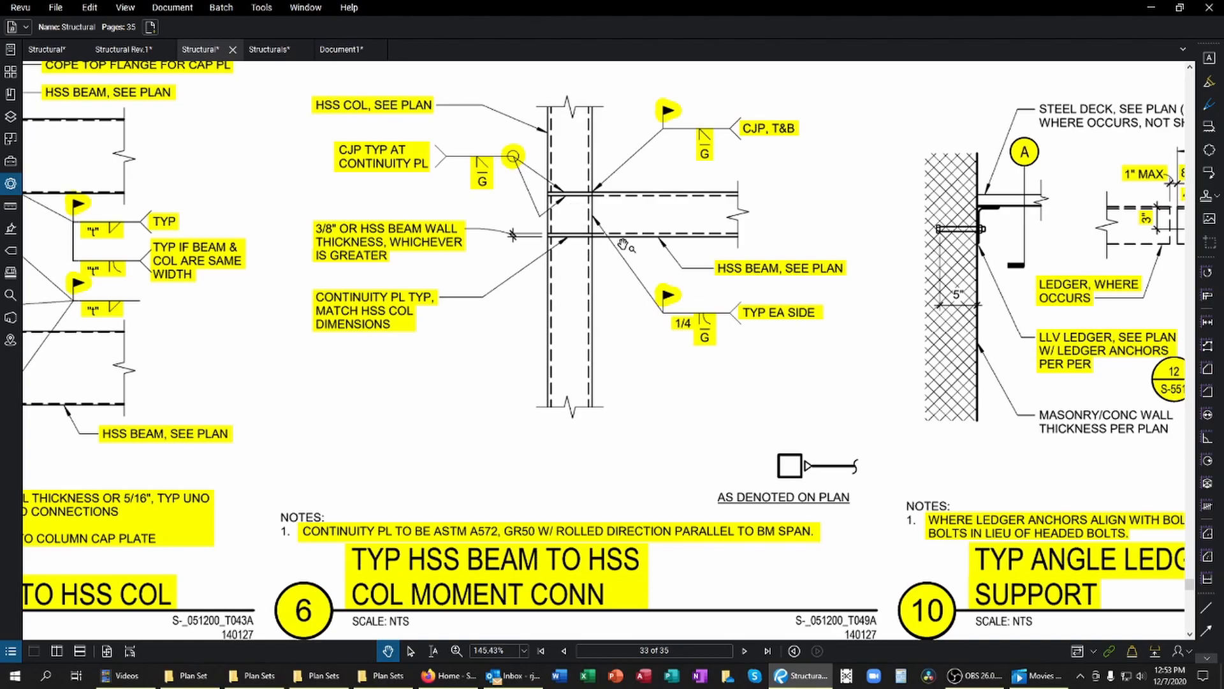
mouse_move(567, 211)
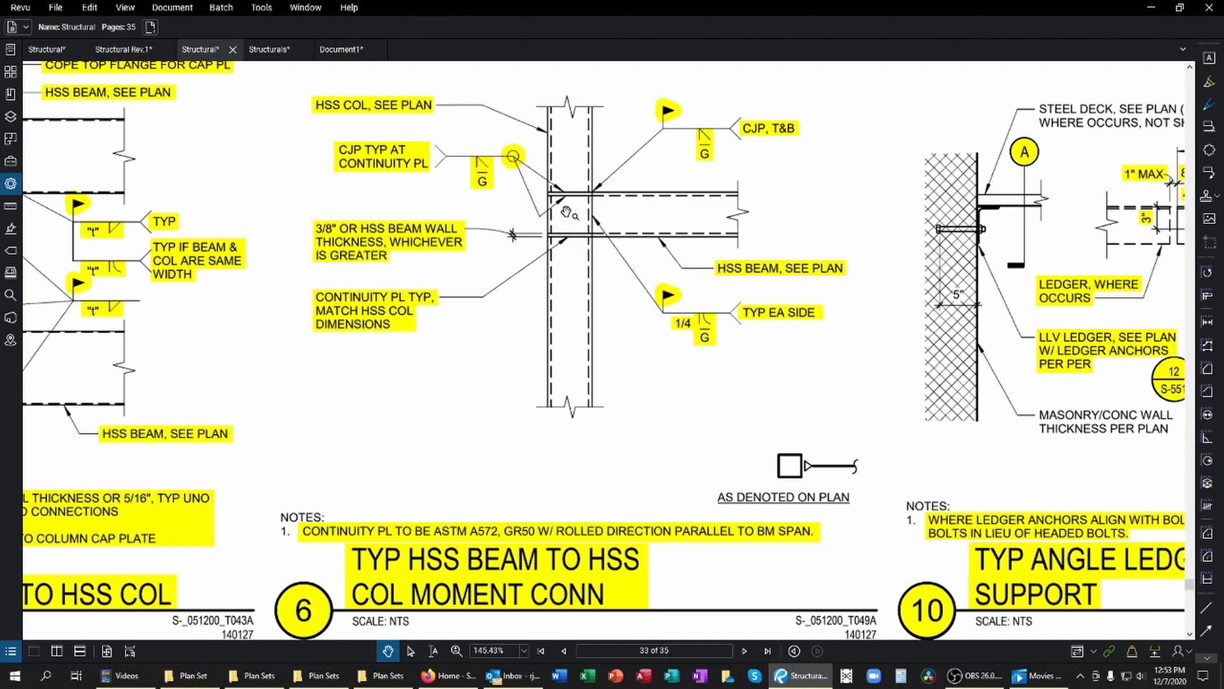
mouse_move(654, 416)
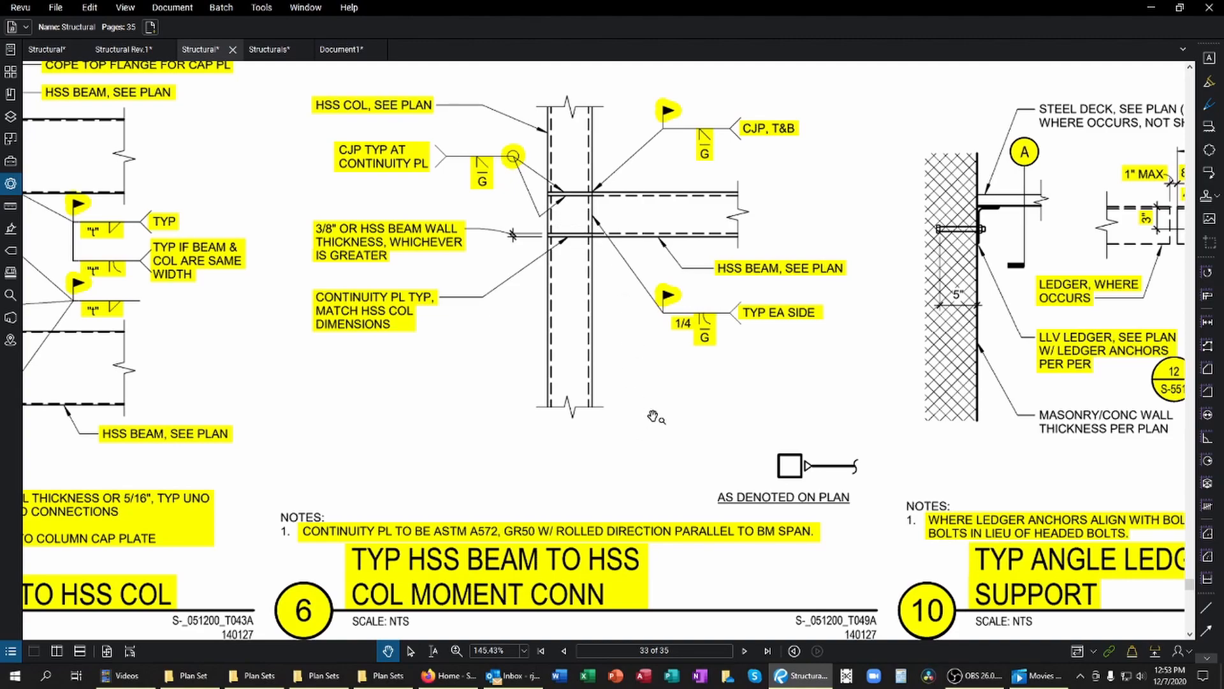
mouse_move(661, 423)
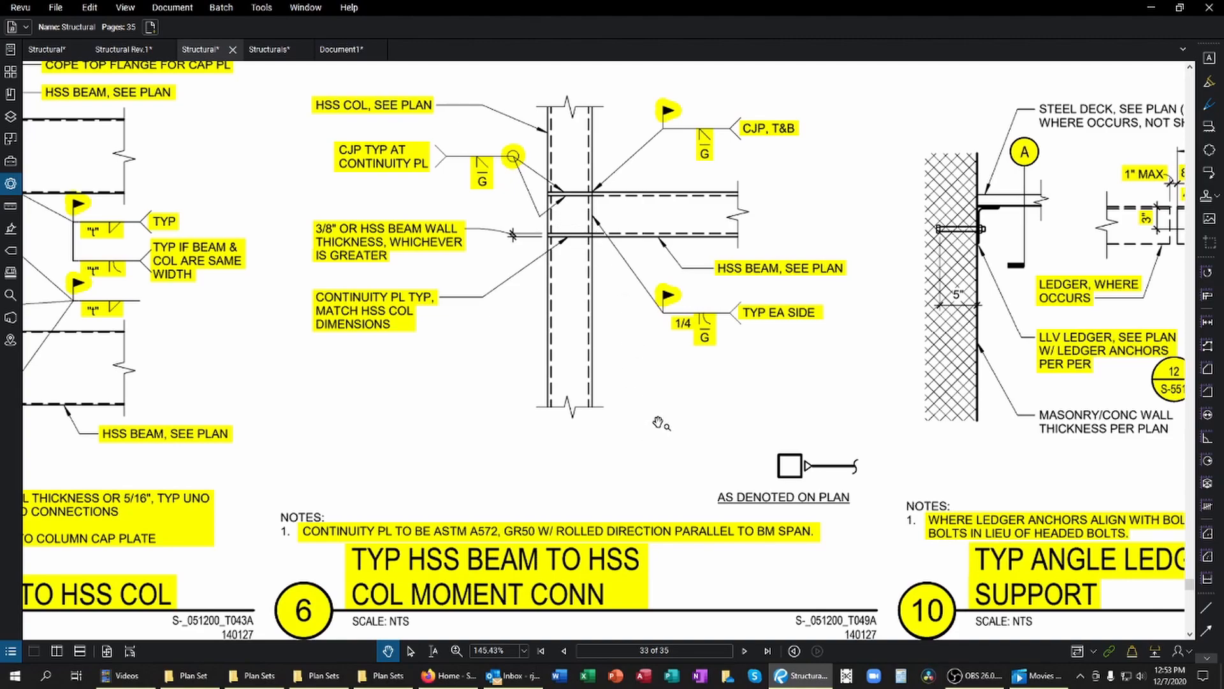
mouse_move(619, 303)
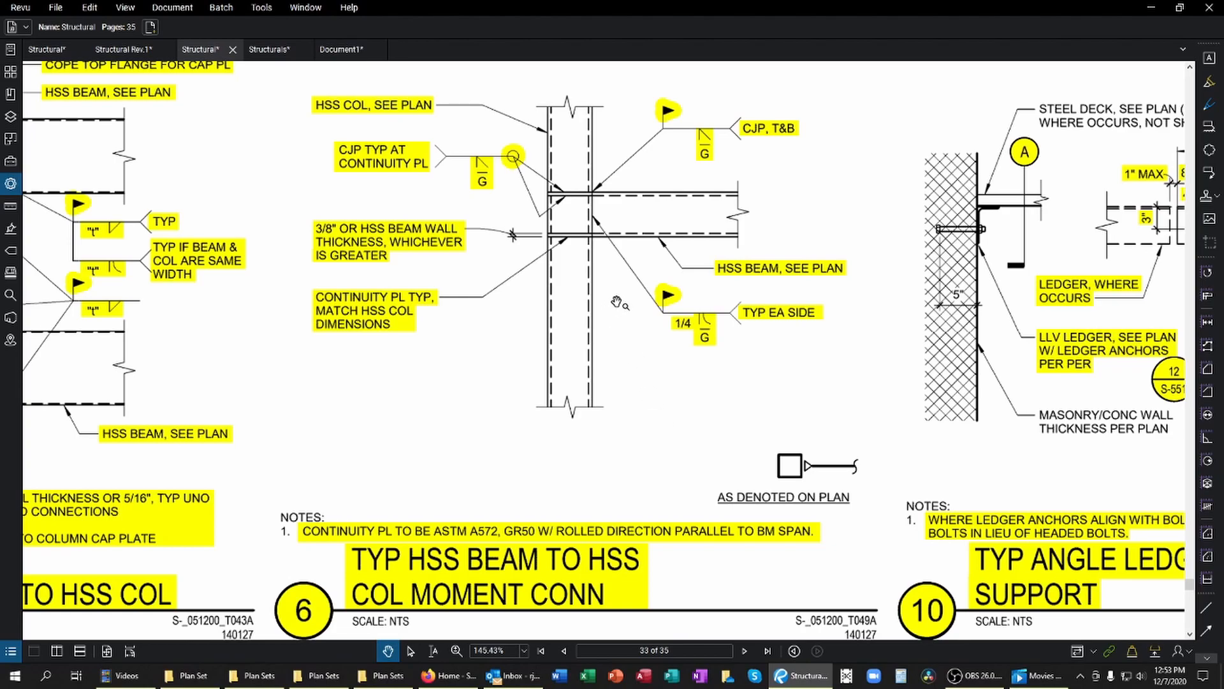
mouse_move(630, 355)
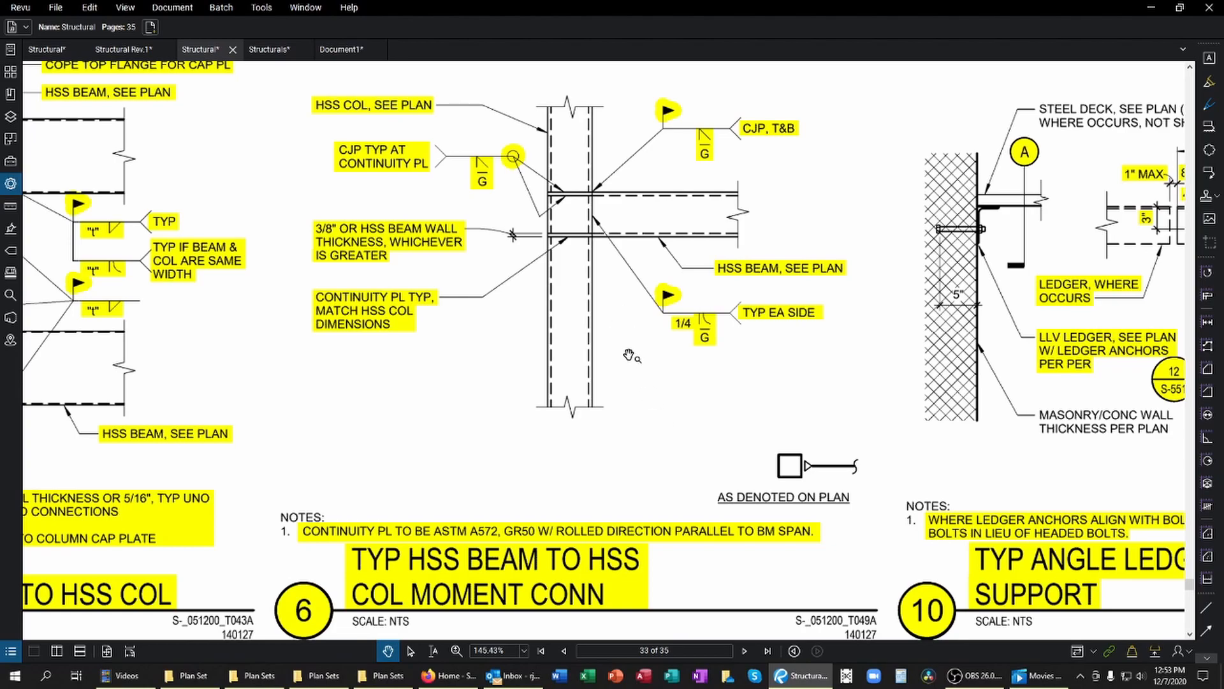
mouse_move(681, 299)
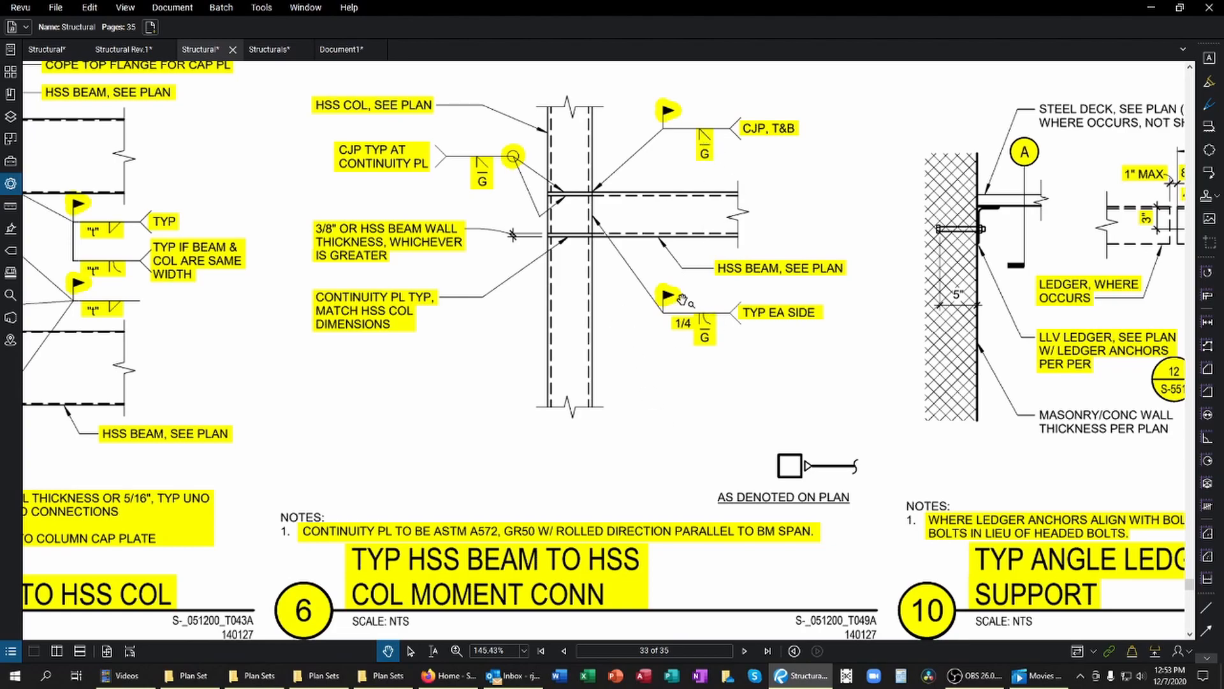
mouse_move(703, 134)
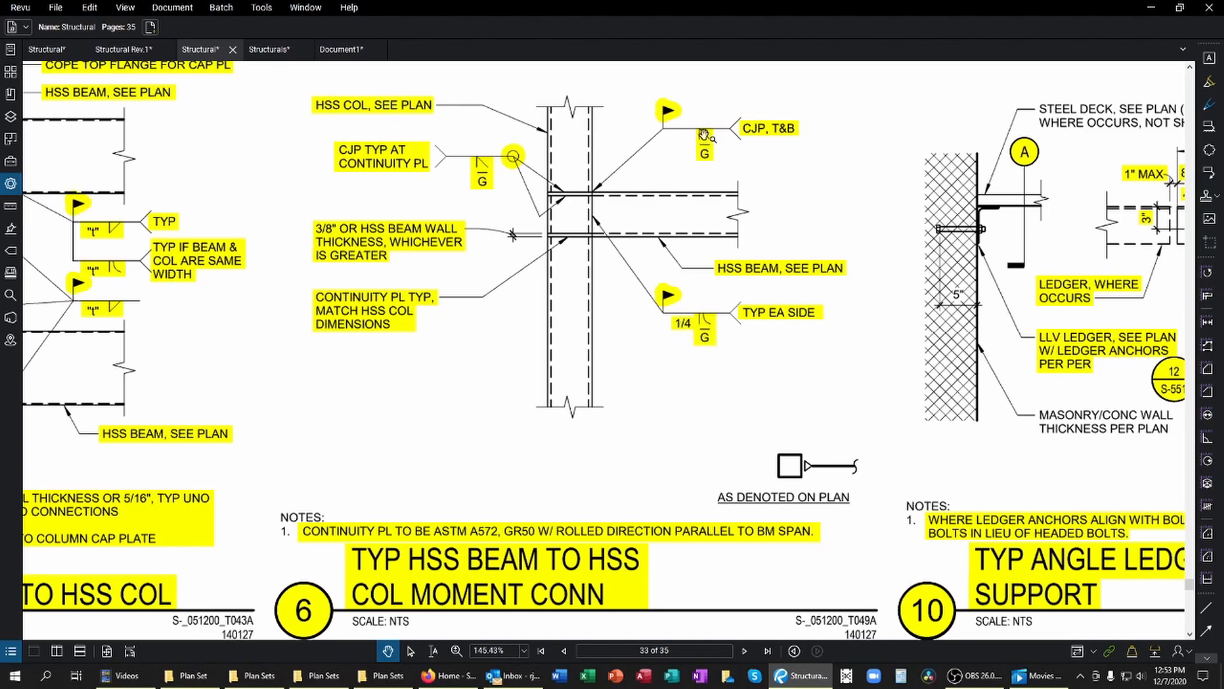
mouse_move(689, 167)
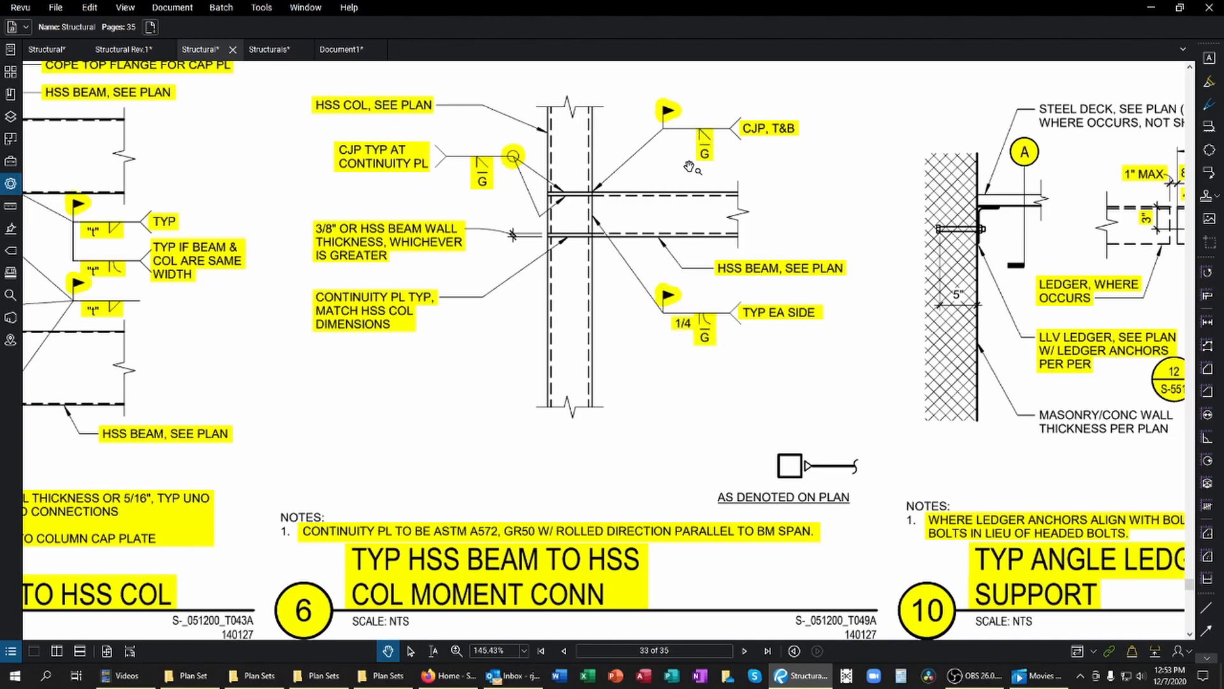
mouse_move(562, 435)
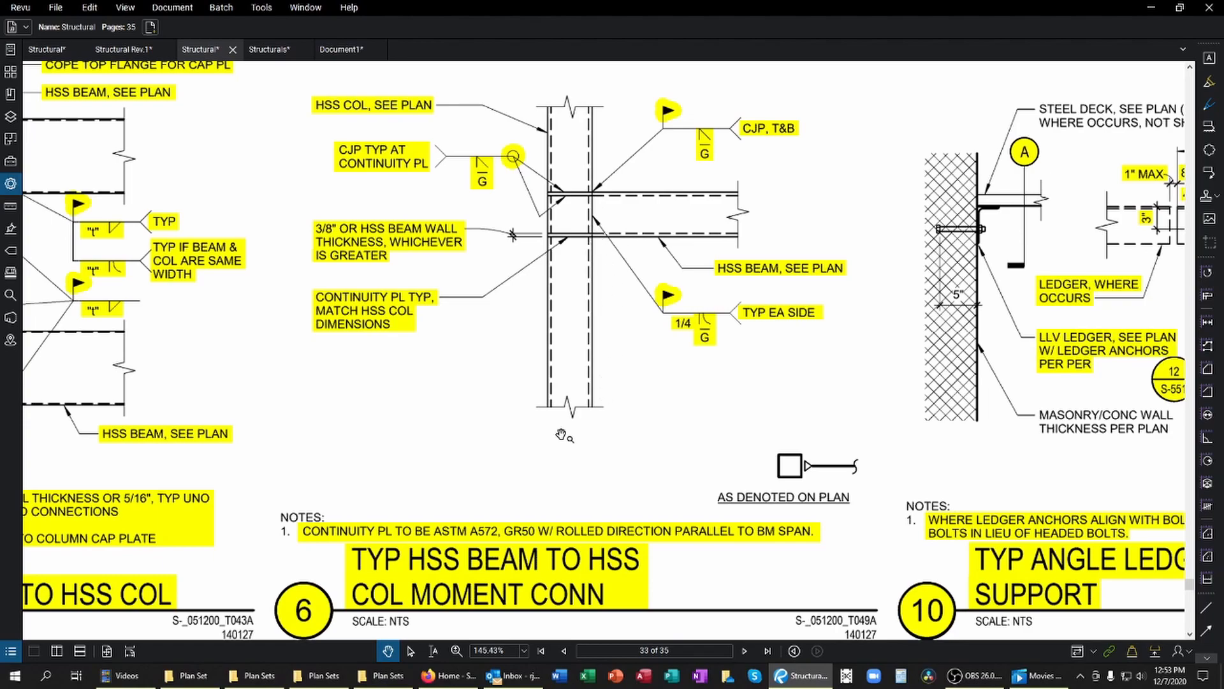
mouse_move(640, 433)
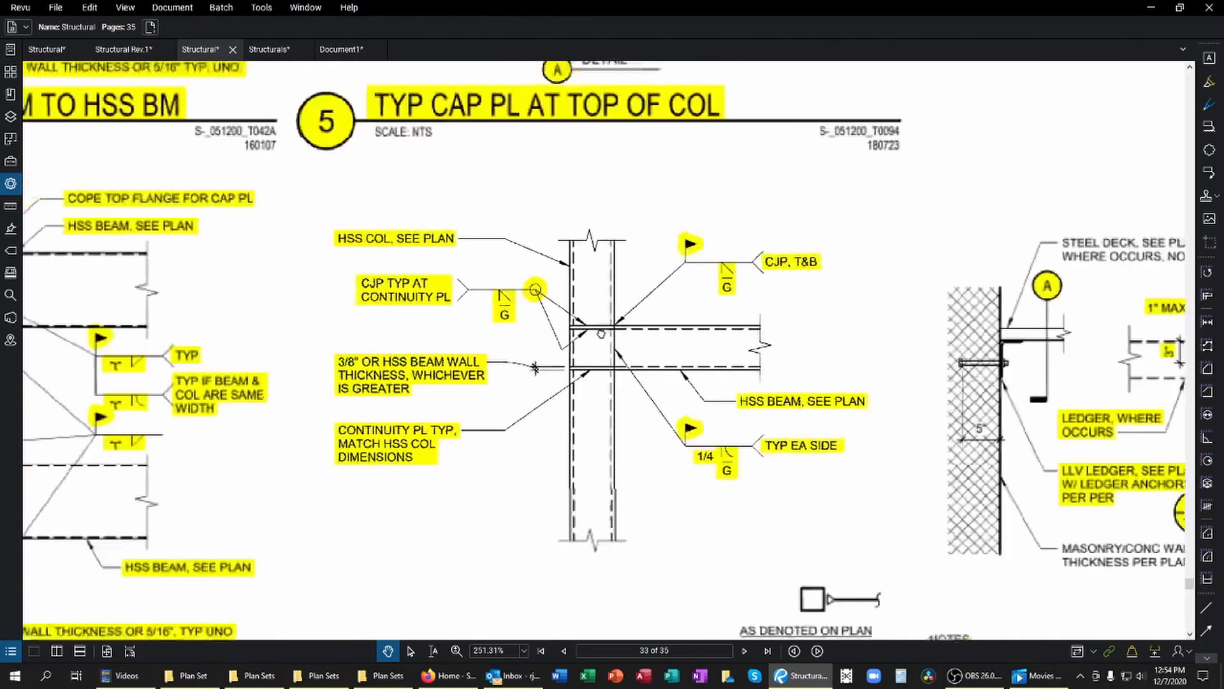
Step: Zoom on page 33 to review detail 6, the TYP HSS beam to HSS column moment connection
scroll("down", 3)
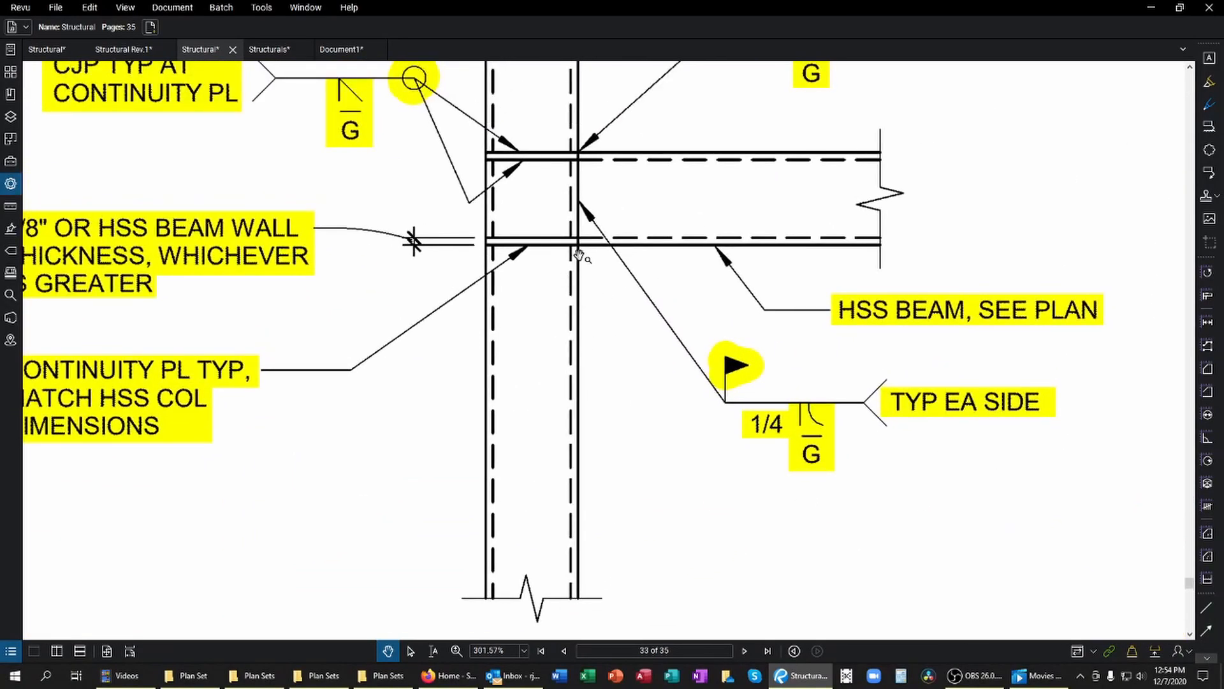
mouse_move(587, 250)
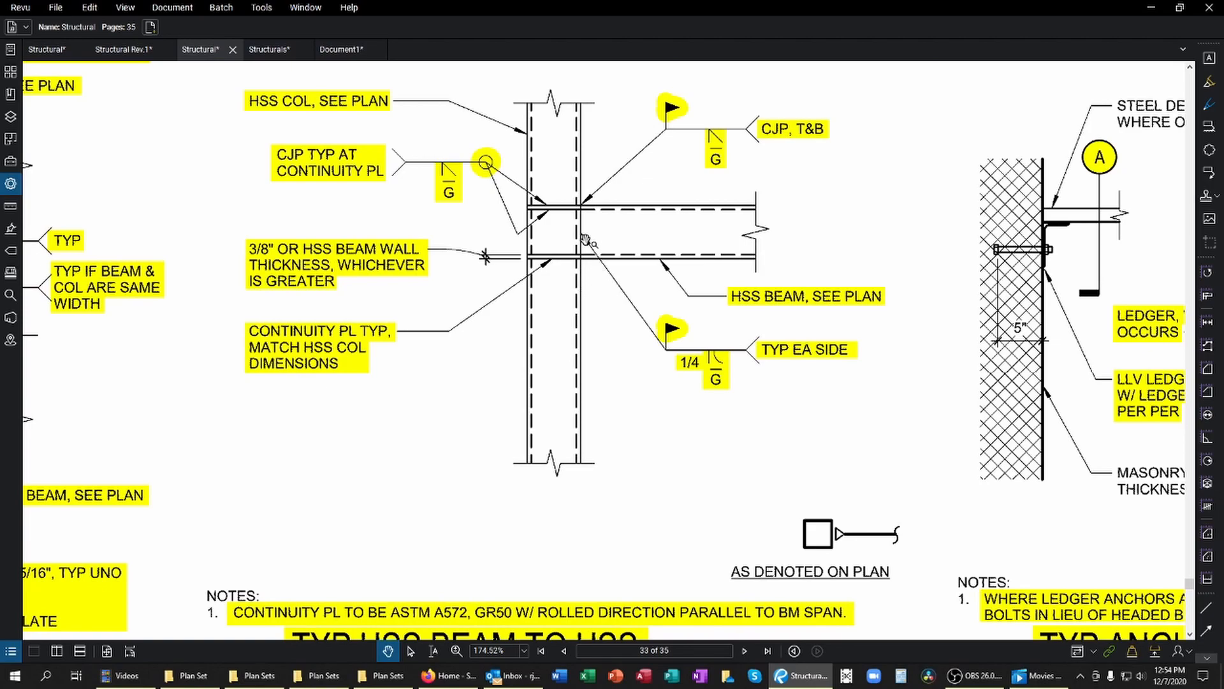
mouse_move(577, 225)
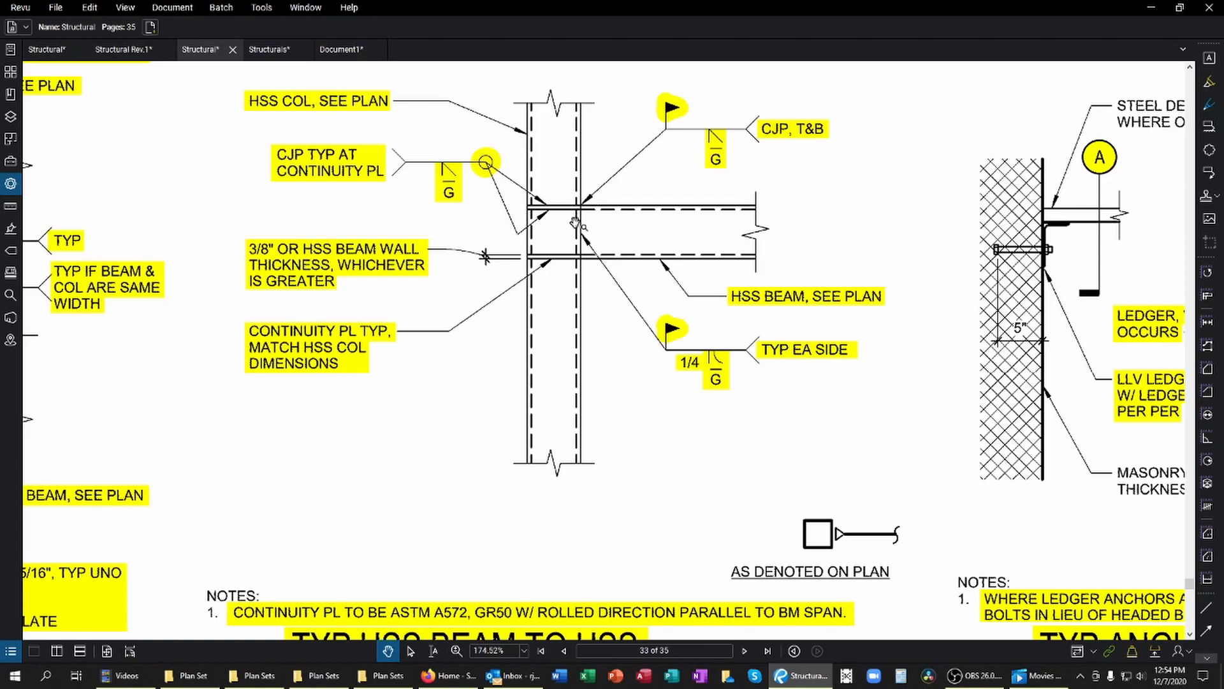
mouse_move(589, 231)
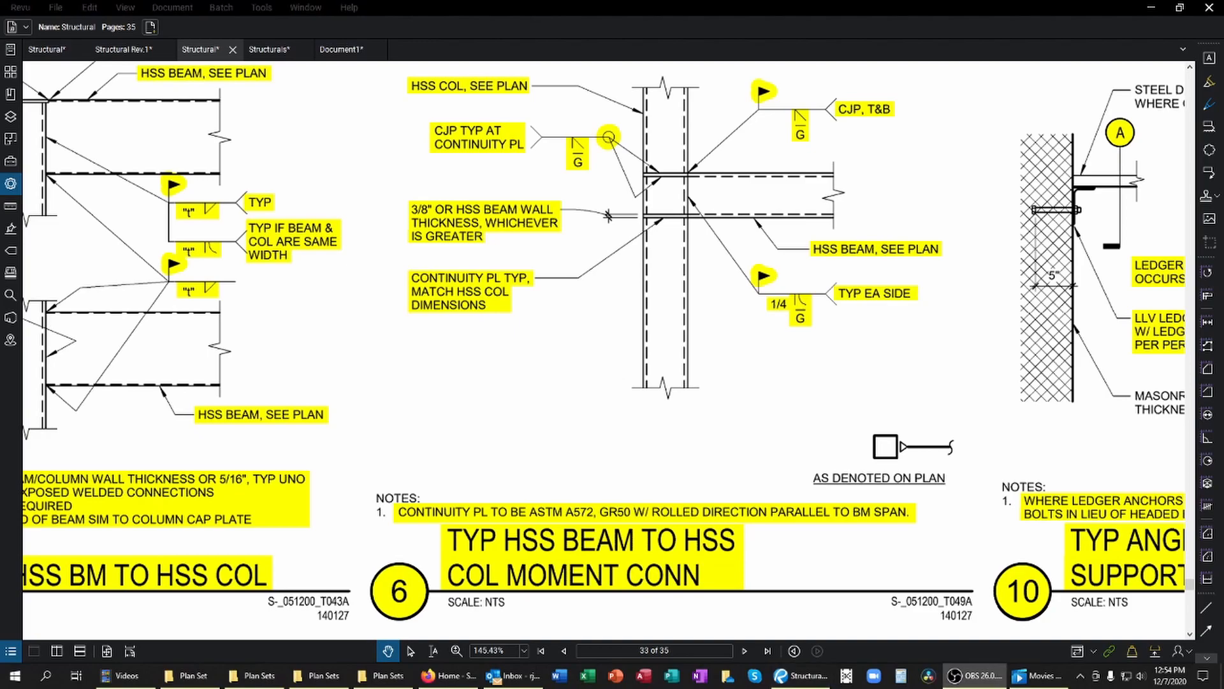
Step: Switch to Document1 and zoom around page 11's A/S4.1 section and S5.2 detail callouts
left_click(341, 49)
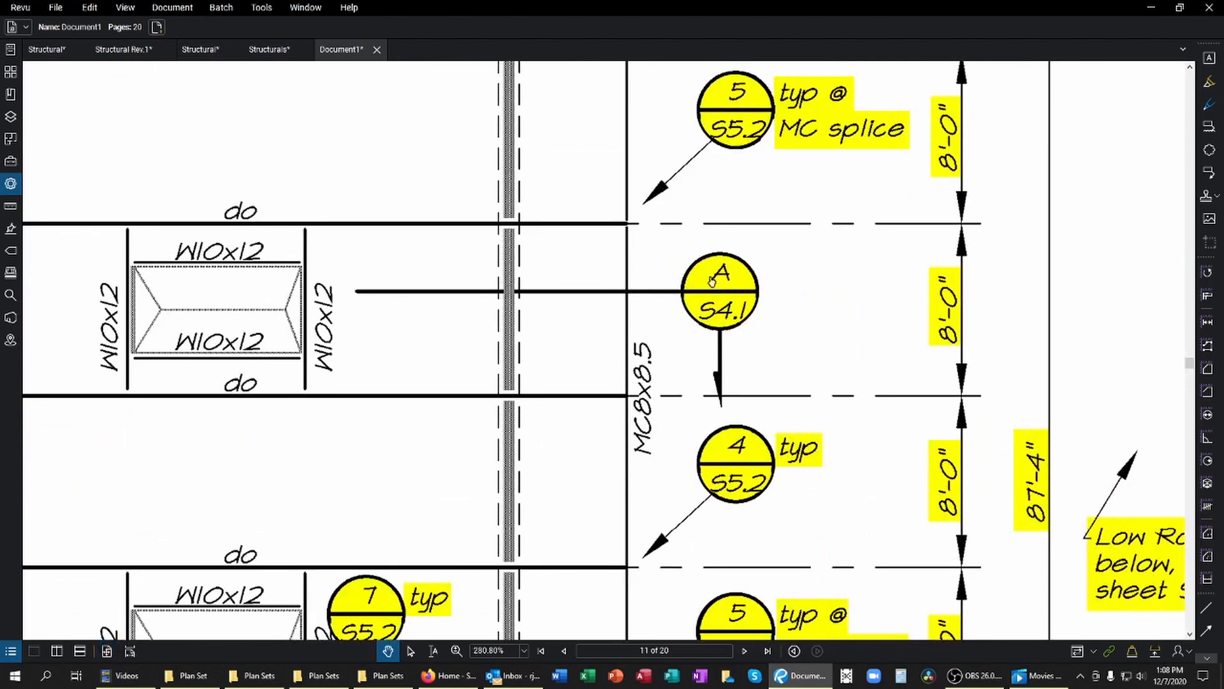
scroll("down", 3)
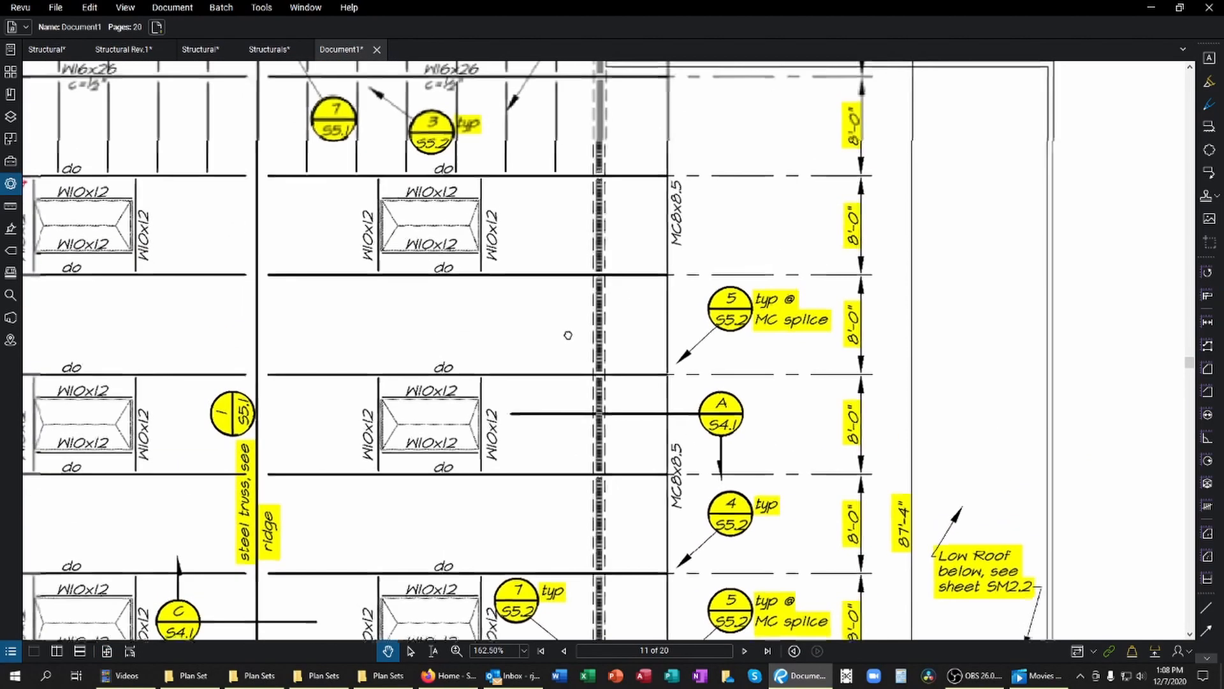
scroll("down", 3)
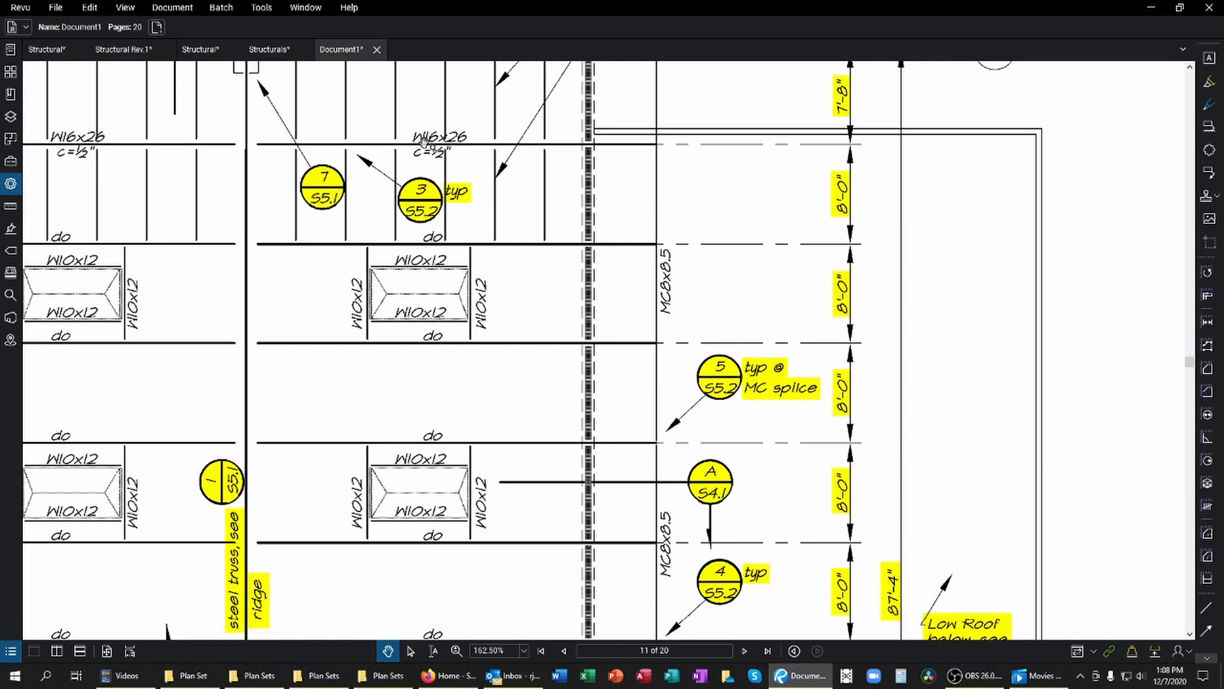
mouse_move(437, 336)
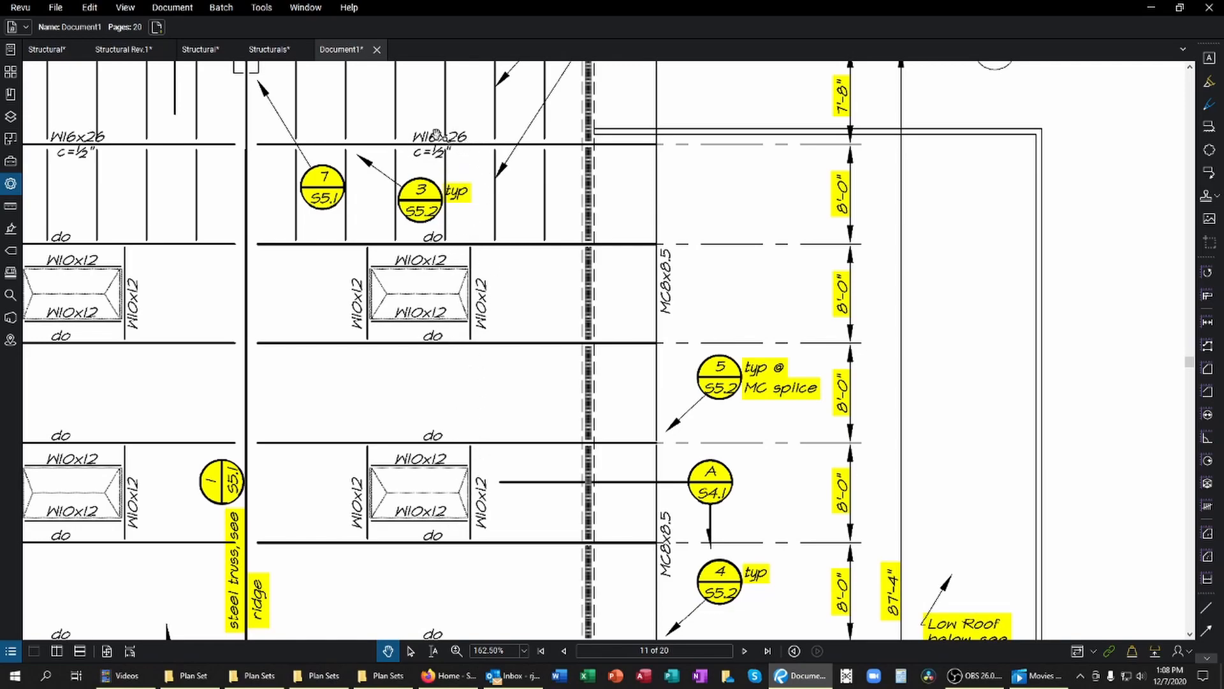
mouse_move(434, 340)
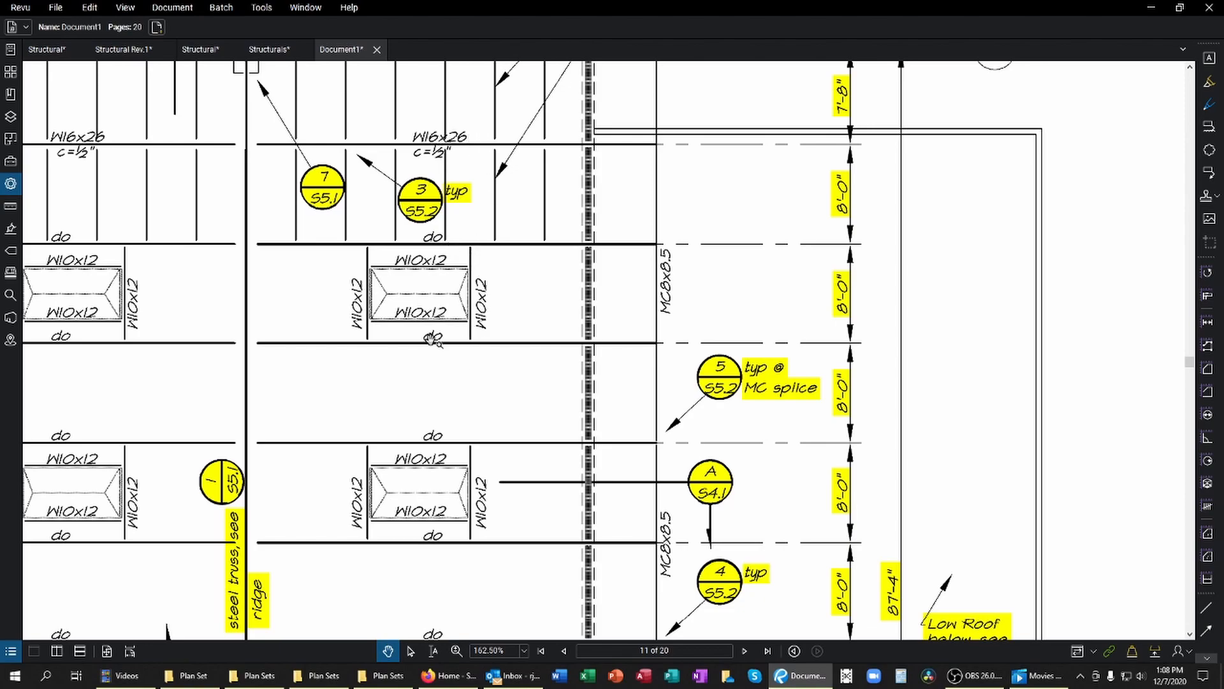
mouse_move(511, 394)
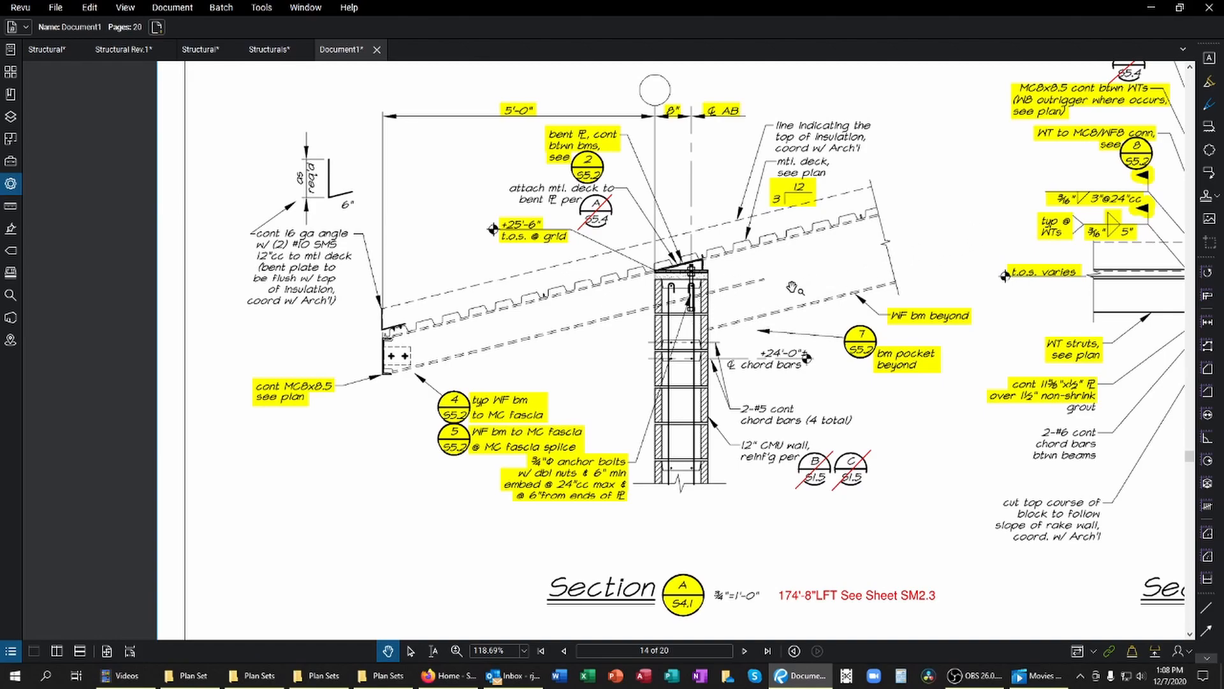
mouse_move(552, 323)
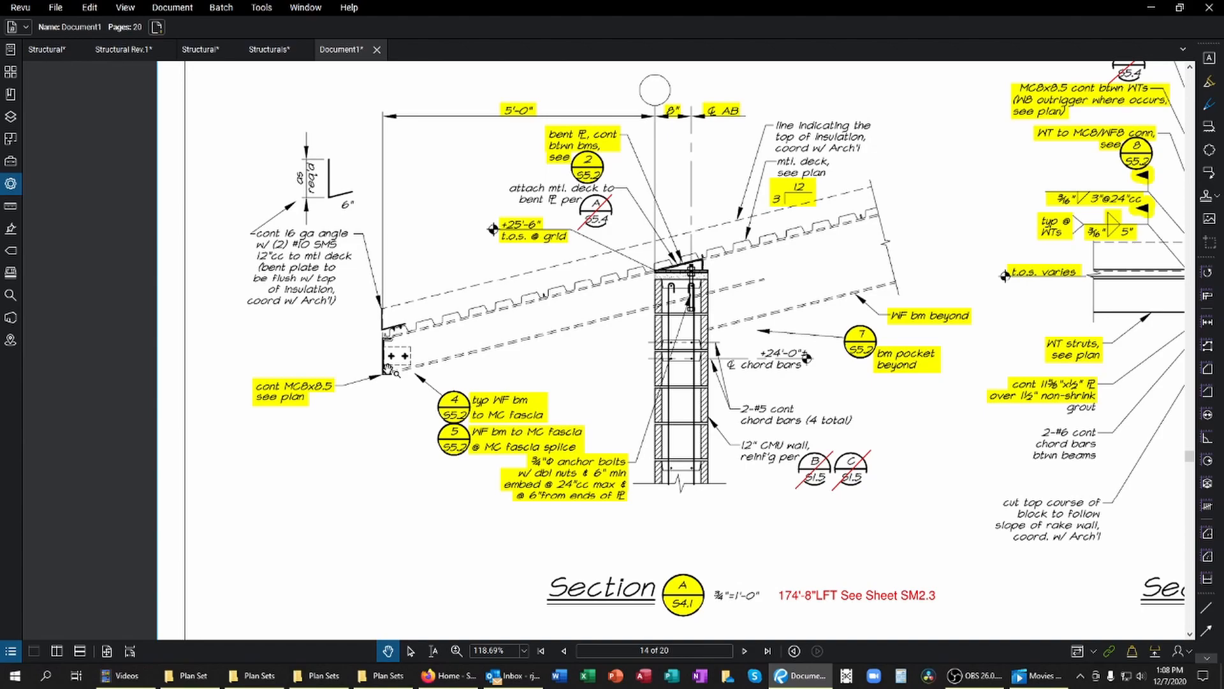
mouse_move(585, 116)
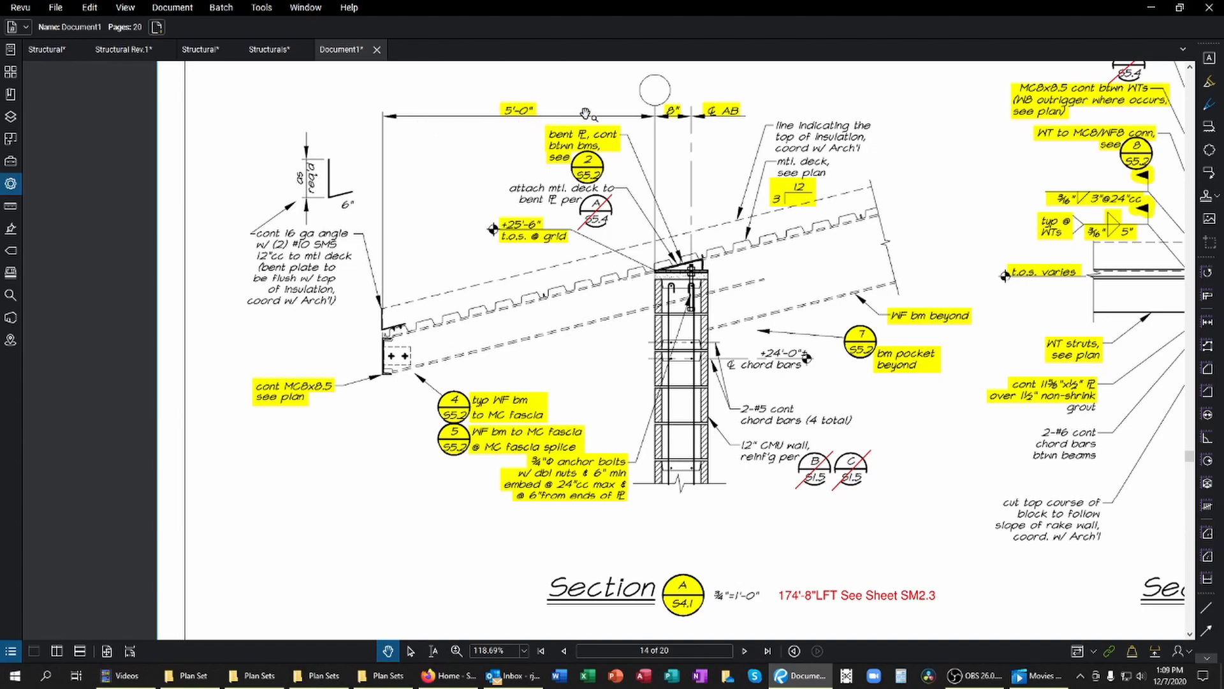
mouse_move(660, 180)
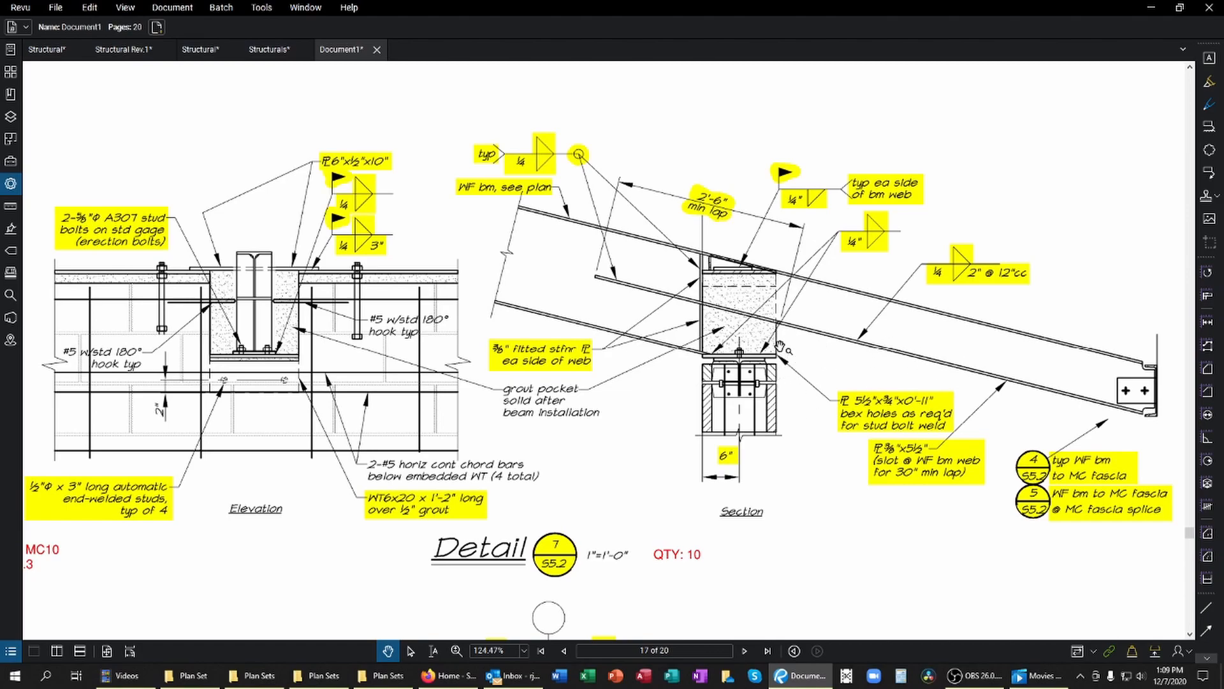
mouse_move(1099, 411)
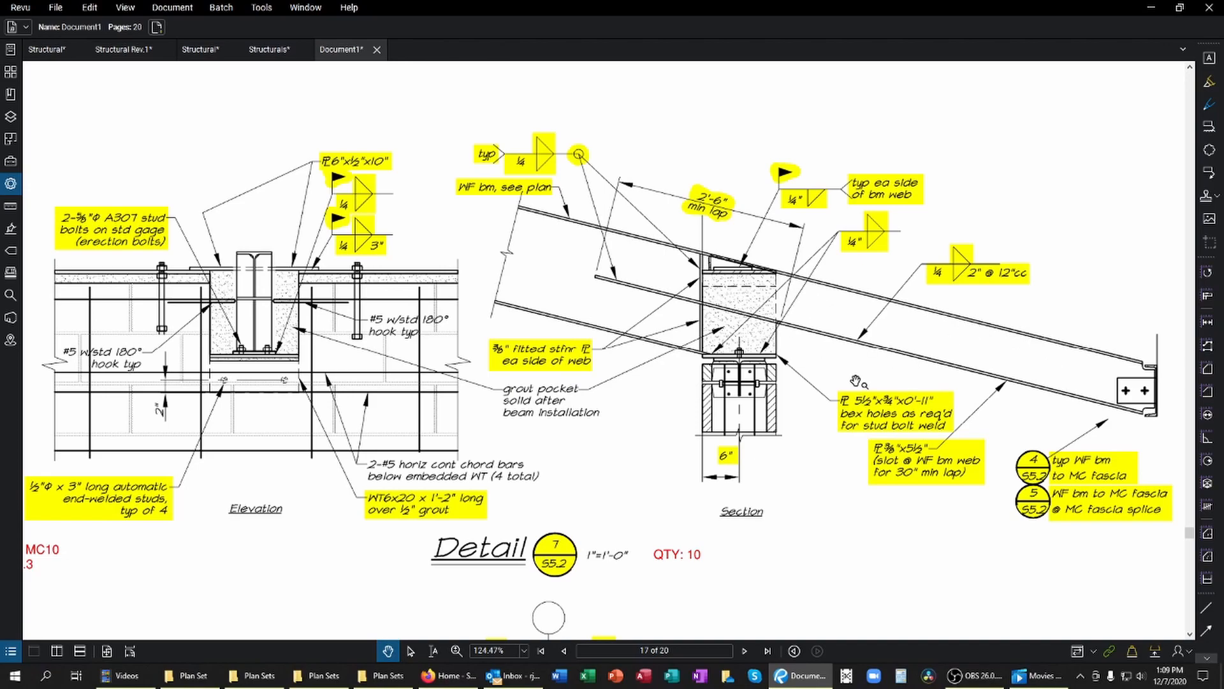
mouse_move(904, 459)
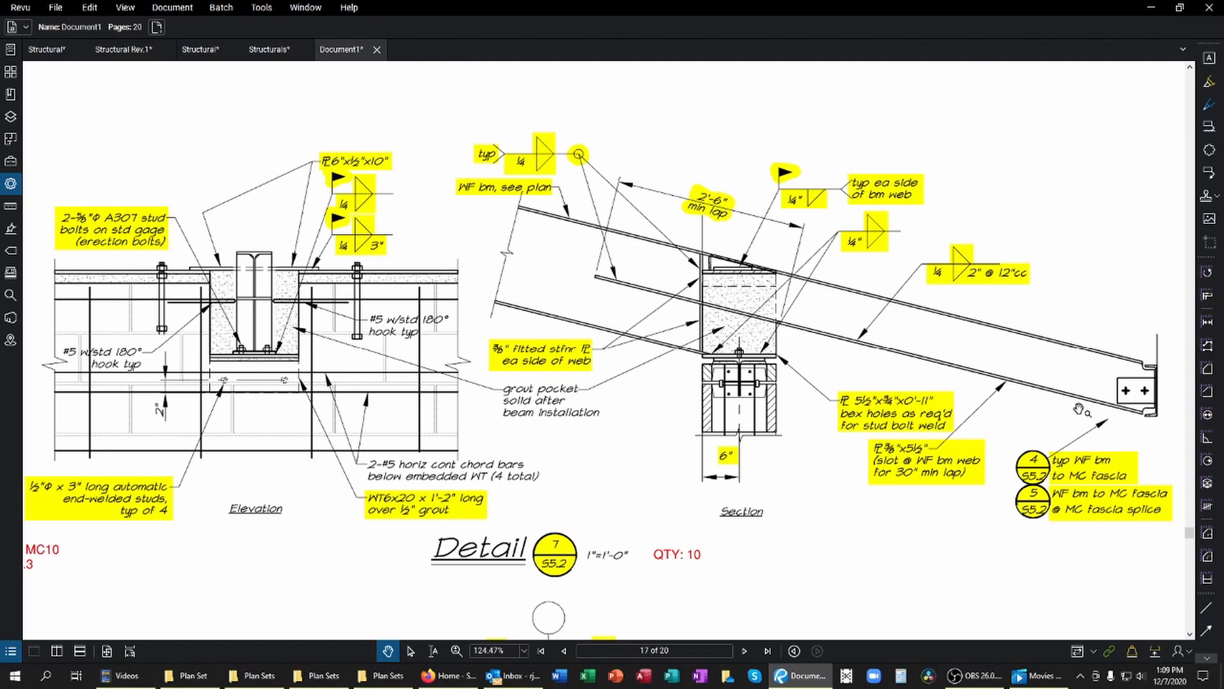
mouse_move(929, 377)
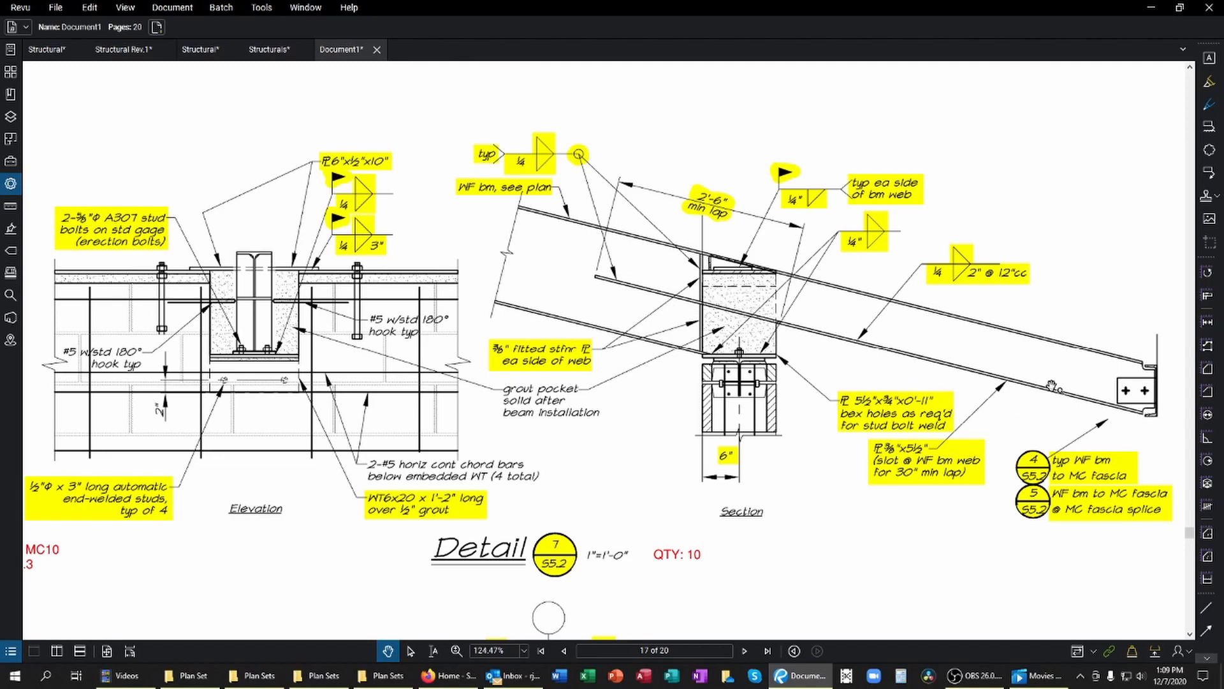
mouse_move(1093, 410)
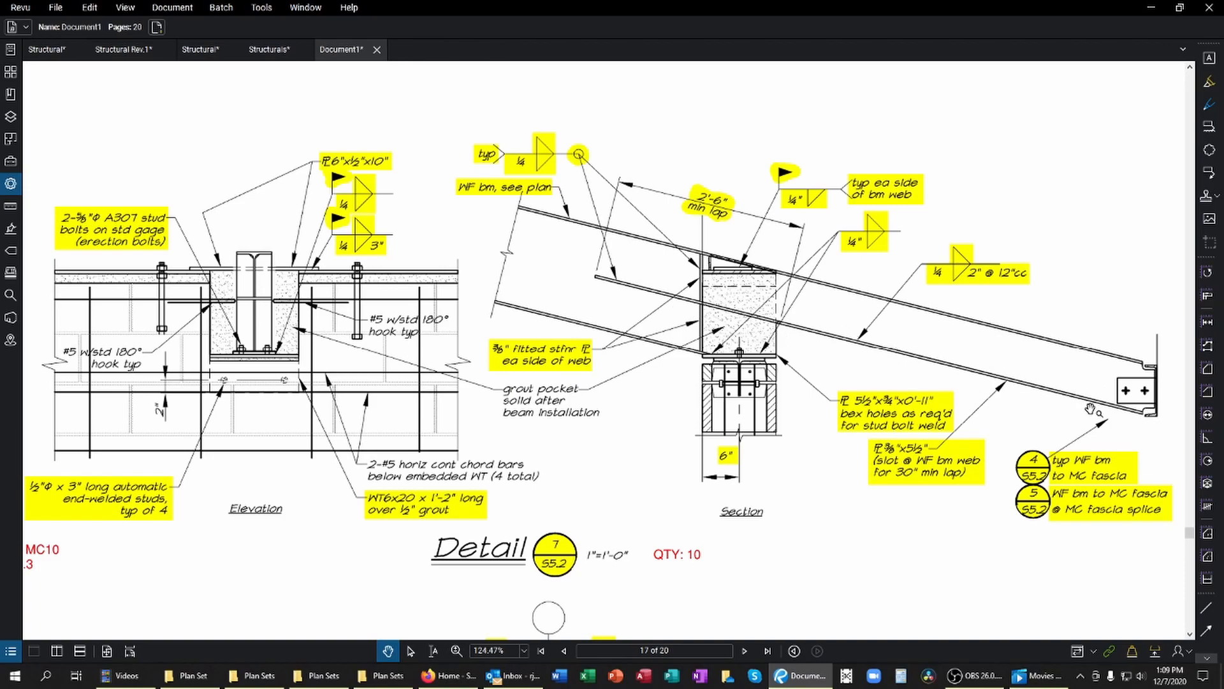
mouse_move(966, 278)
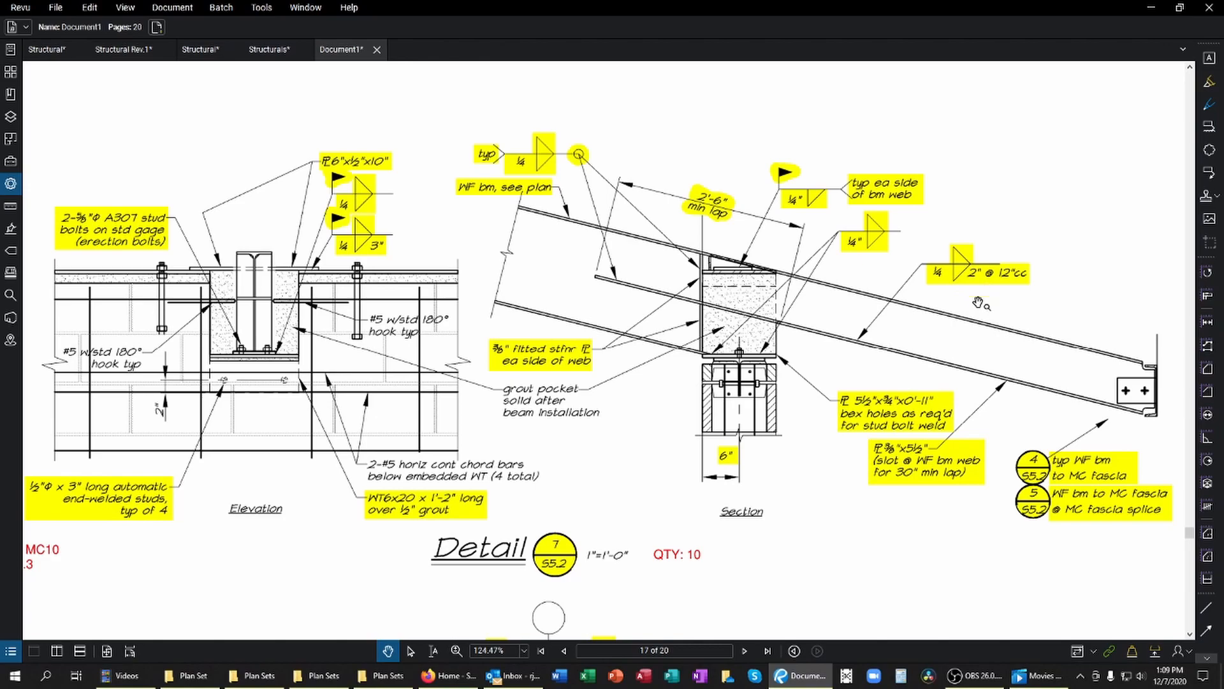
mouse_move(1027, 305)
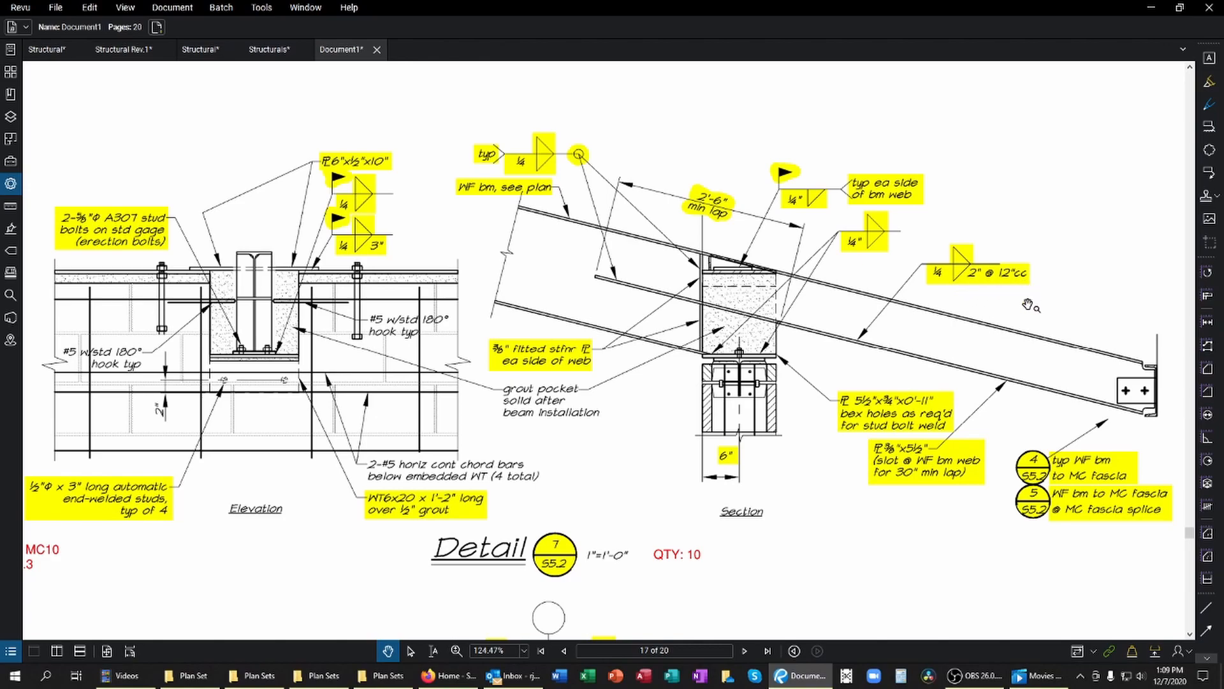
mouse_move(935, 369)
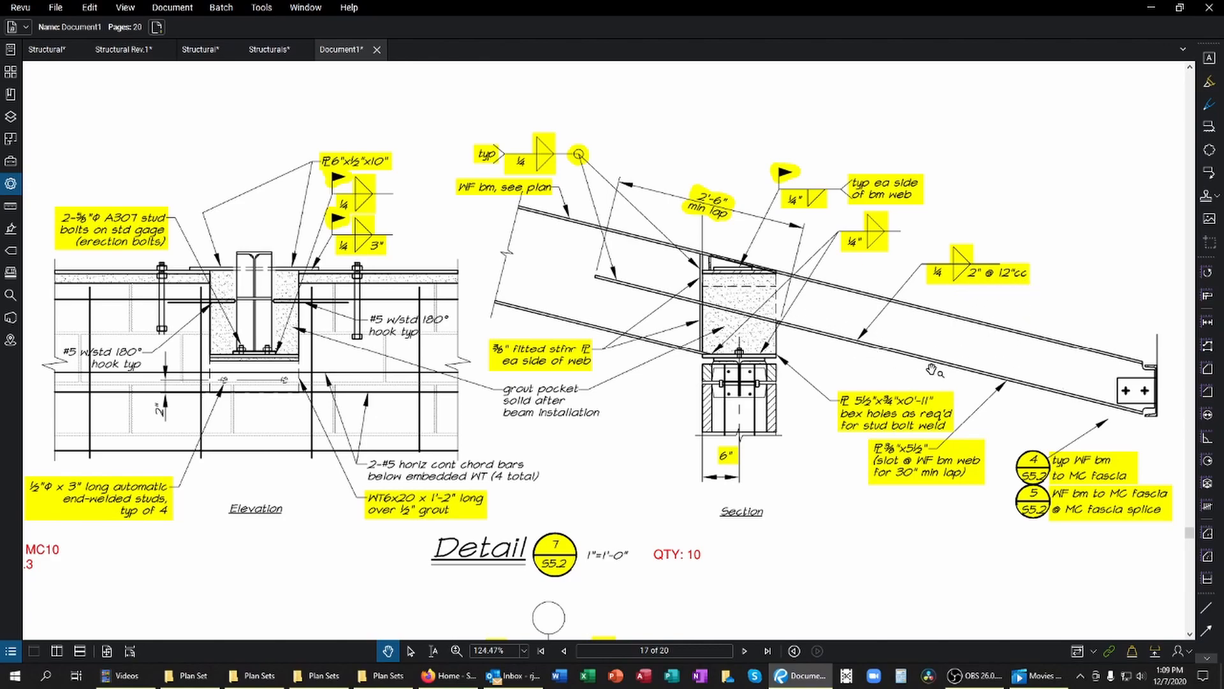
mouse_move(1025, 445)
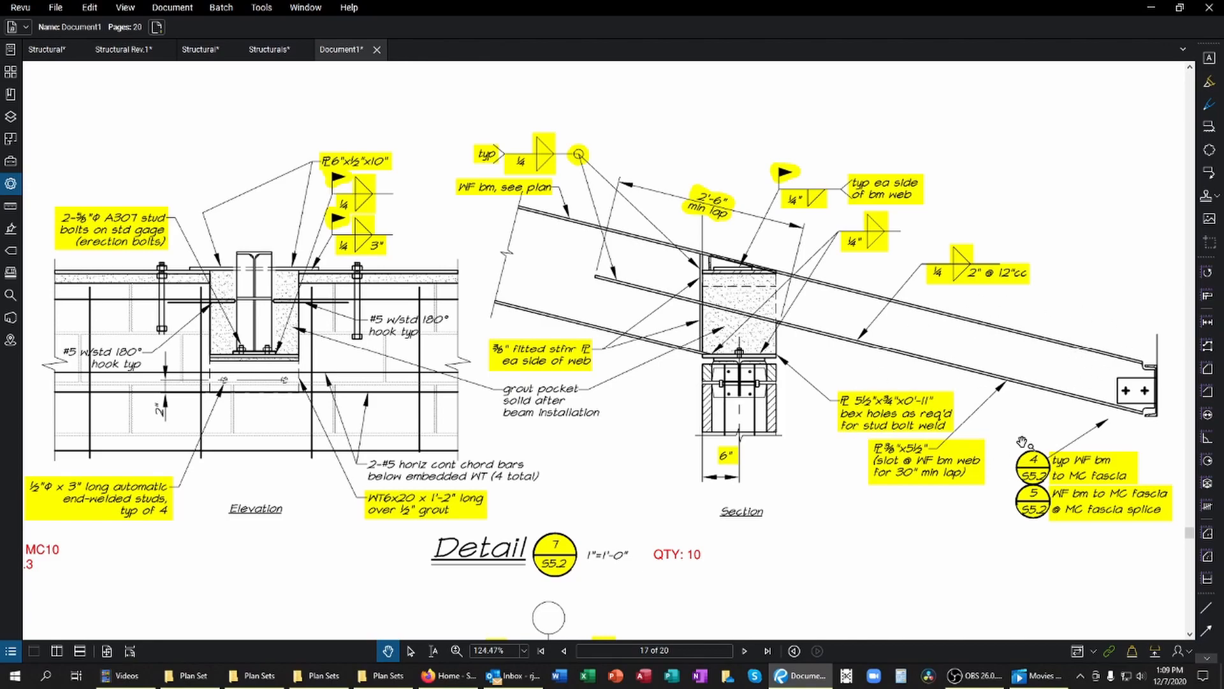
mouse_move(851, 563)
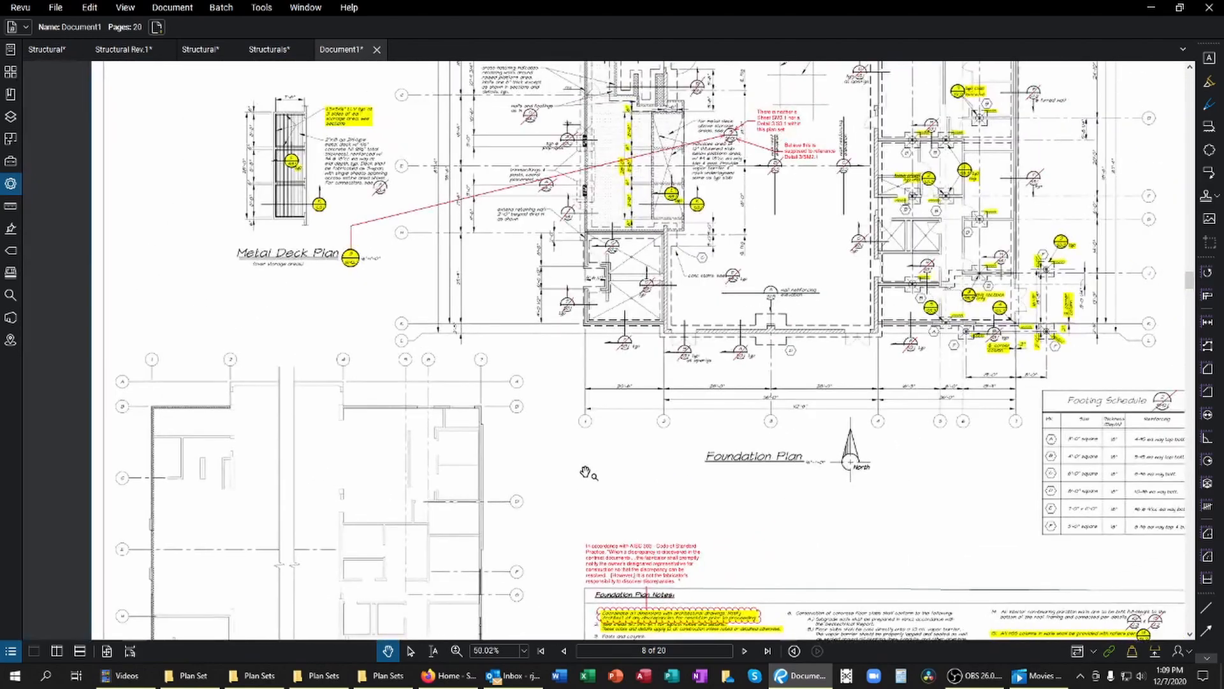
Step: Page through sheets 8 and 9, return to page 11, and zoom out to the full framing plan
left_click(744, 650)
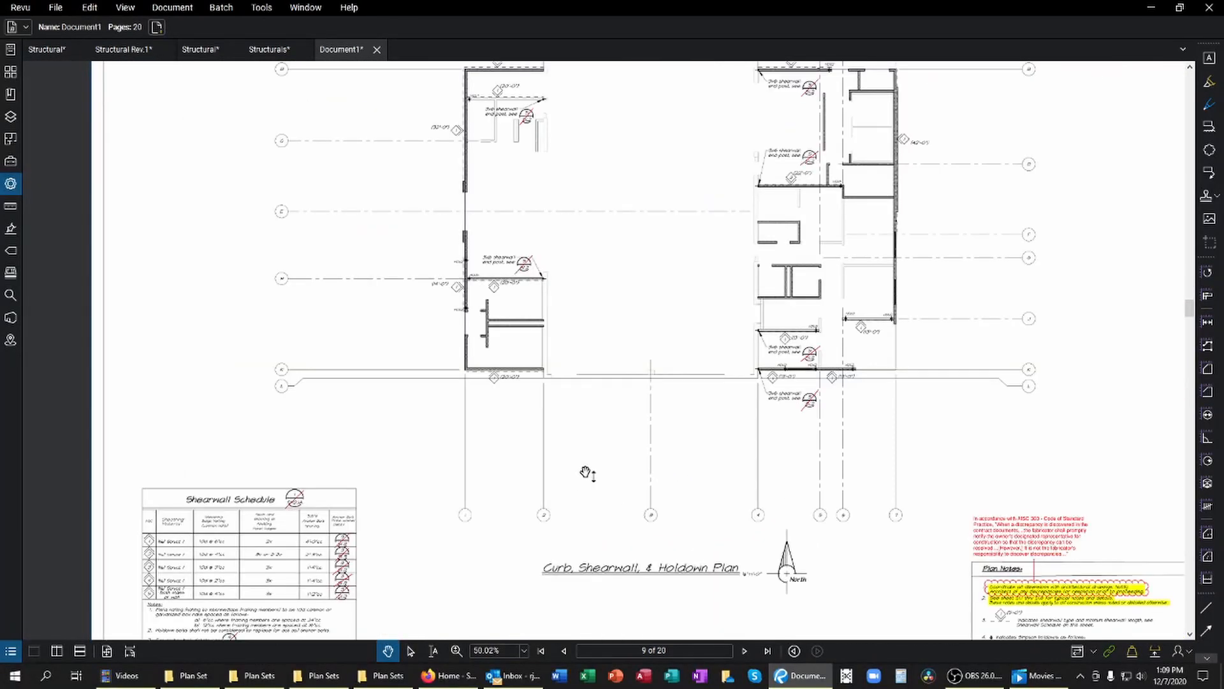
left_click(744, 650)
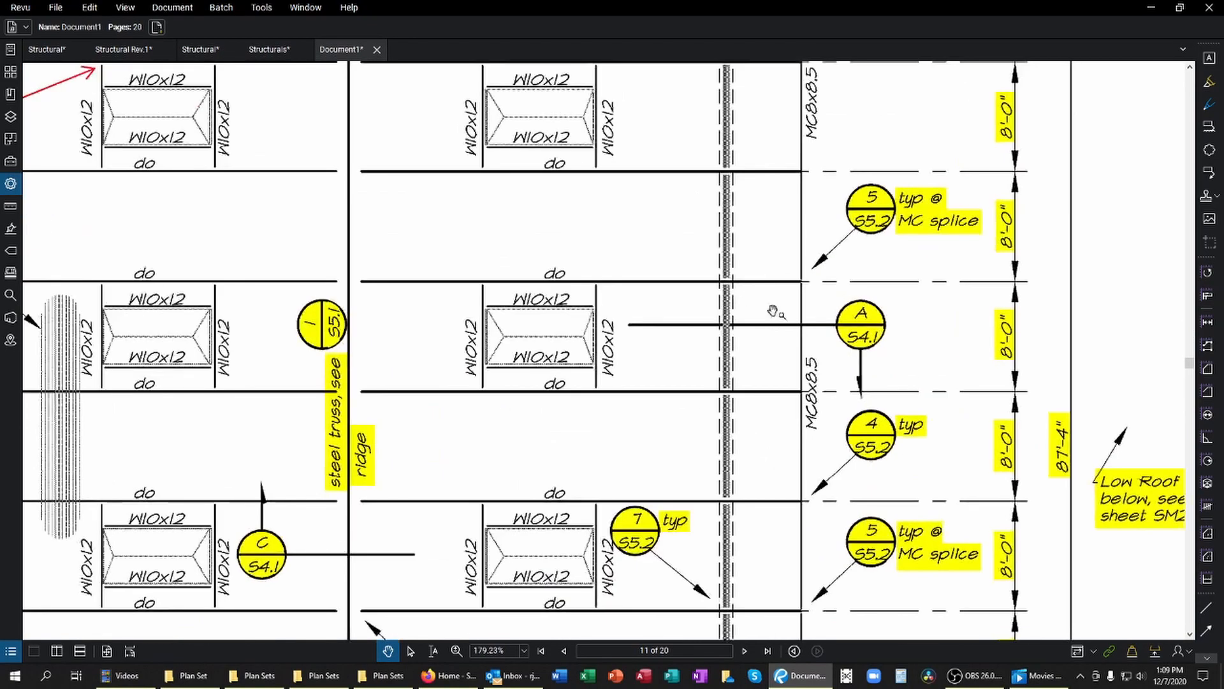
scroll("down", 3)
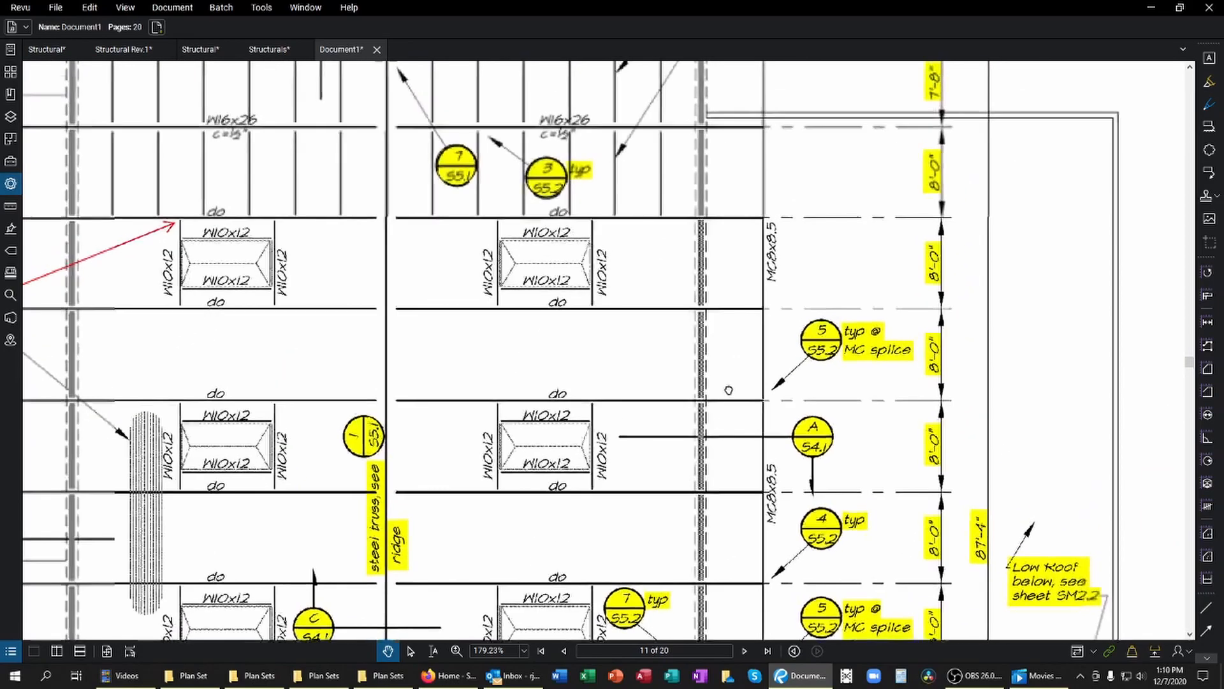
scroll("down", 3)
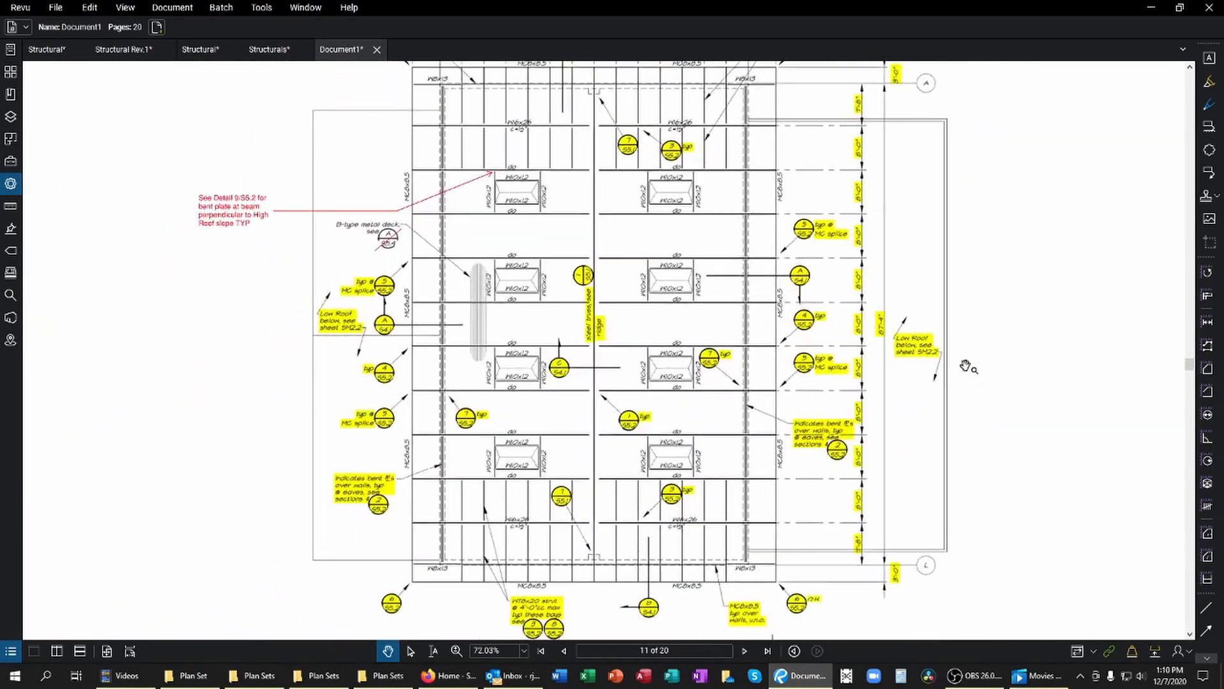